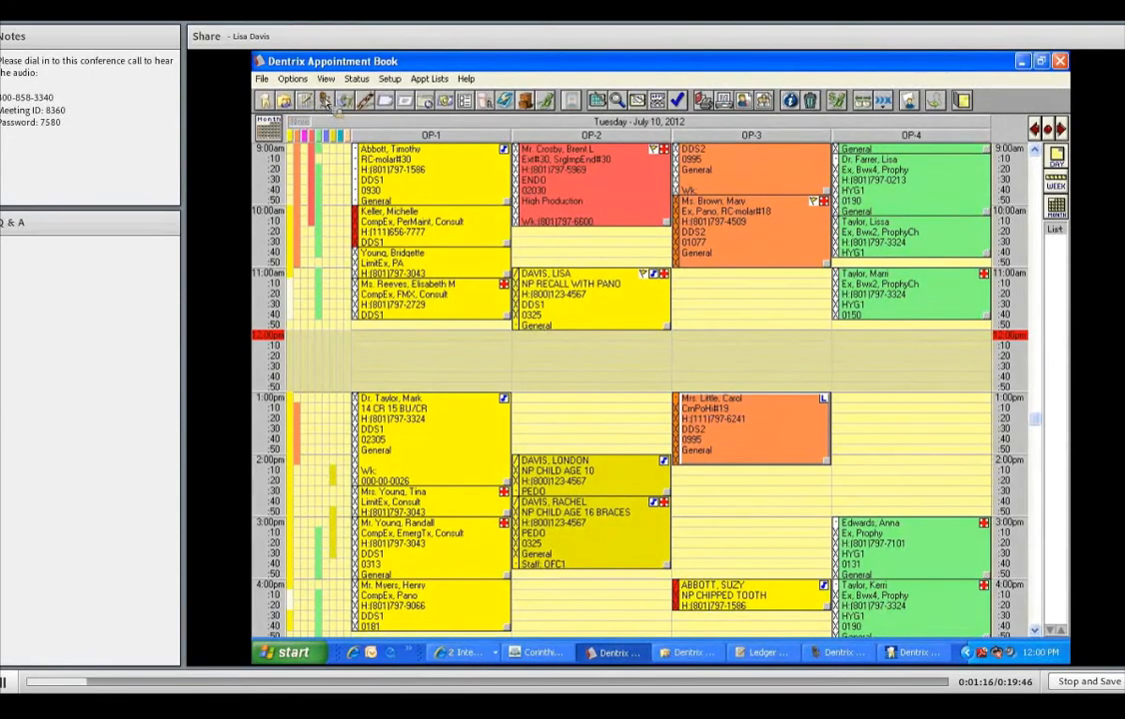
{"action": "mouse_move", "coordinate": [324, 100]}
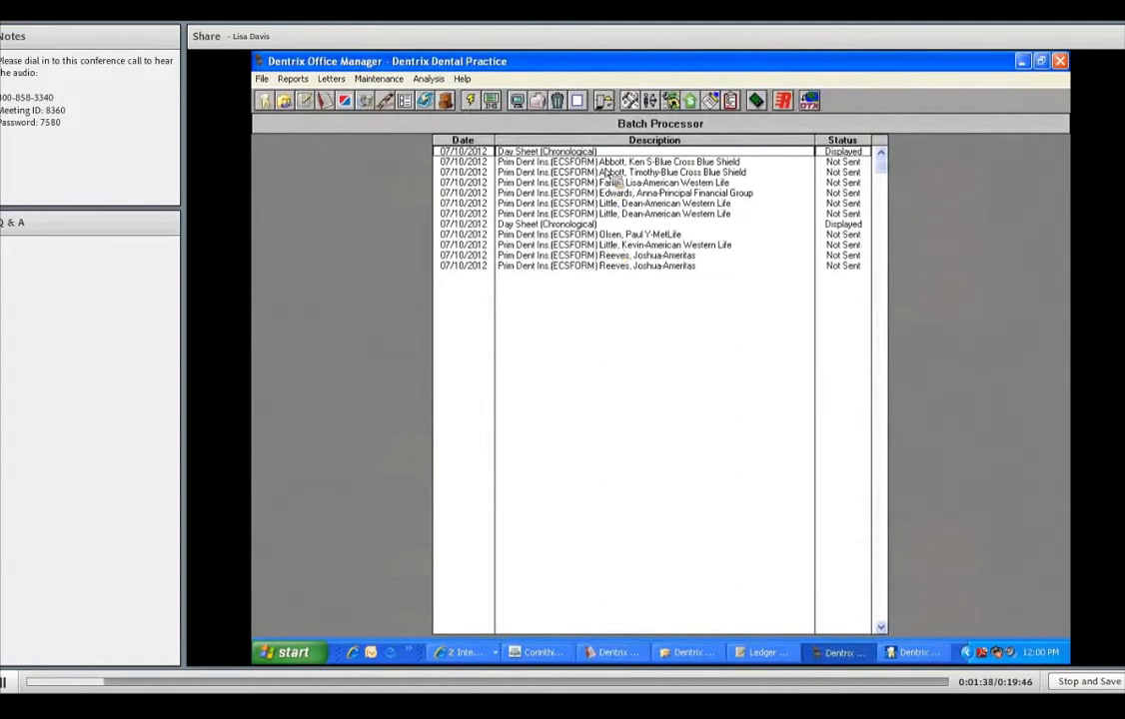
{"action": "mouse_move", "coordinate": [644, 278]}
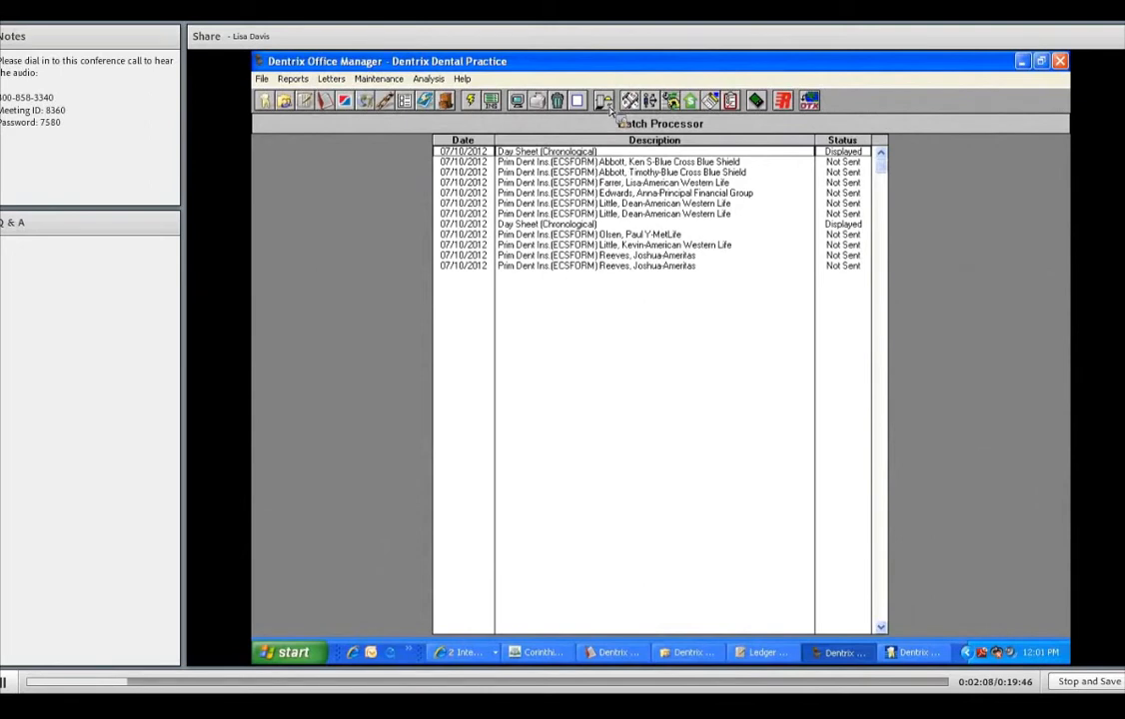
{"action": "mouse_move", "coordinate": [605, 99]}
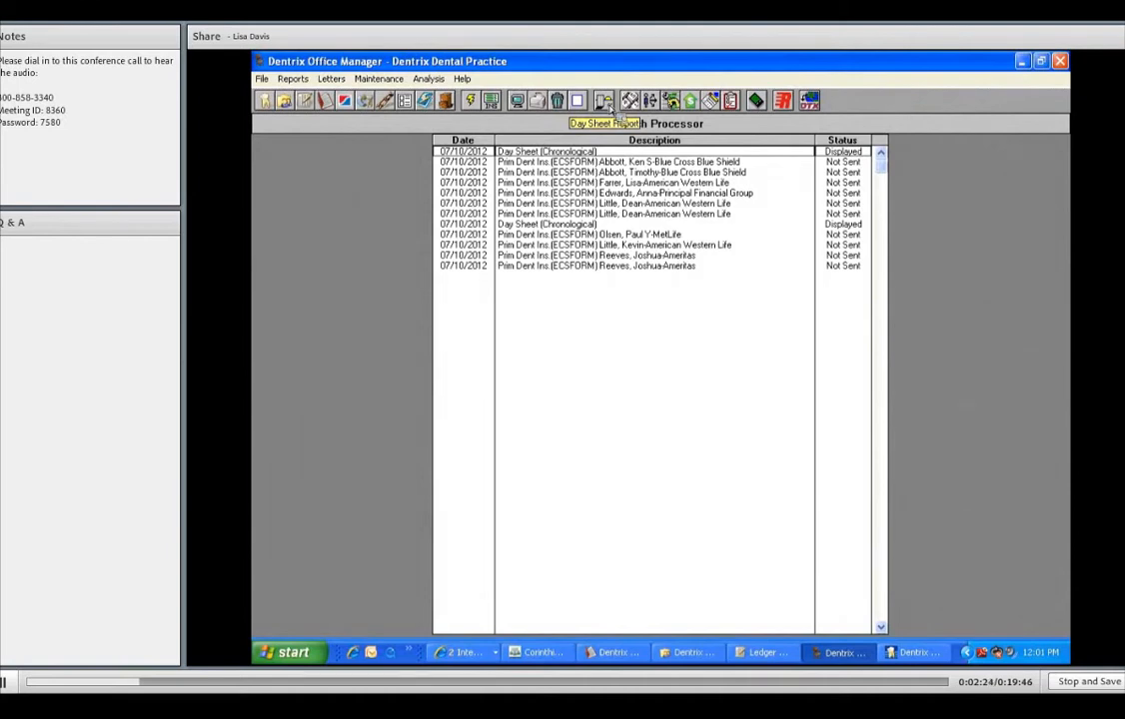
{"action": "mouse_move", "coordinate": [615, 113]}
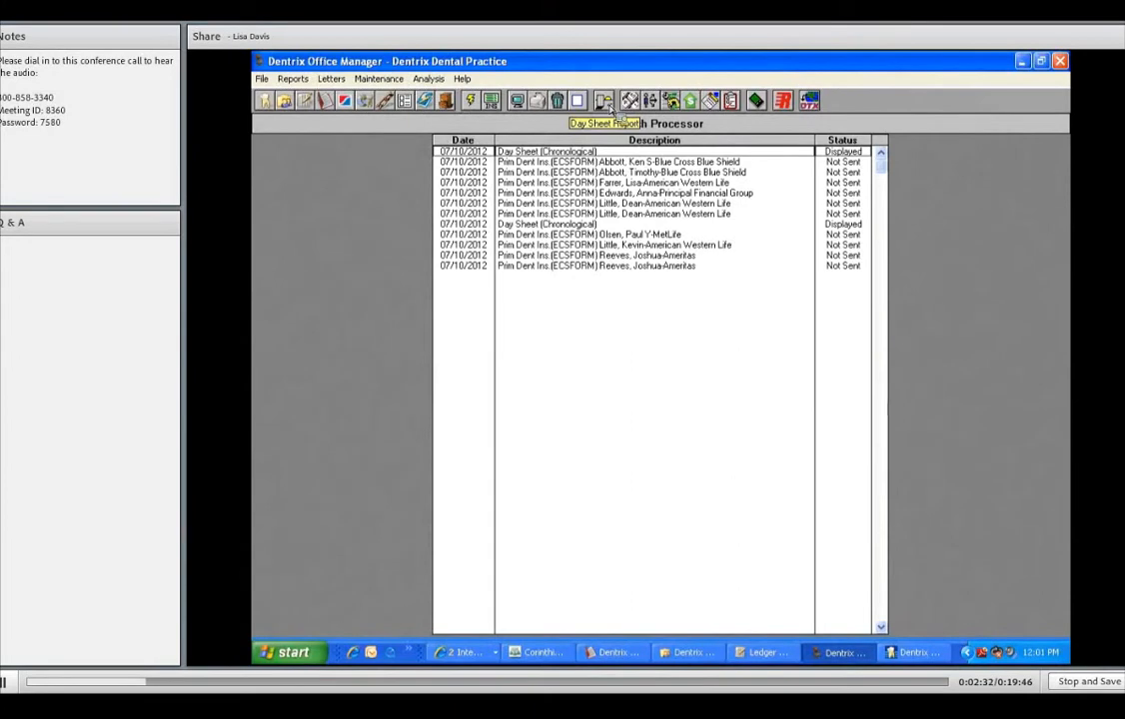
Open the Day Sheet options, browse the provider list, and close it so all providers stay selected
{"action": "left_click", "coordinate": [603, 100]}
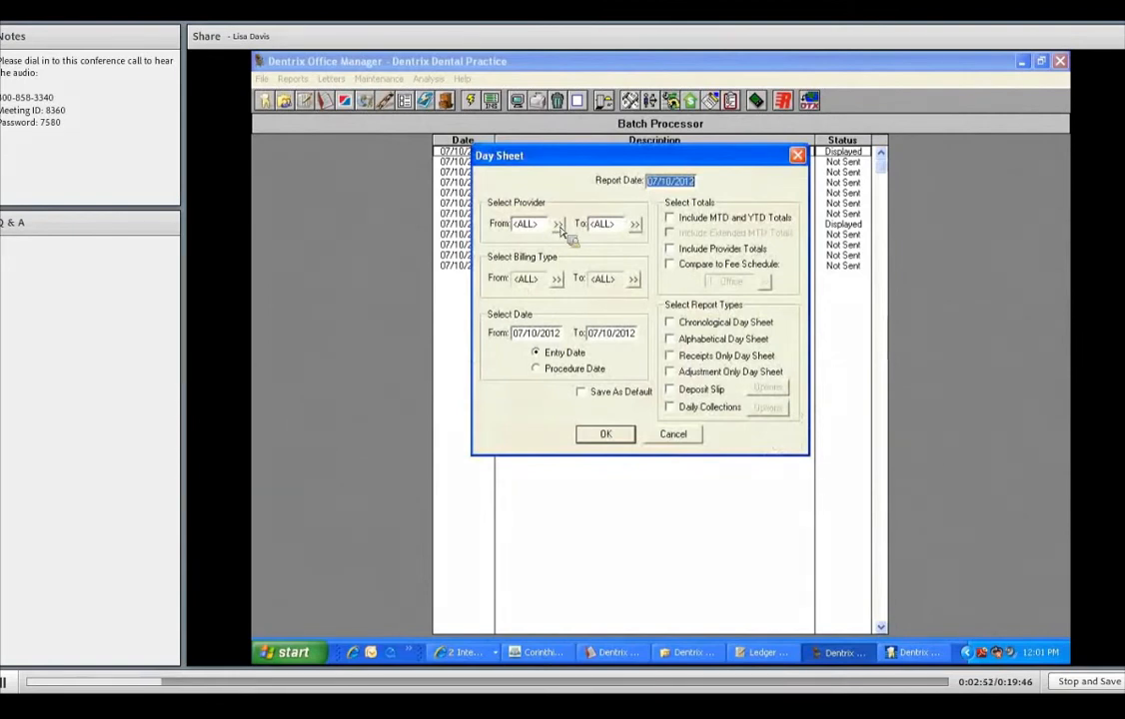
{"action": "left_click", "coordinate": [558, 222]}
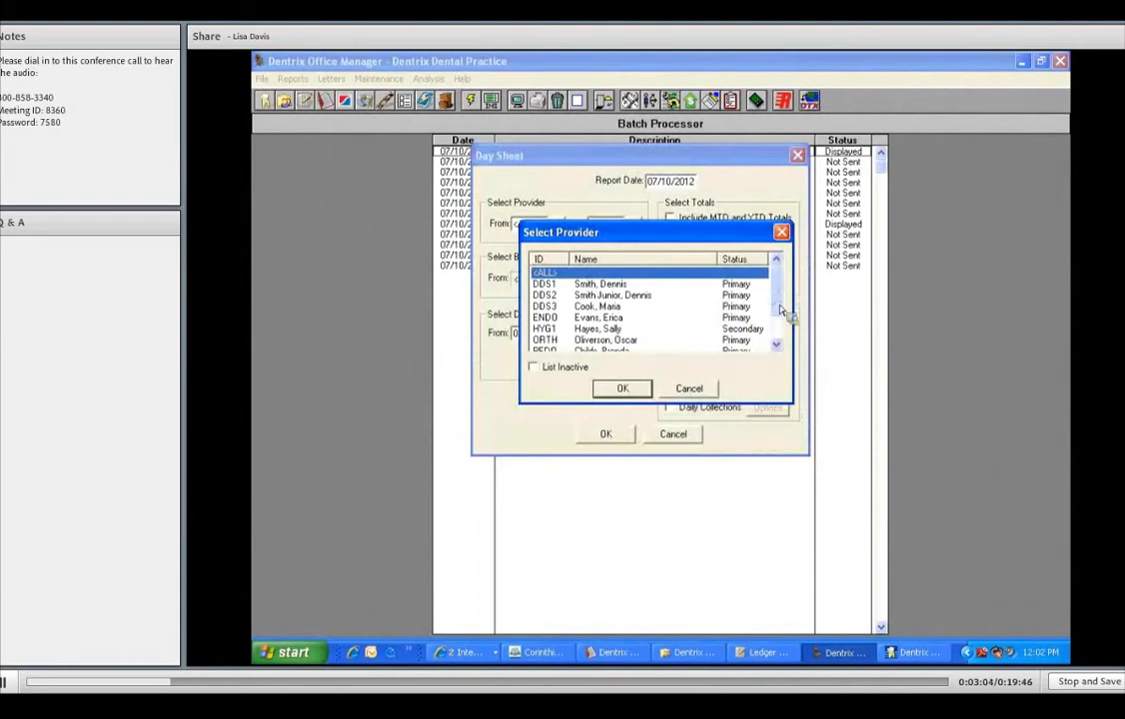
{"action": "scroll", "scroll_direction": "down", "scroll_amount": 3}
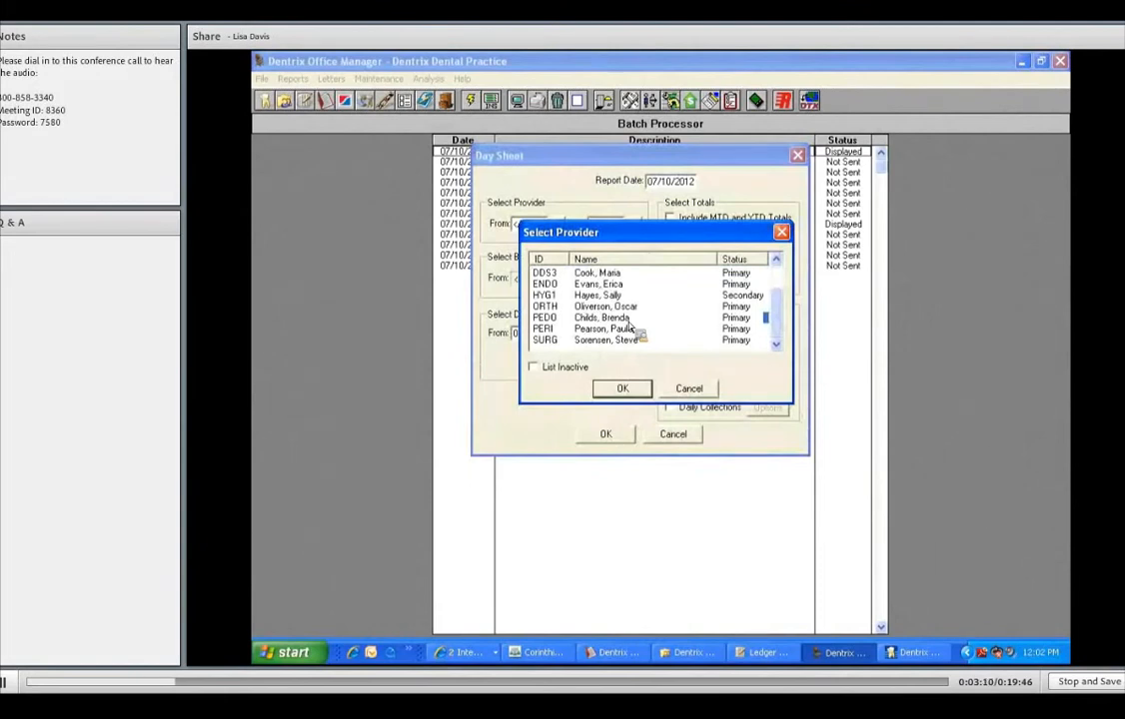
{"action": "left_click", "coordinate": [620, 318]}
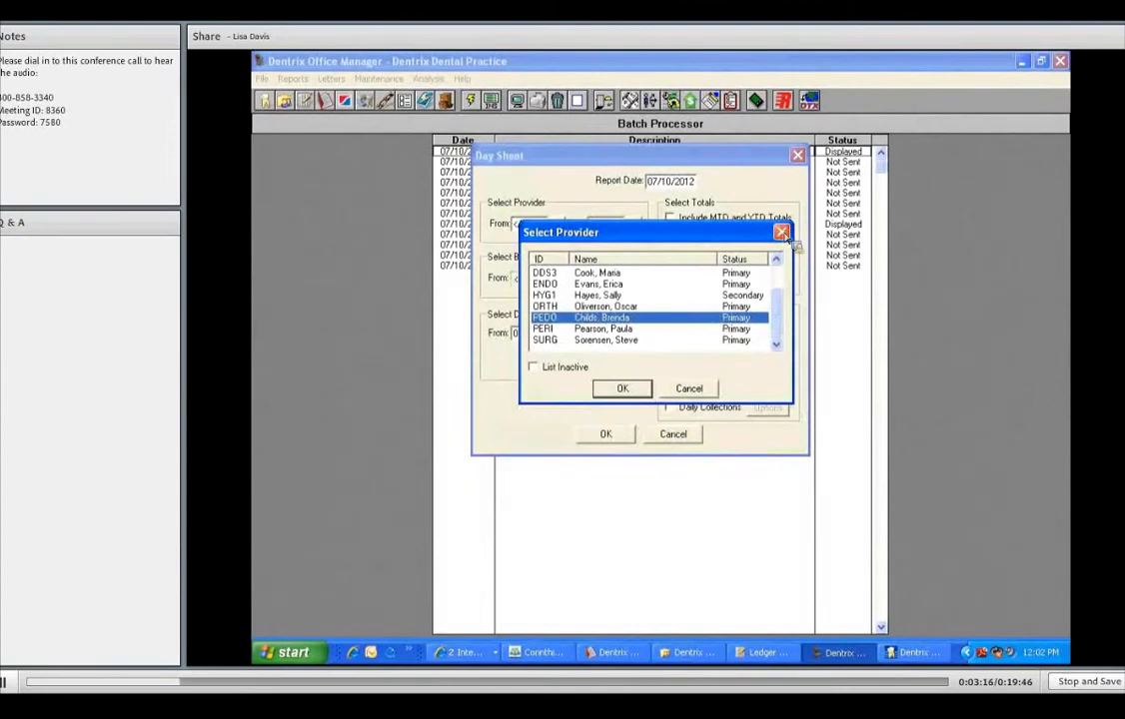
{"action": "left_click", "coordinate": [689, 388]}
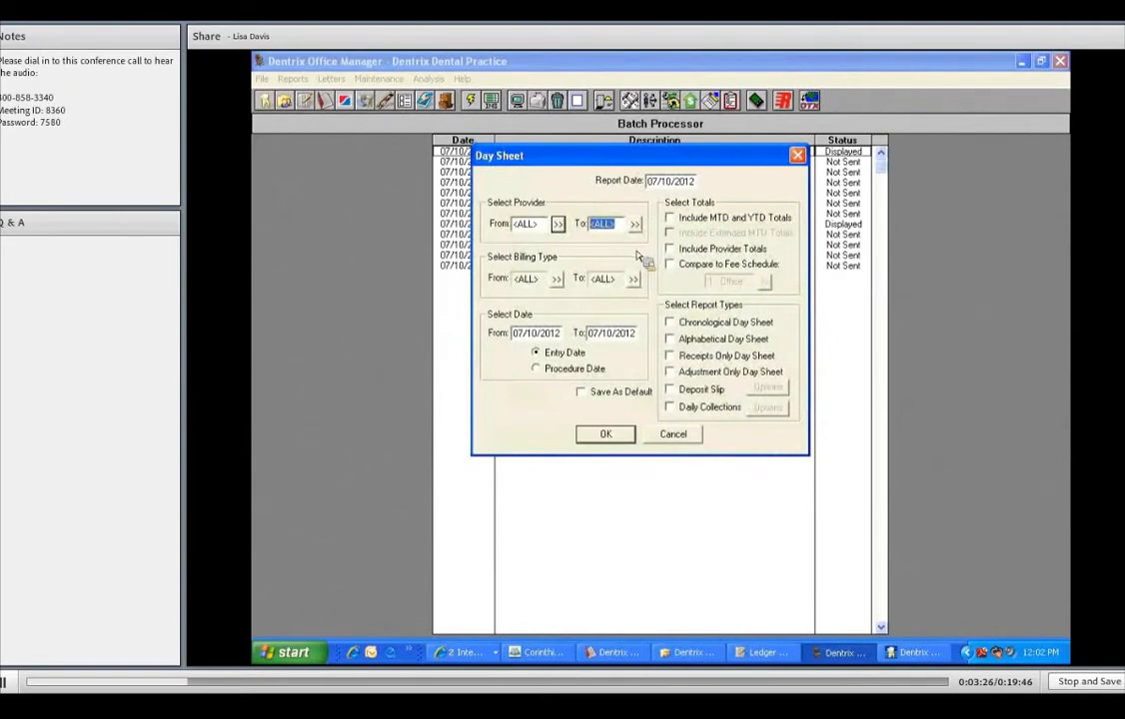
{"action": "mouse_move", "coordinate": [642, 252]}
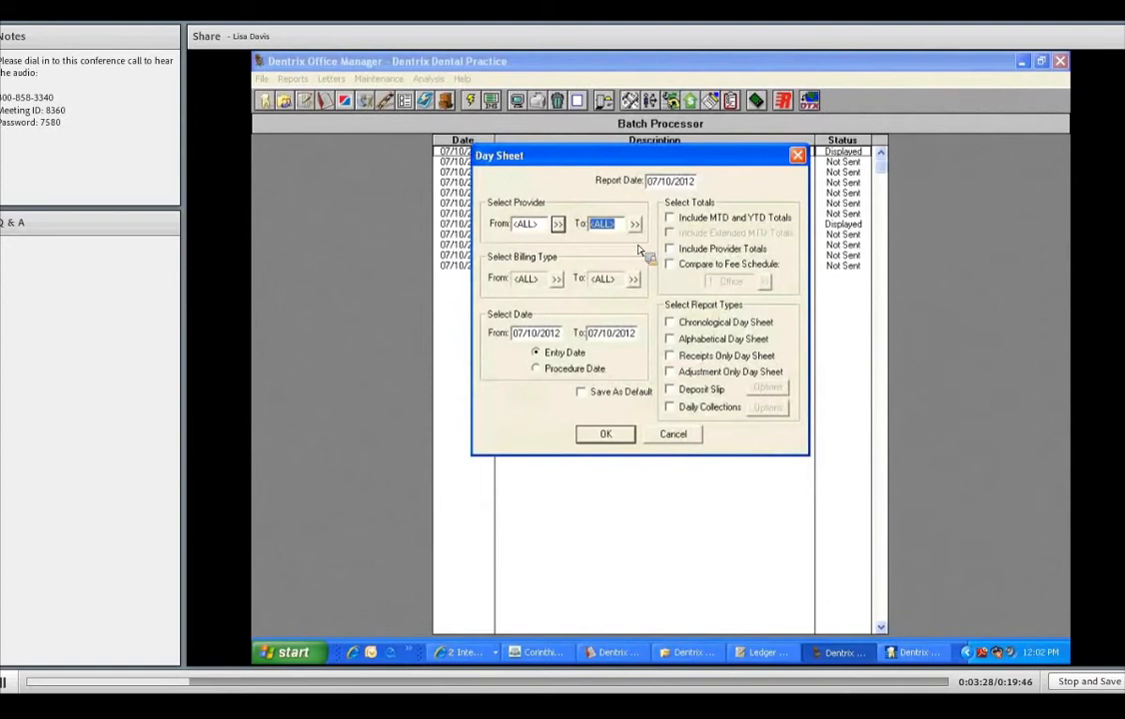
{"action": "mouse_move", "coordinate": [584, 351]}
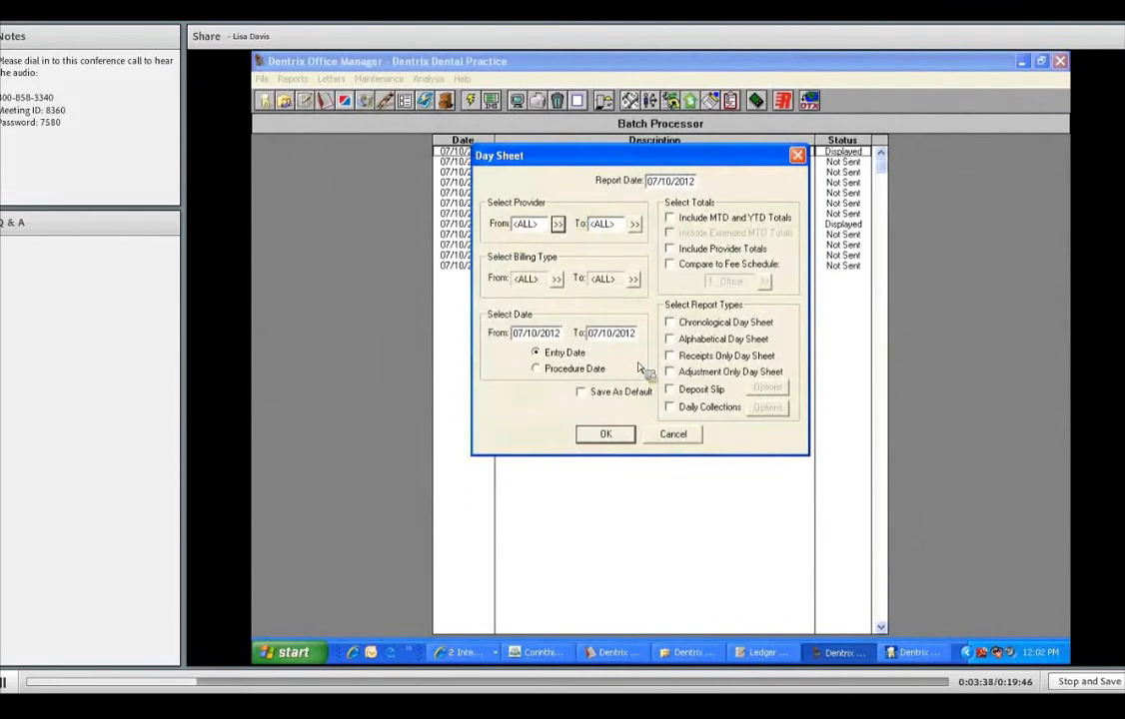
{"action": "mouse_move", "coordinate": [569, 347]}
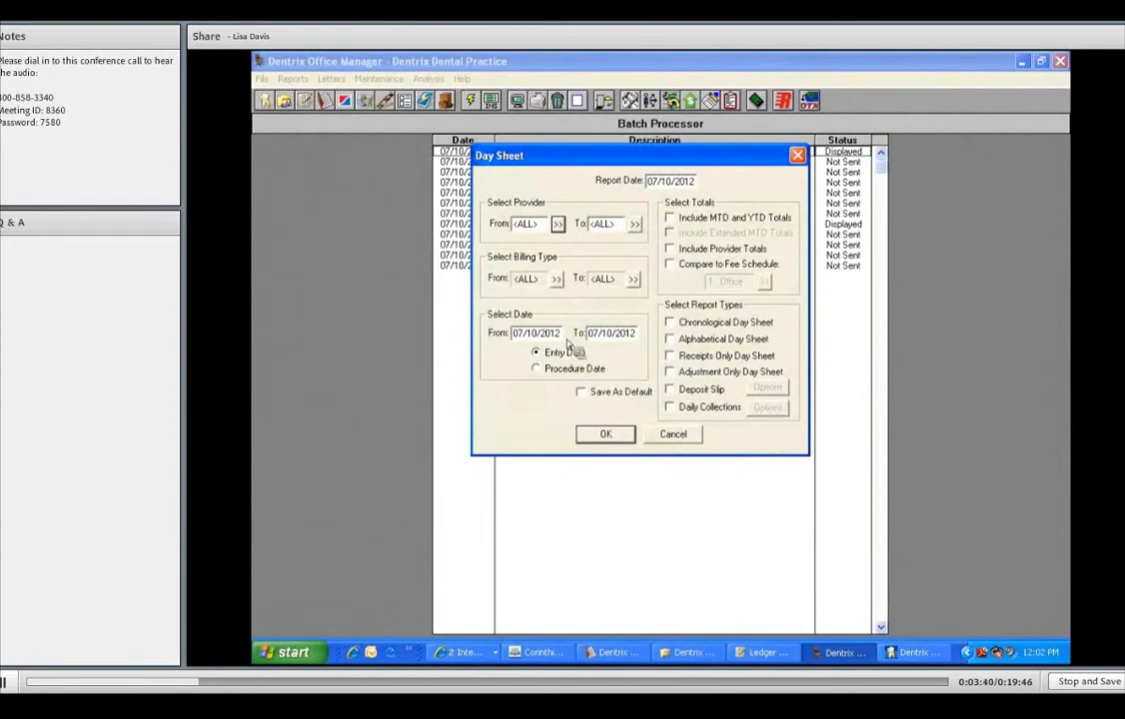
{"action": "mouse_move", "coordinate": [515, 342]}
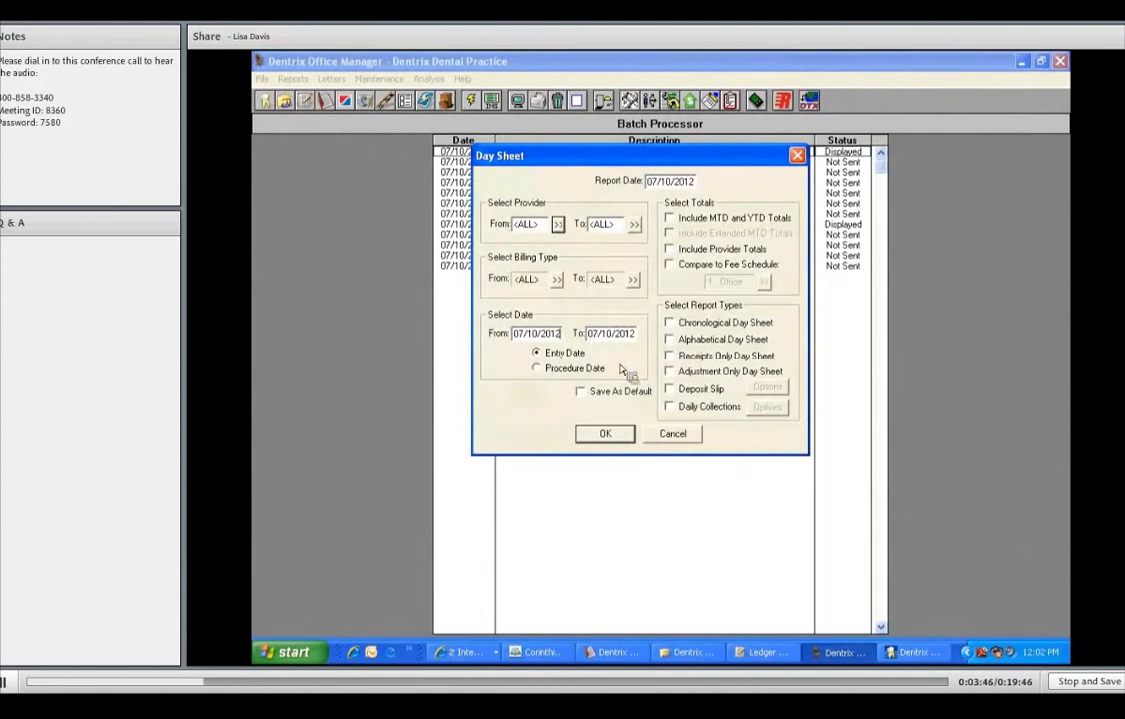
{"action": "mouse_move", "coordinate": [599, 357]}
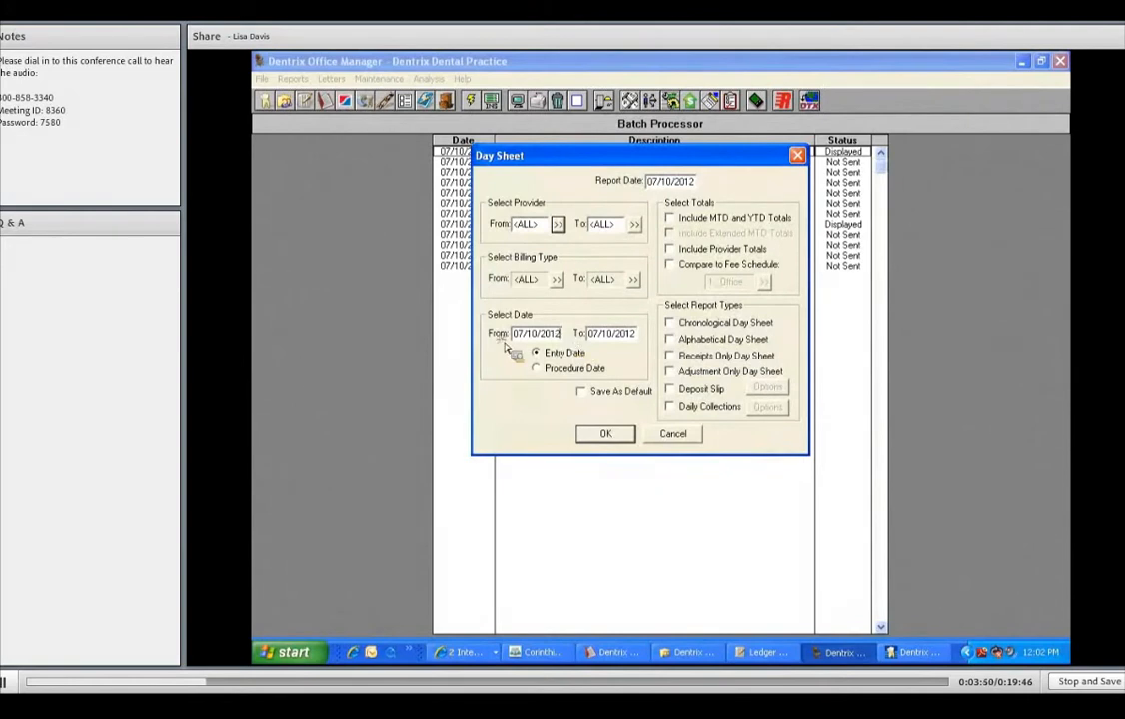
{"action": "mouse_move", "coordinate": [644, 385]}
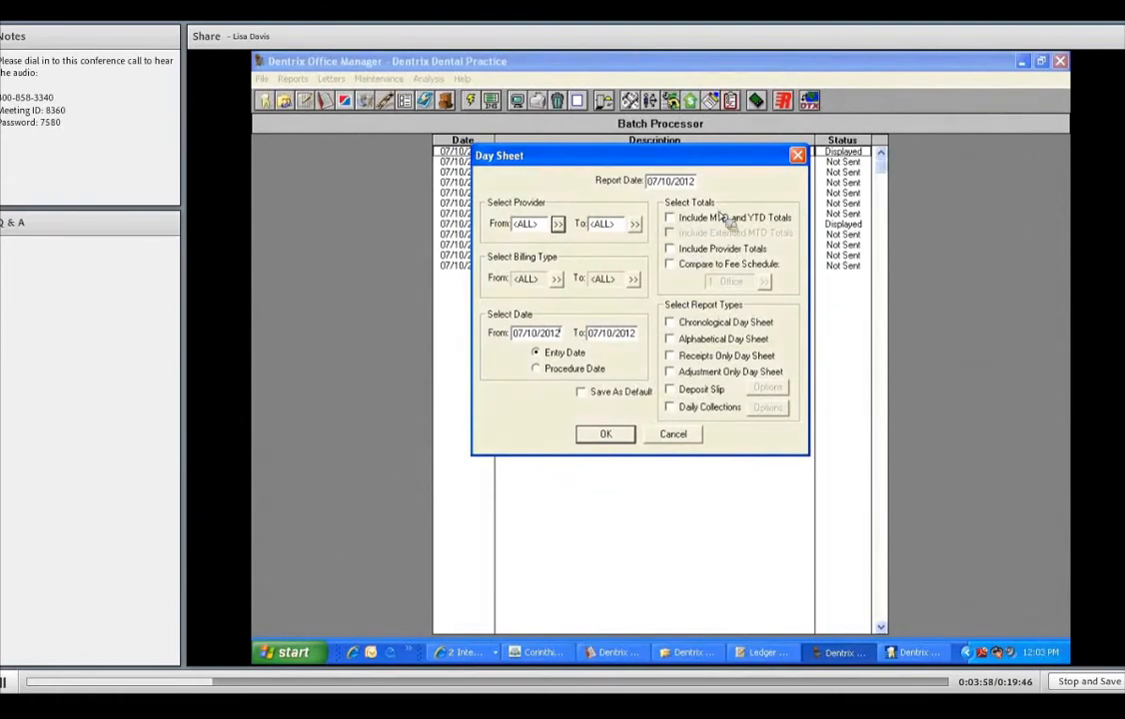
{"action": "mouse_move", "coordinate": [755, 227]}
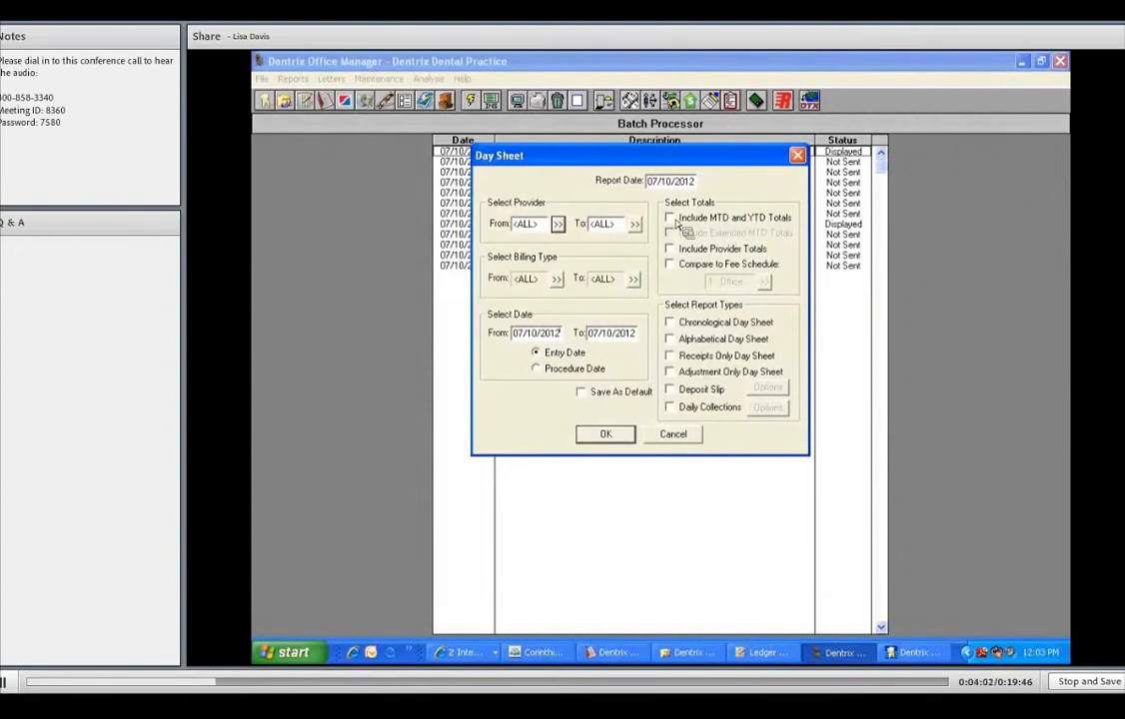
Check Include MTD and YTD Totals and Include Provider Totals for the day sheet
{"action": "left_click", "coordinate": [669, 218]}
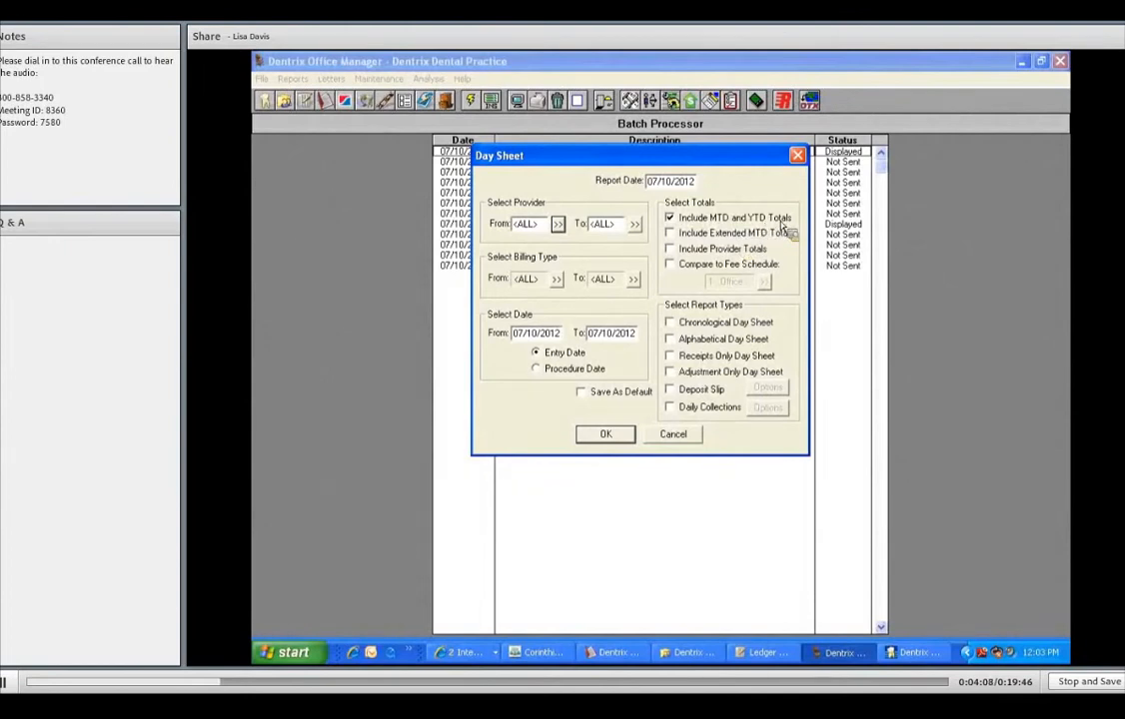
{"action": "mouse_move", "coordinate": [783, 232]}
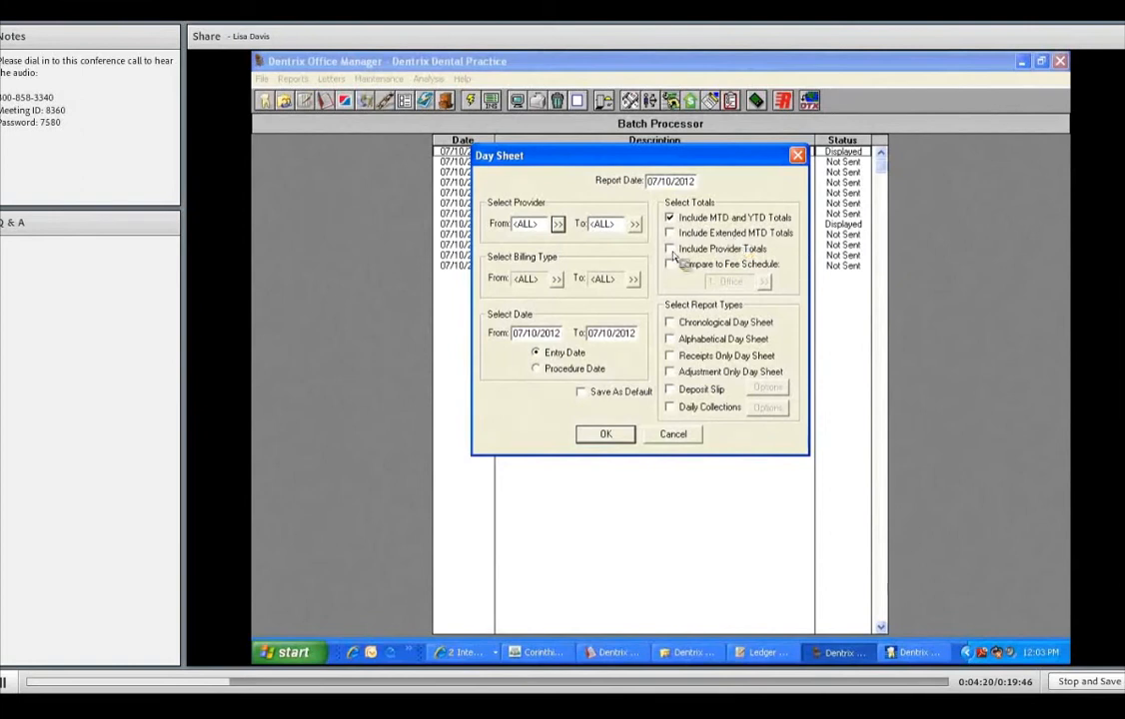
{"action": "mouse_move", "coordinate": [789, 258]}
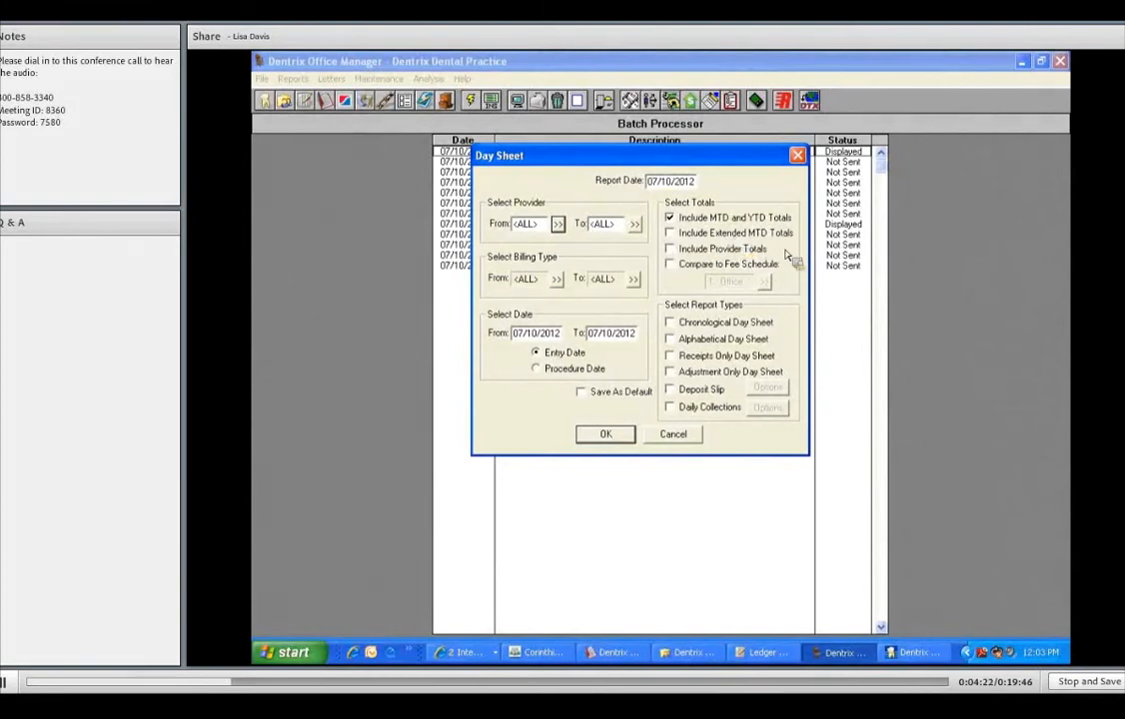
{"action": "left_click", "coordinate": [669, 249]}
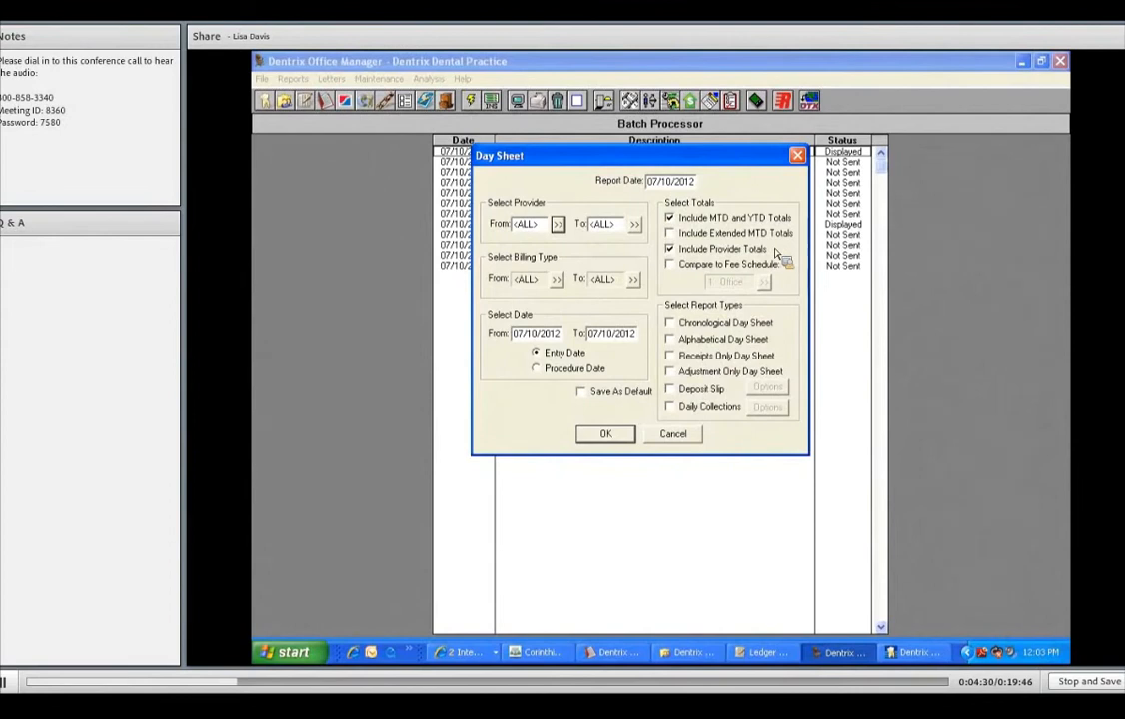
{"action": "mouse_move", "coordinate": [777, 276]}
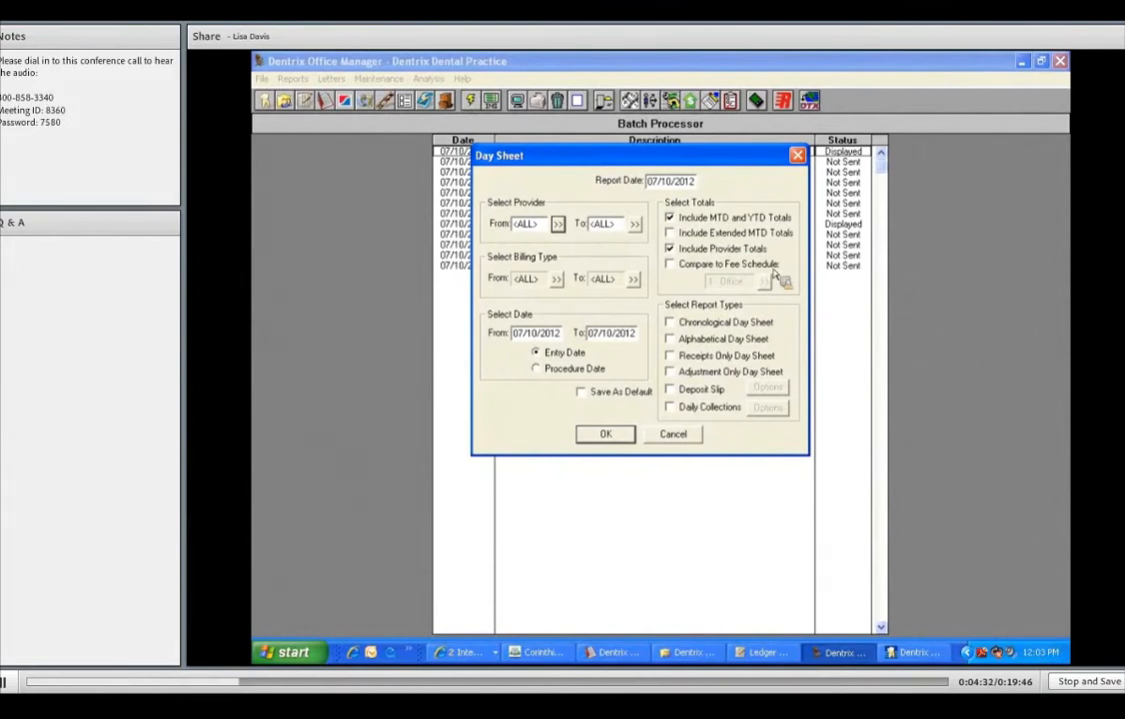
{"action": "mouse_move", "coordinate": [794, 265]}
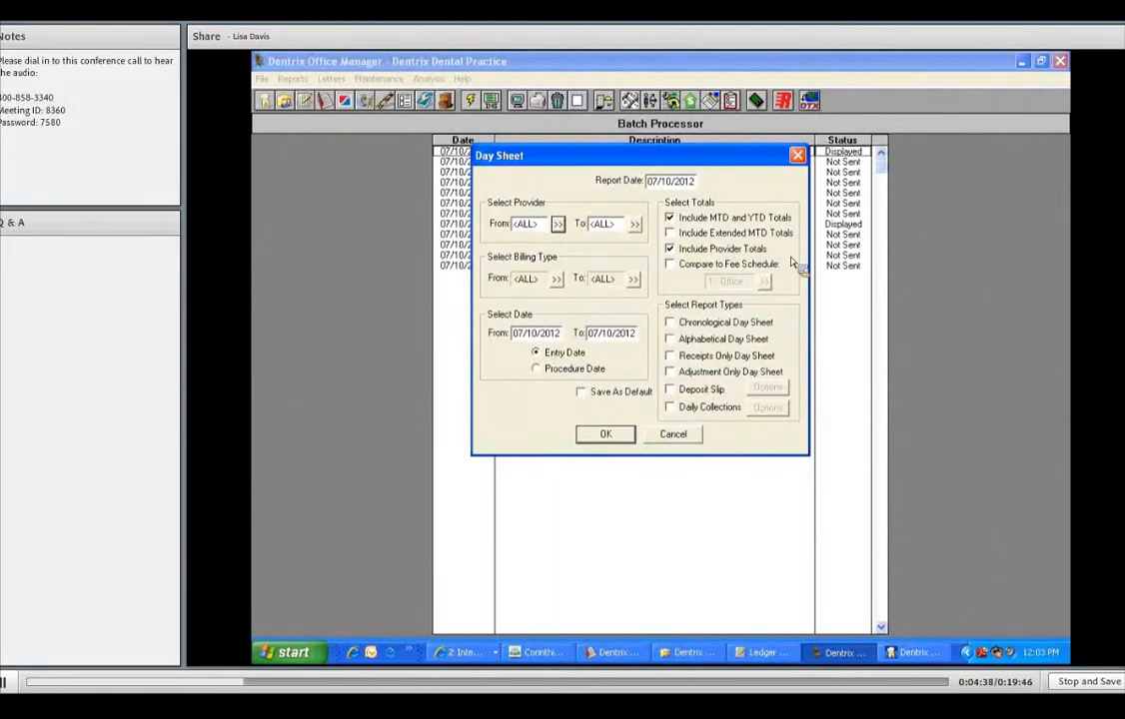
{"action": "mouse_move", "coordinate": [790, 294]}
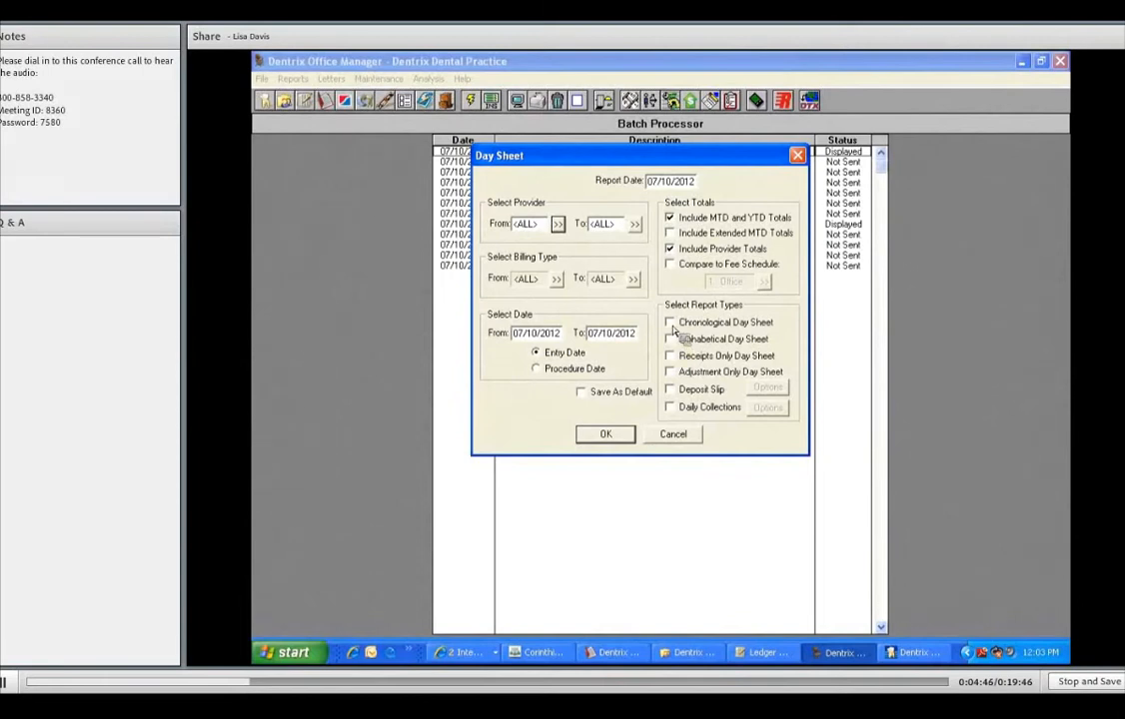
Select Alphabetical, Receipts Only and Adjustment Only day sheets plus Deposit Slip, replacing Chronological
{"action": "left_click", "coordinate": [669, 321]}
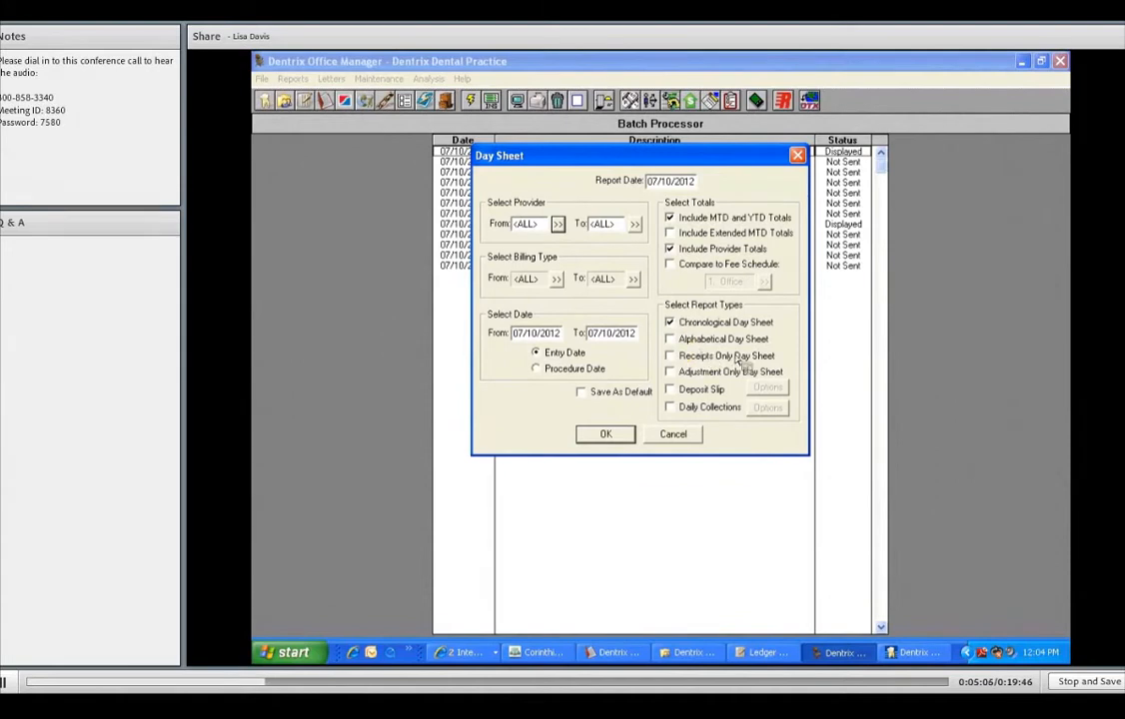
{"action": "left_click", "coordinate": [669, 338]}
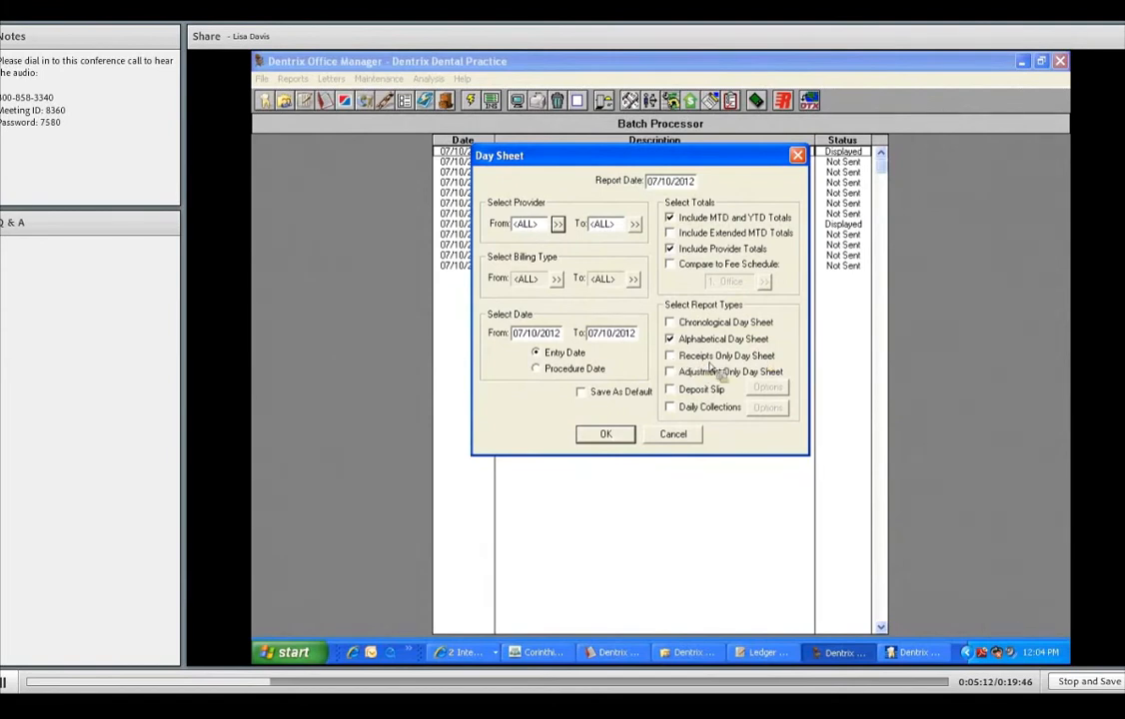
{"action": "left_click", "coordinate": [669, 356]}
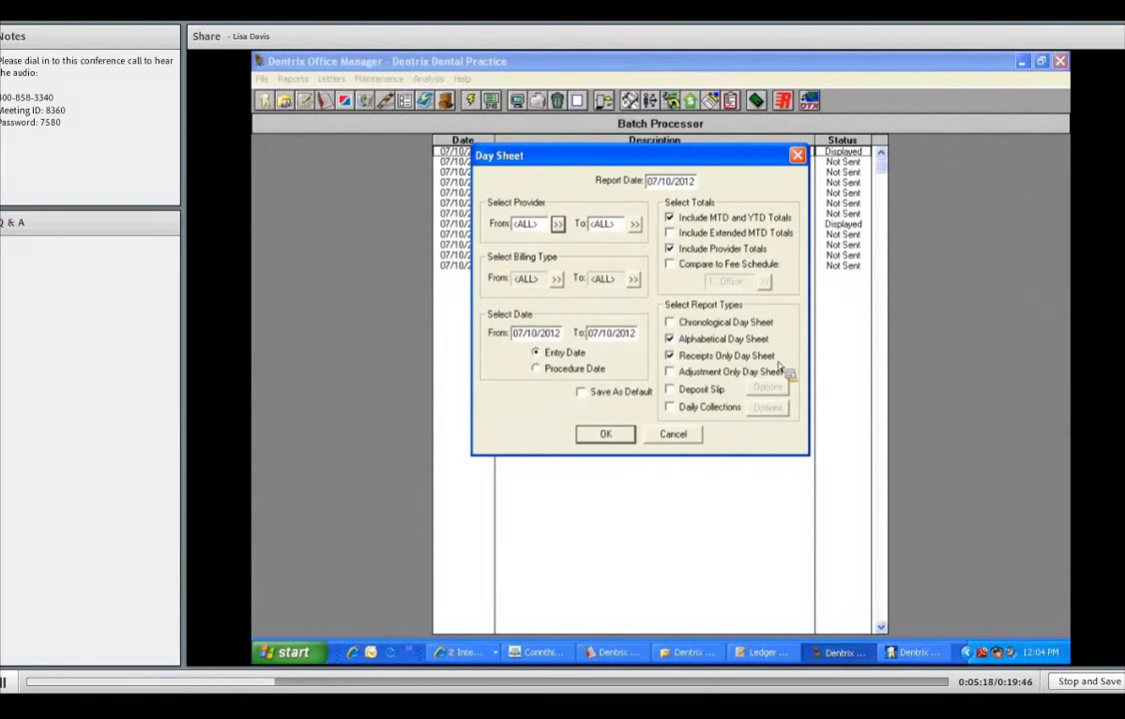
{"action": "mouse_move", "coordinate": [787, 368]}
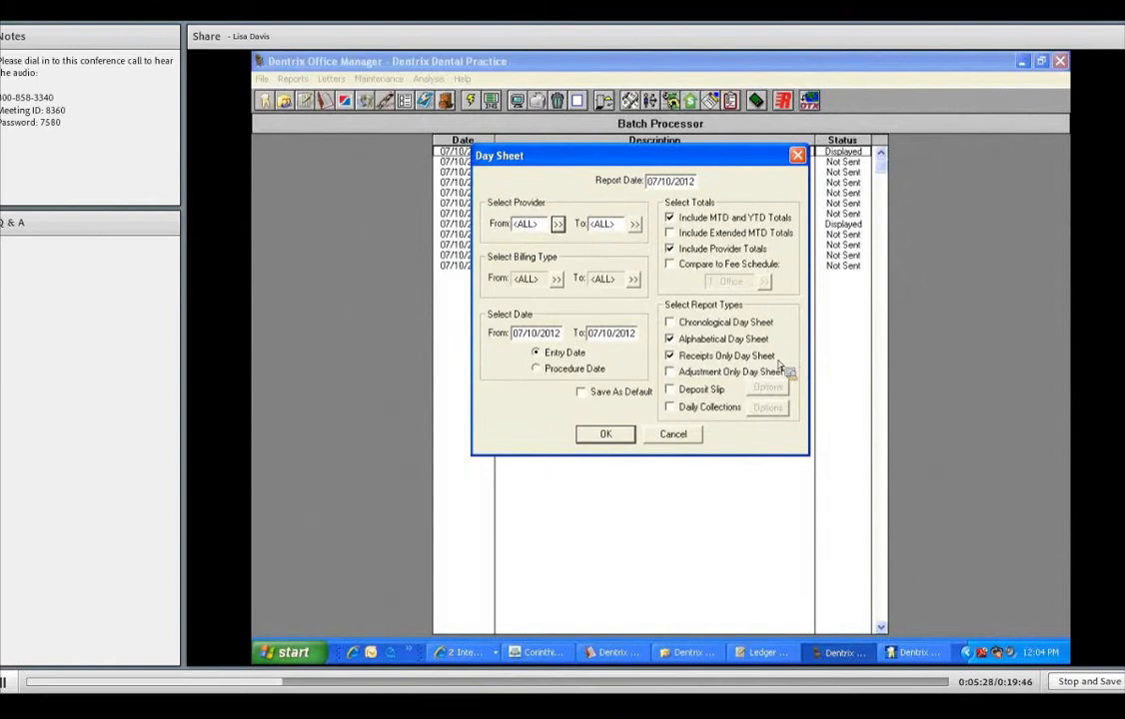
{"action": "mouse_move", "coordinate": [684, 384]}
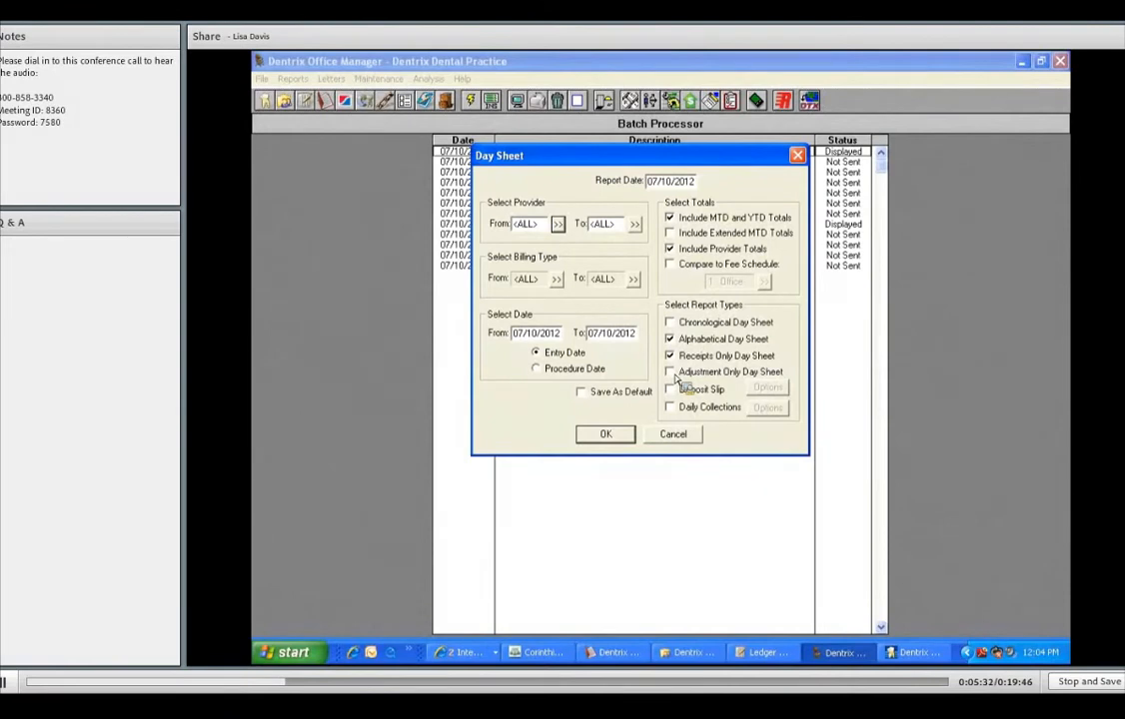
{"action": "left_click", "coordinate": [669, 372]}
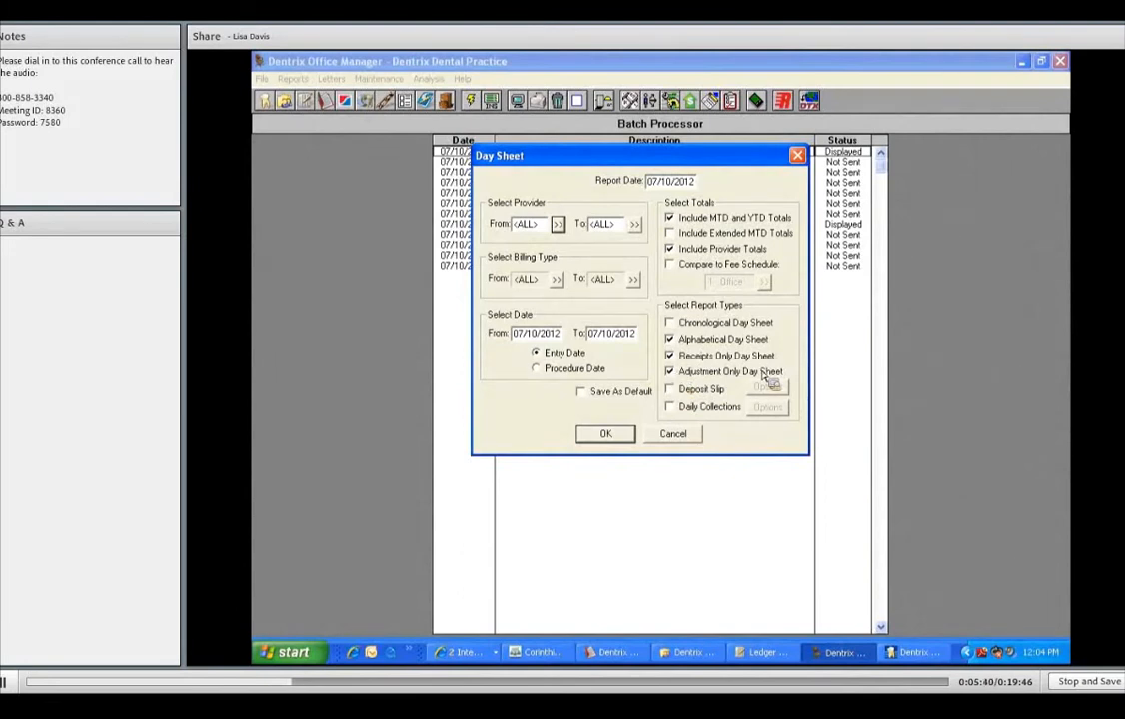
{"action": "mouse_move", "coordinate": [744, 380]}
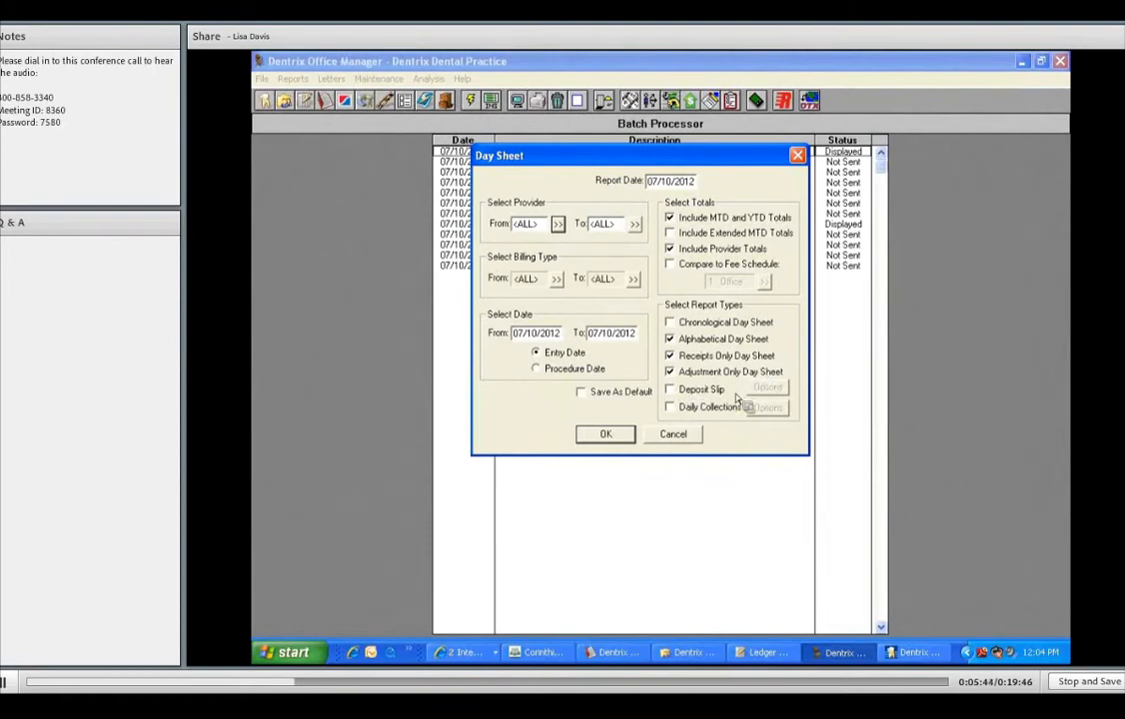
{"action": "left_click", "coordinate": [669, 389]}
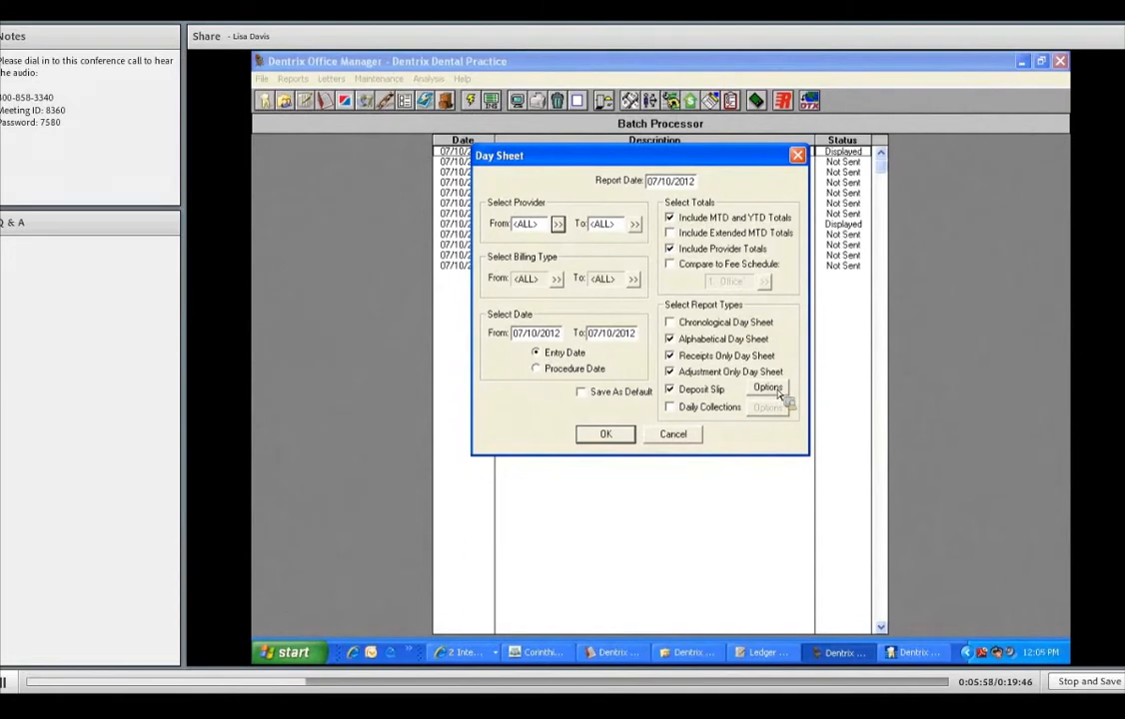
Restrict deposit slip payment types to Check Payment - Thank You and Cash Payment - Thank You
{"action": "left_click", "coordinate": [768, 388]}
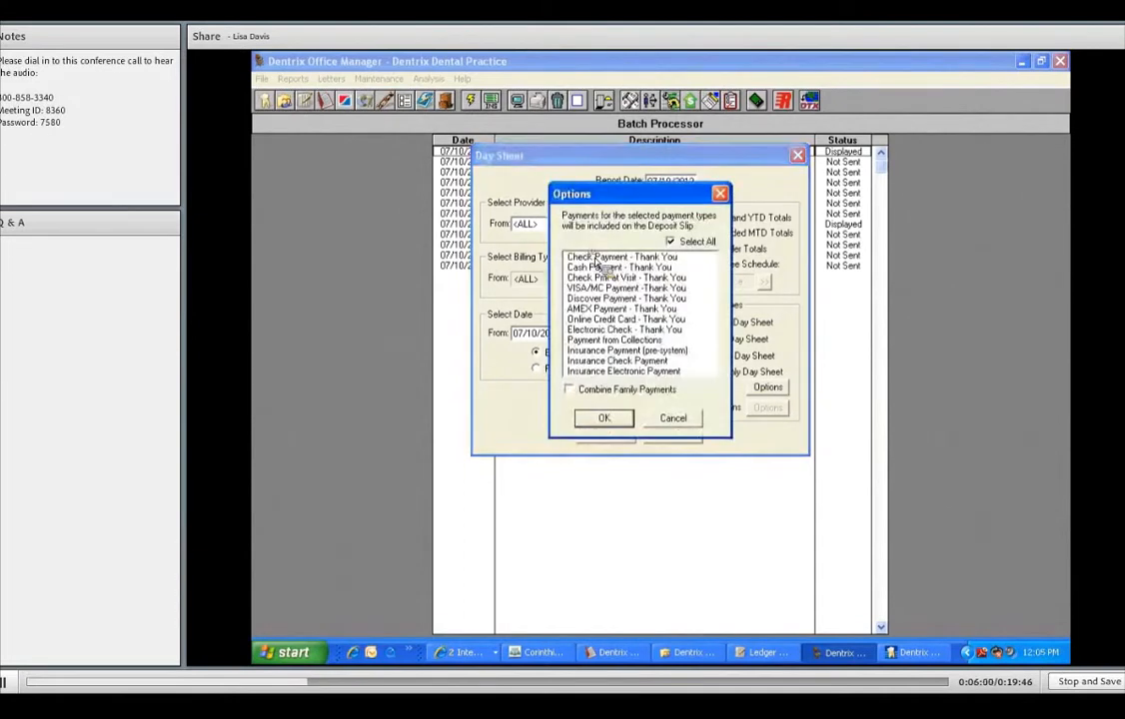
{"action": "left_click", "coordinate": [619, 257]}
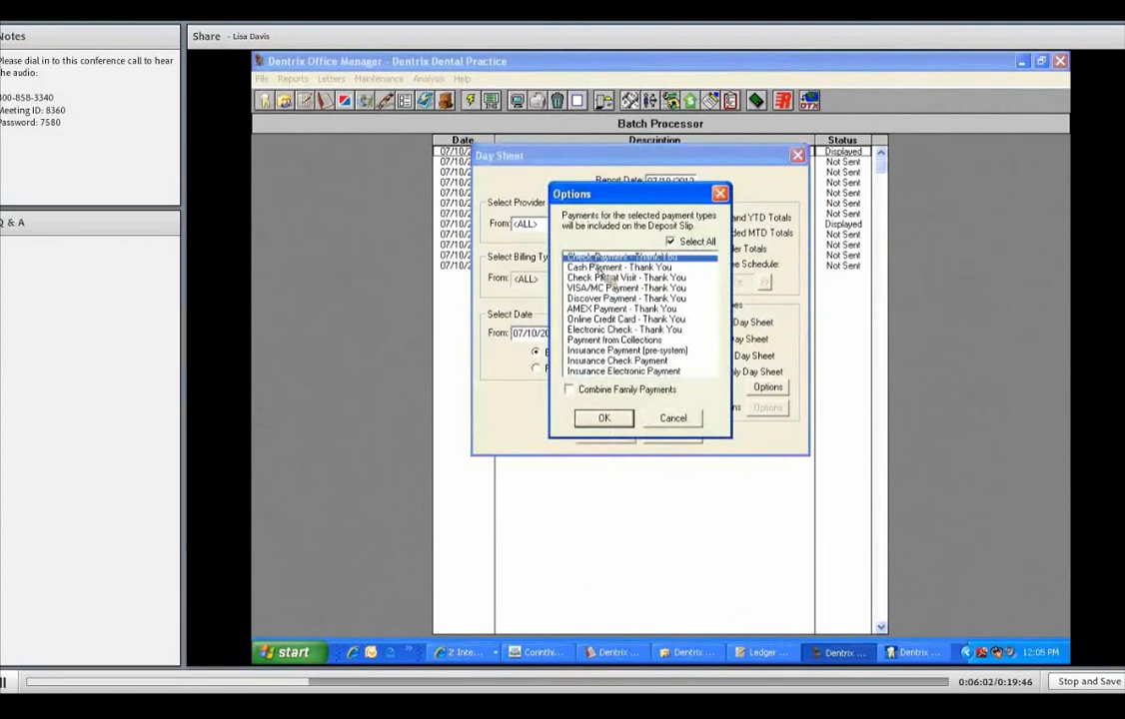
{"action": "left_click", "coordinate": [620, 267]}
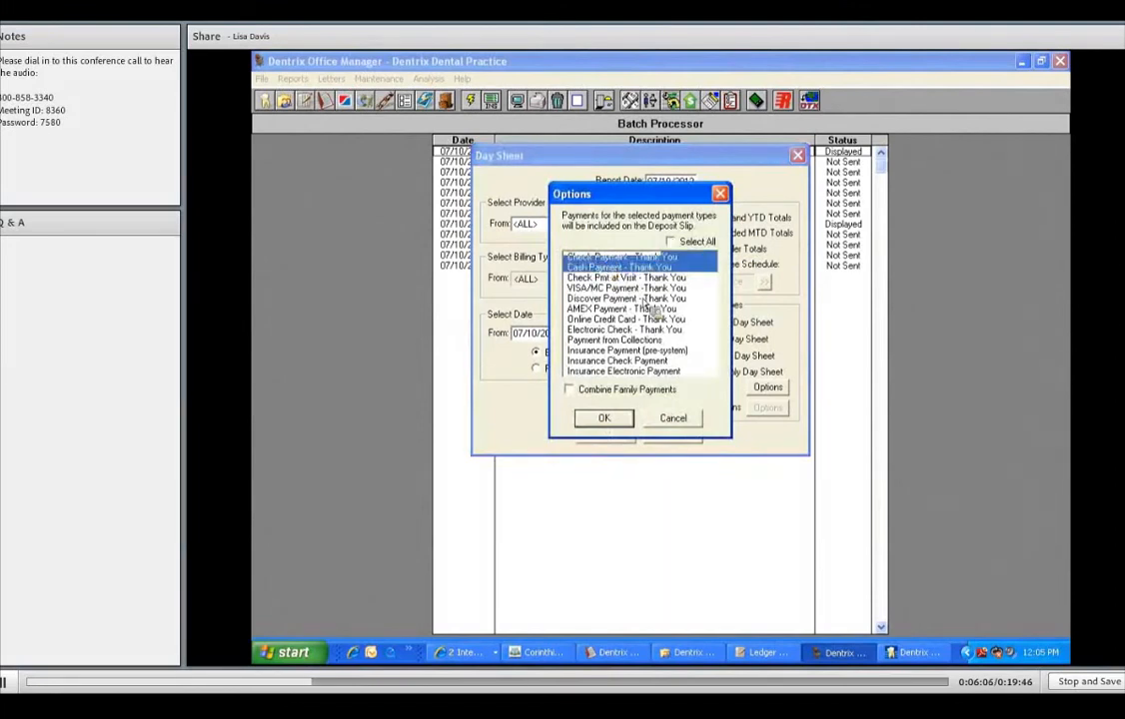
{"action": "left_click", "coordinate": [621, 256]}
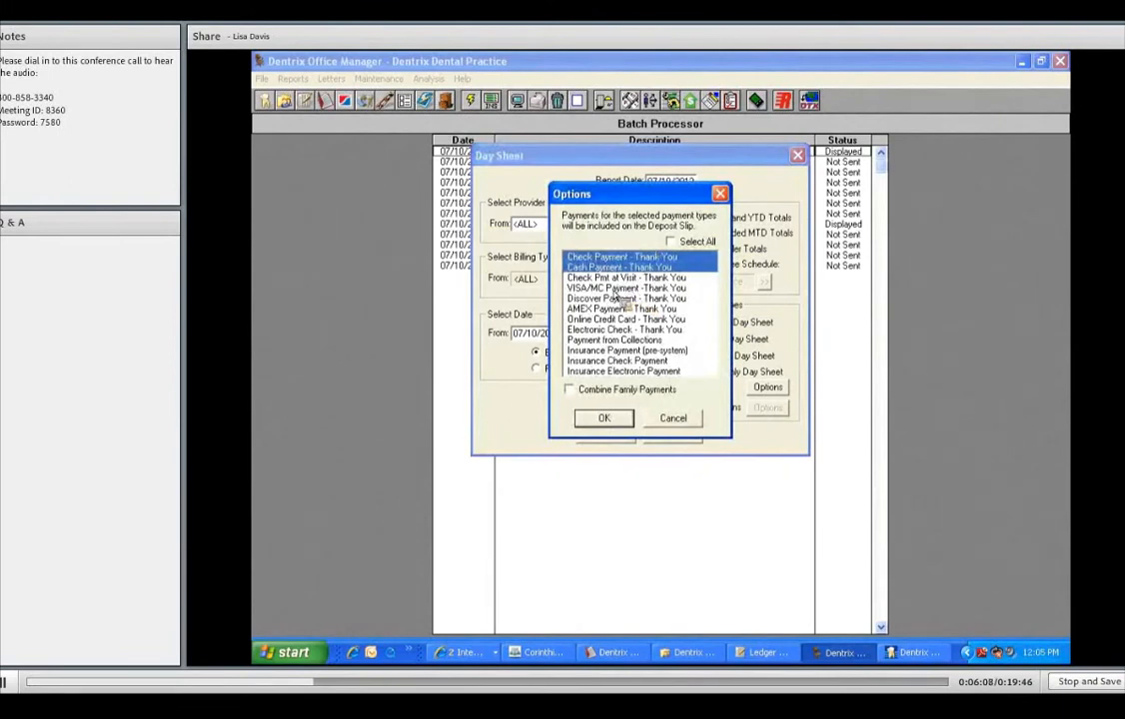
{"action": "mouse_move", "coordinate": [620, 300]}
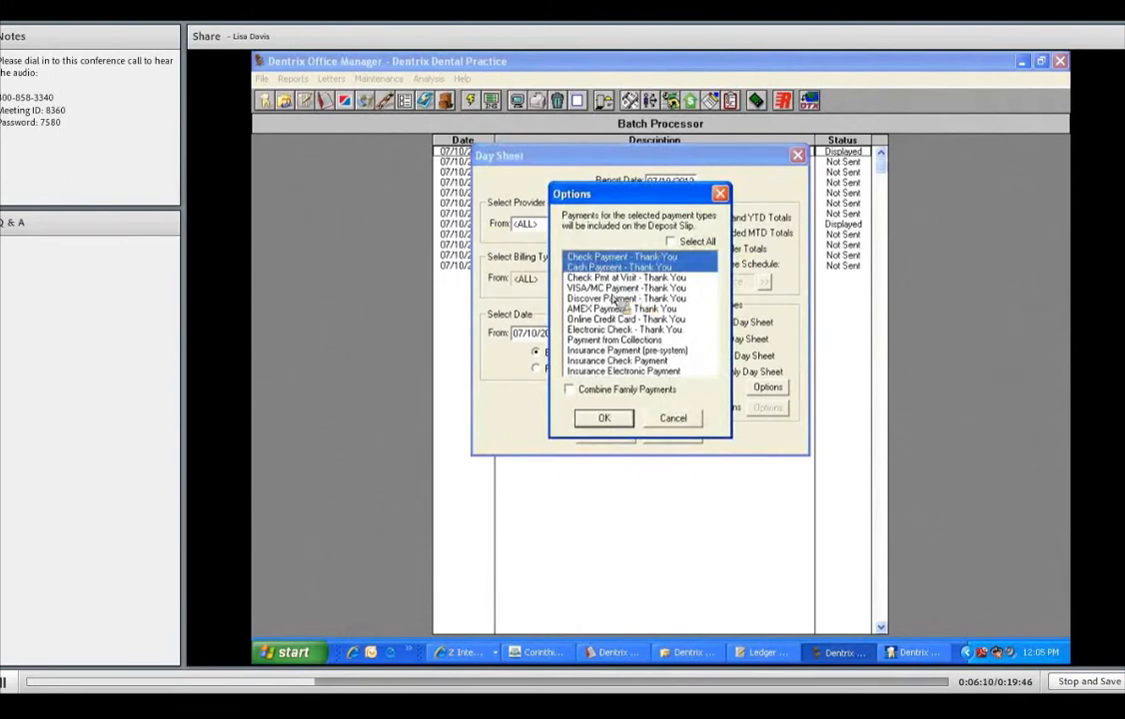
{"action": "mouse_move", "coordinate": [690, 358]}
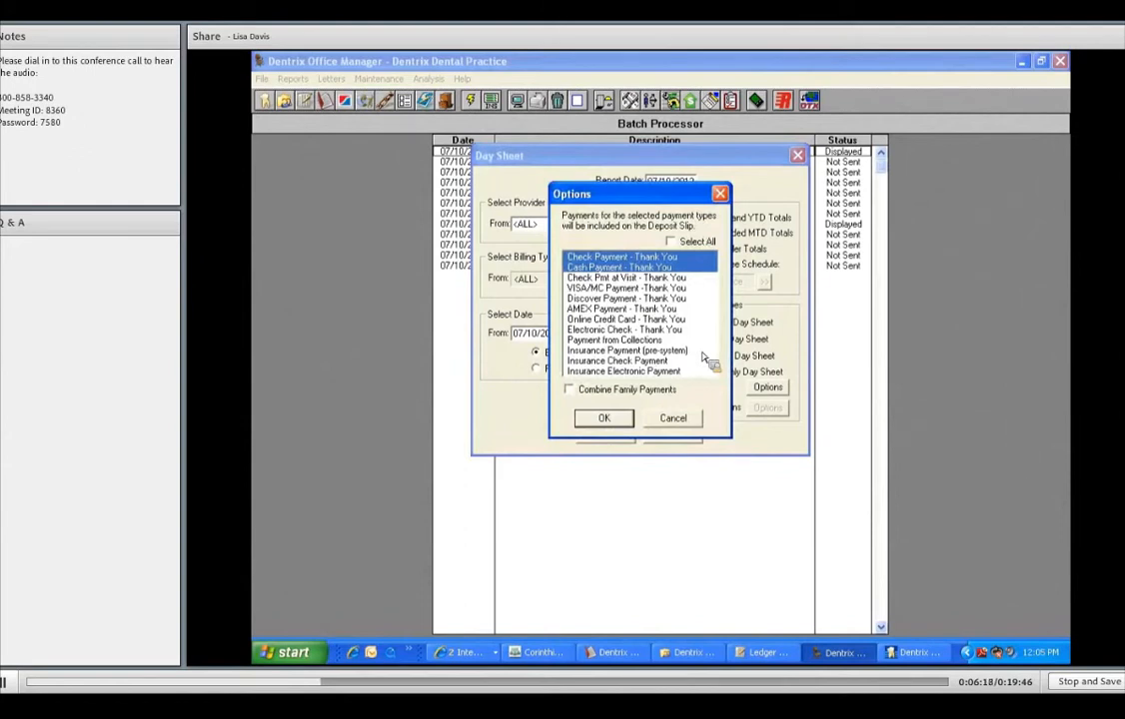
{"action": "mouse_move", "coordinate": [706, 360]}
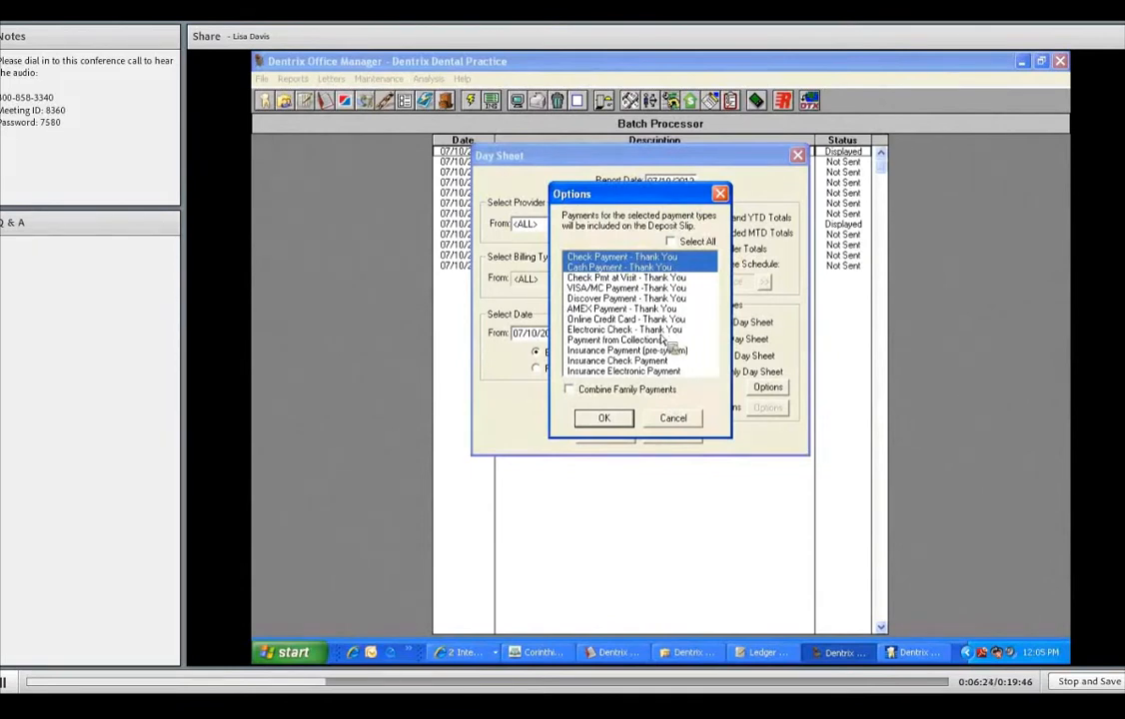
{"action": "mouse_move", "coordinate": [677, 335]}
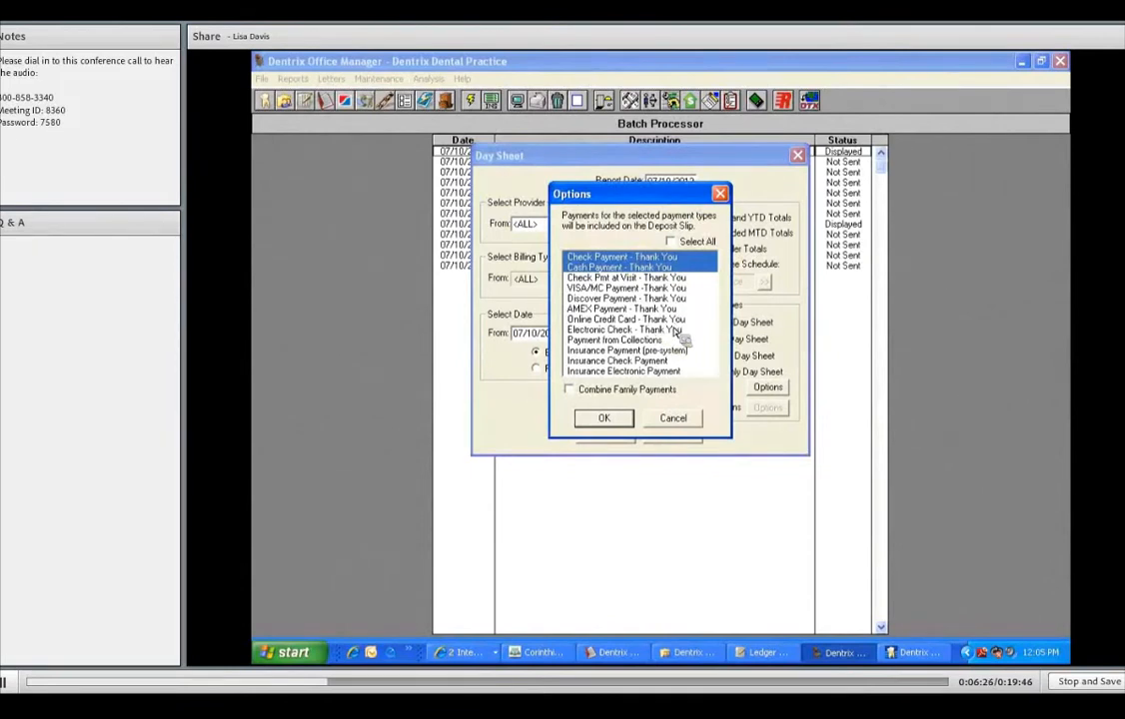
{"action": "mouse_move", "coordinate": [690, 348]}
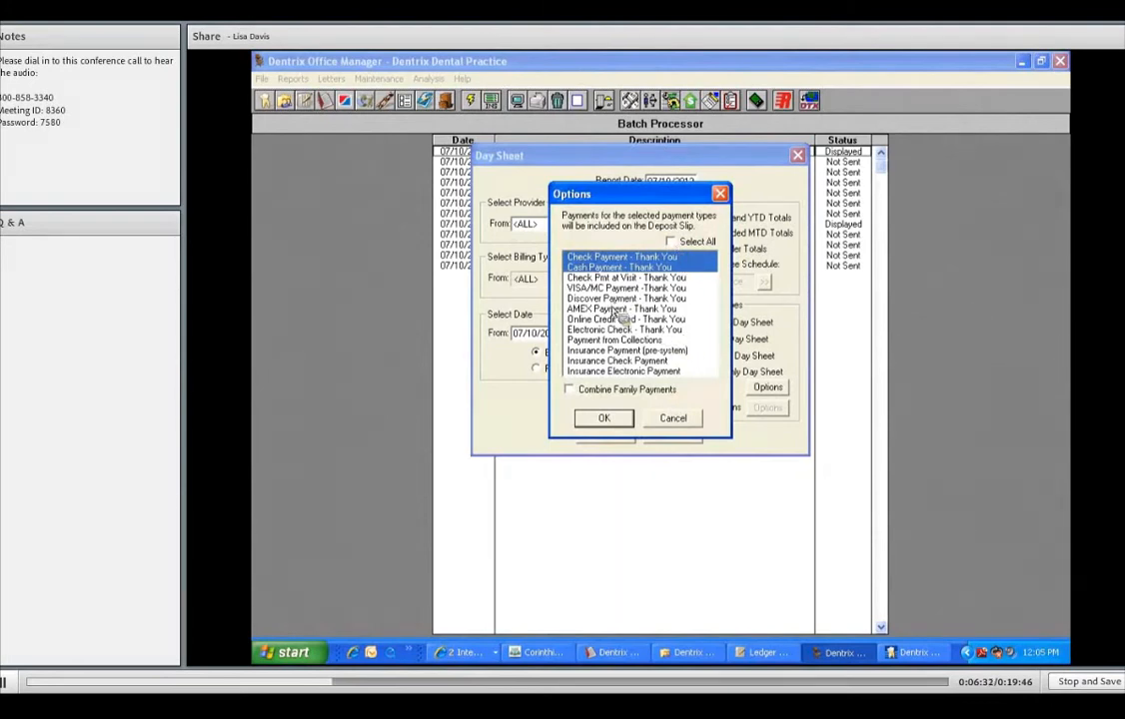
{"action": "mouse_move", "coordinate": [609, 310]}
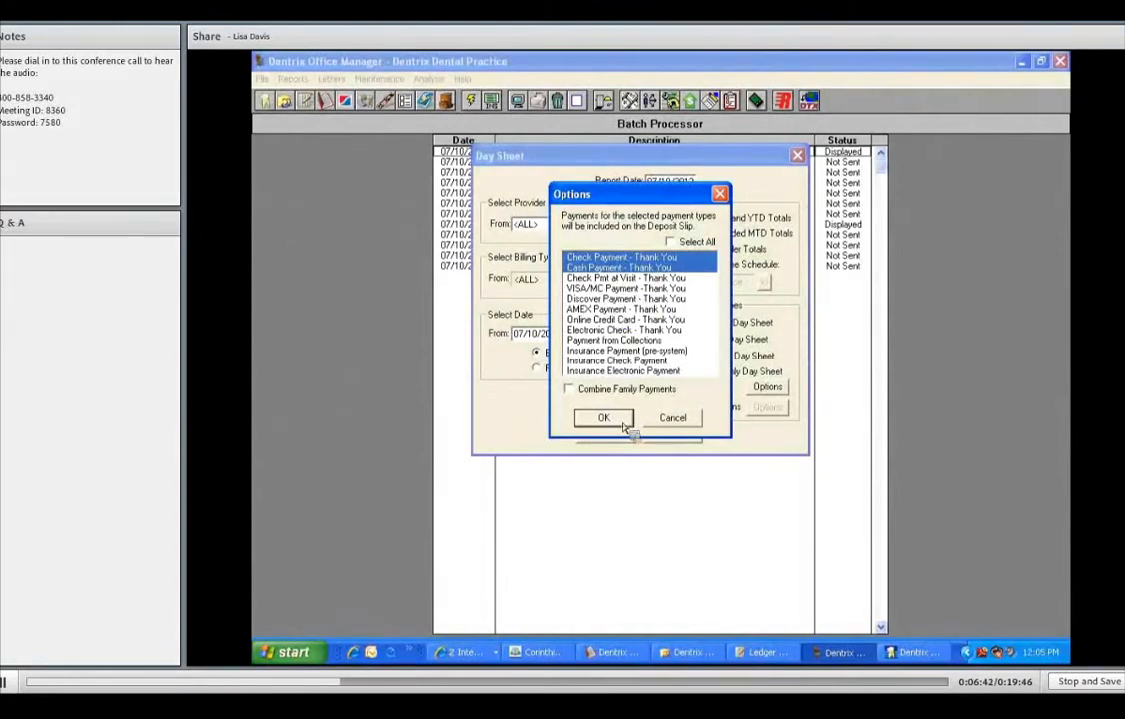
Confirm the payment types, swap the other sheets for Chronological Day Sheet, and apply
{"action": "left_click", "coordinate": [603, 418]}
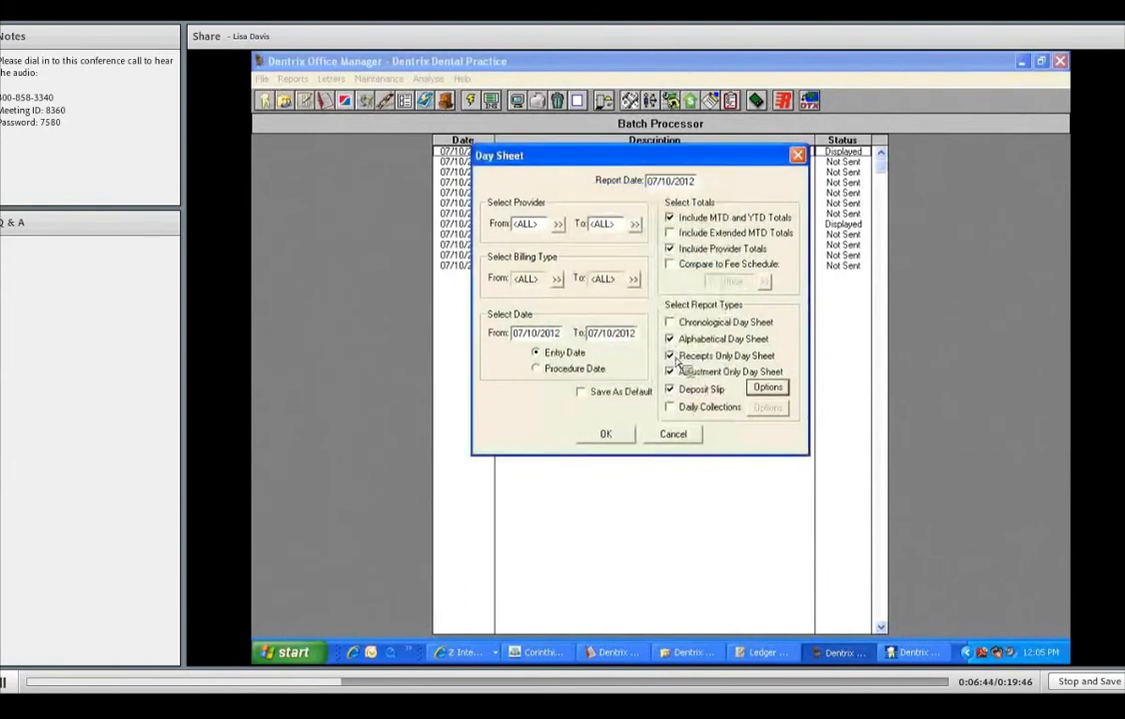
{"action": "left_click", "coordinate": [669, 371]}
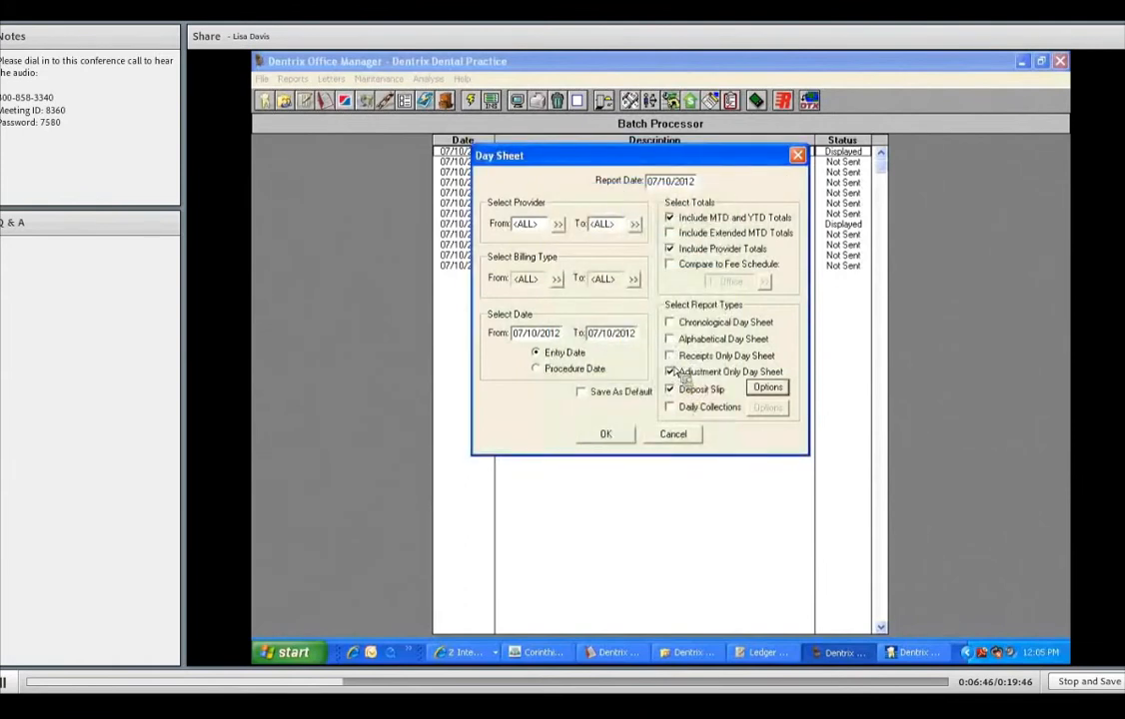
{"action": "left_click", "coordinate": [669, 371]}
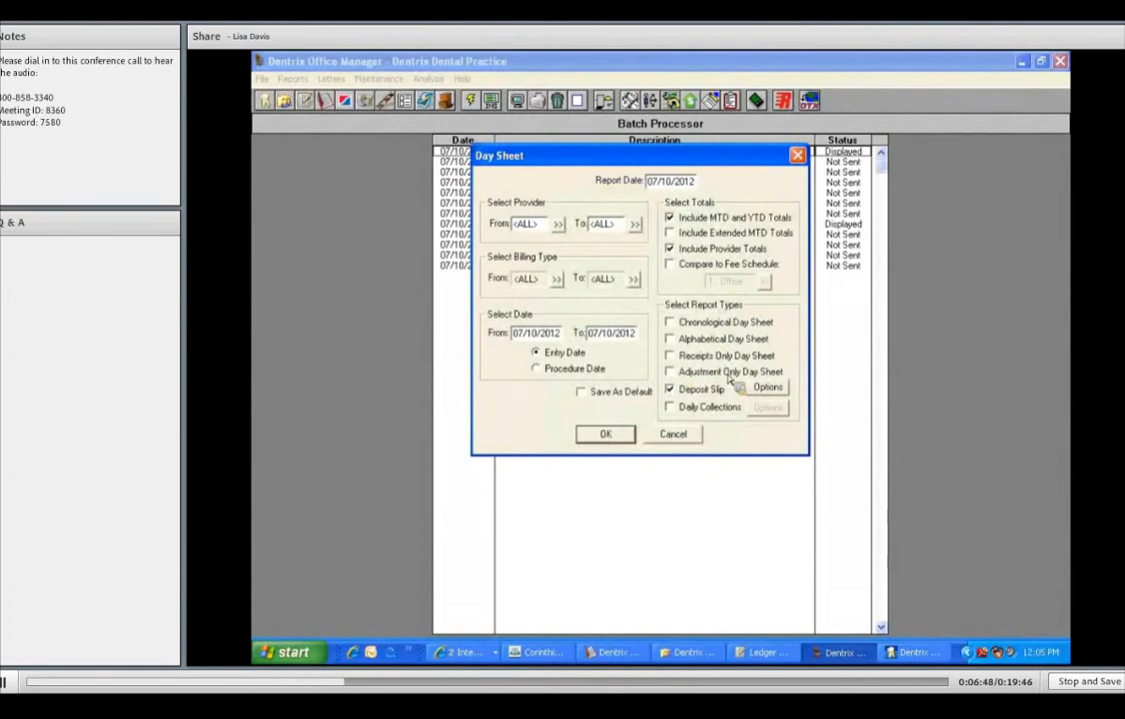
{"action": "left_click", "coordinate": [670, 321]}
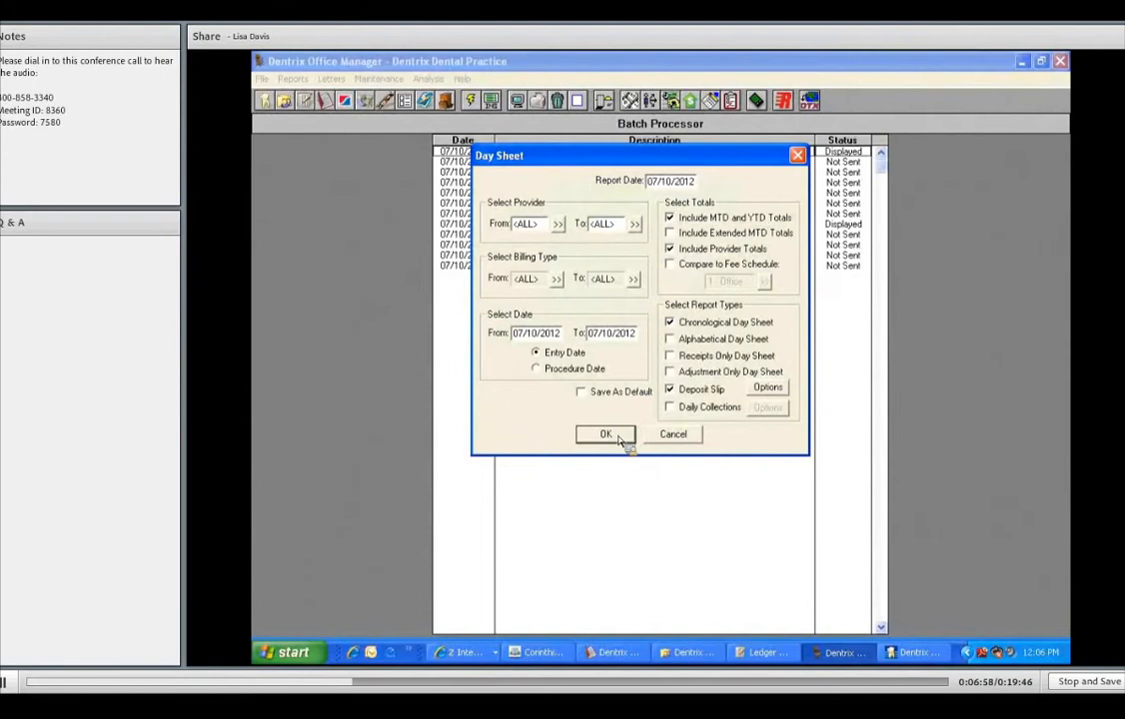
{"action": "left_click", "coordinate": [604, 433]}
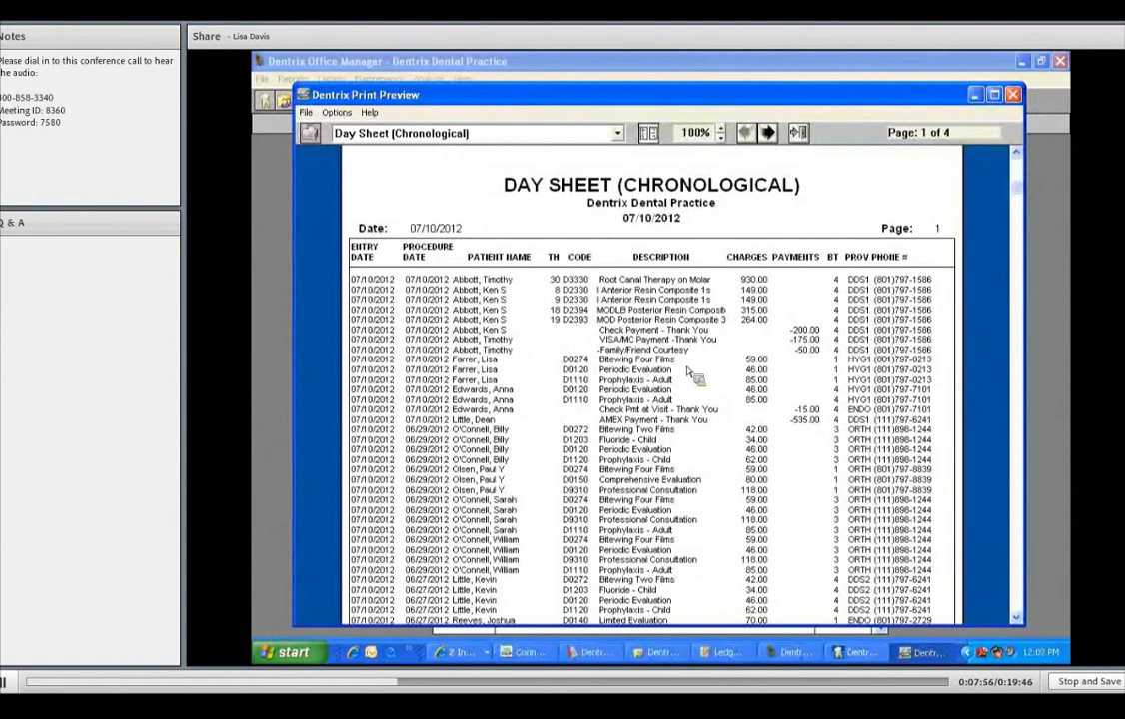
{"action": "mouse_move", "coordinate": [699, 346]}
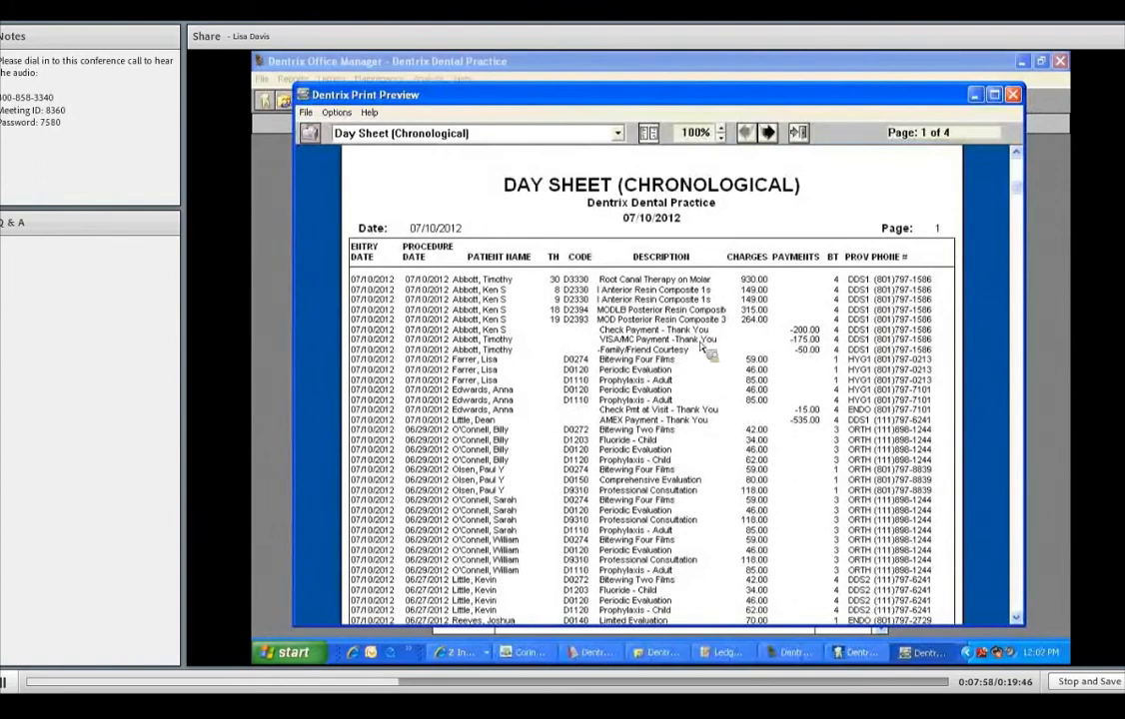
{"action": "mouse_move", "coordinate": [699, 361]}
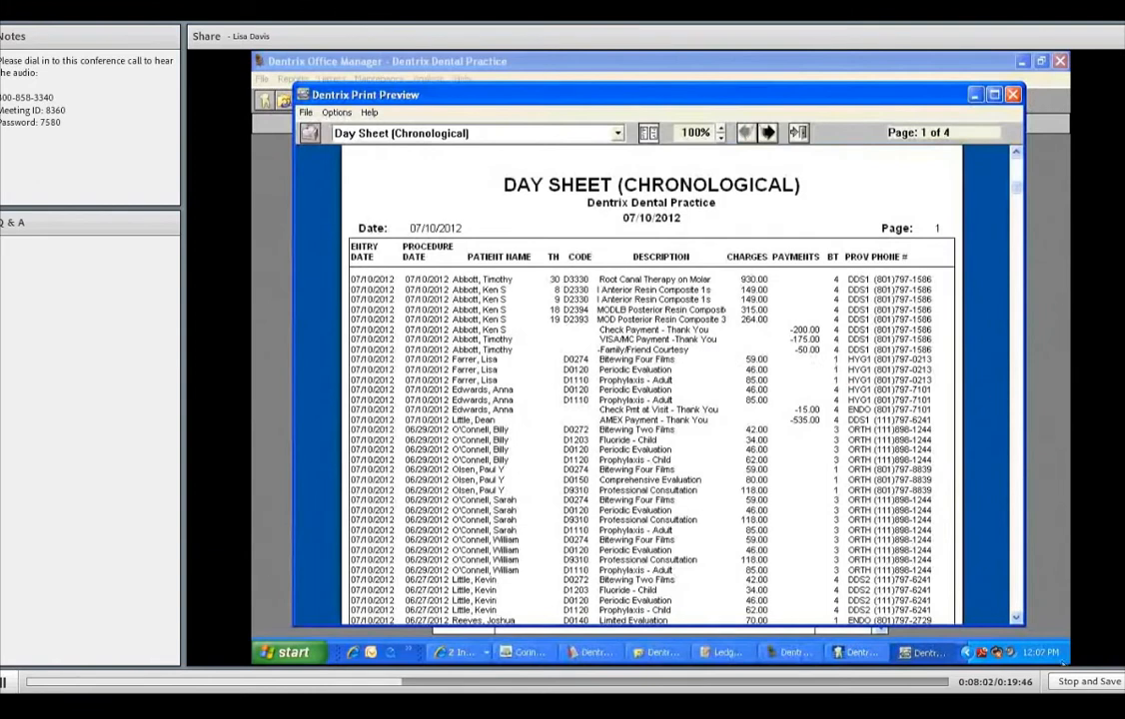
{"action": "mouse_move", "coordinate": [1029, 605]}
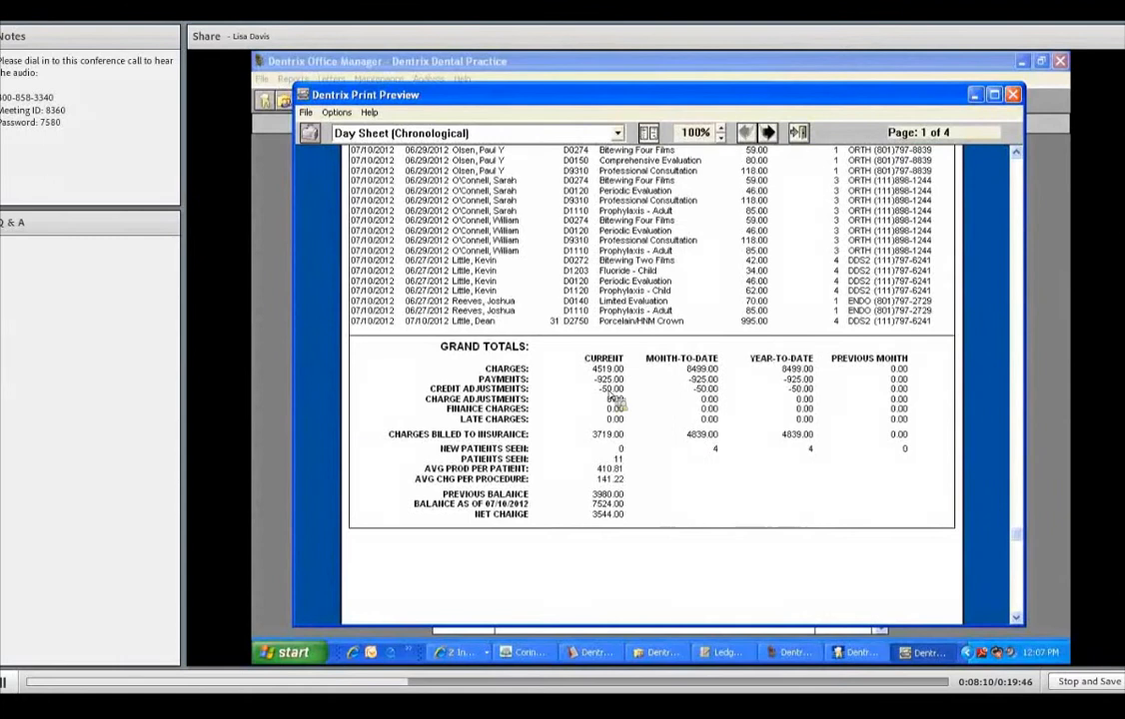
{"action": "mouse_move", "coordinate": [693, 404]}
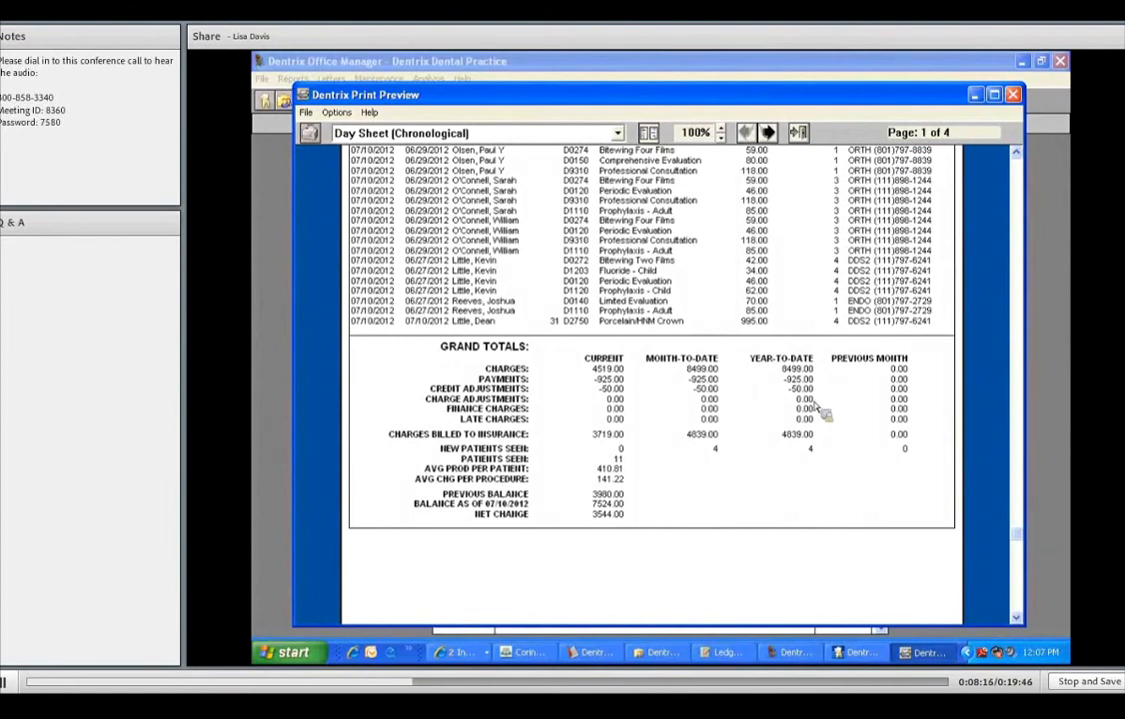
{"action": "mouse_move", "coordinate": [814, 447]}
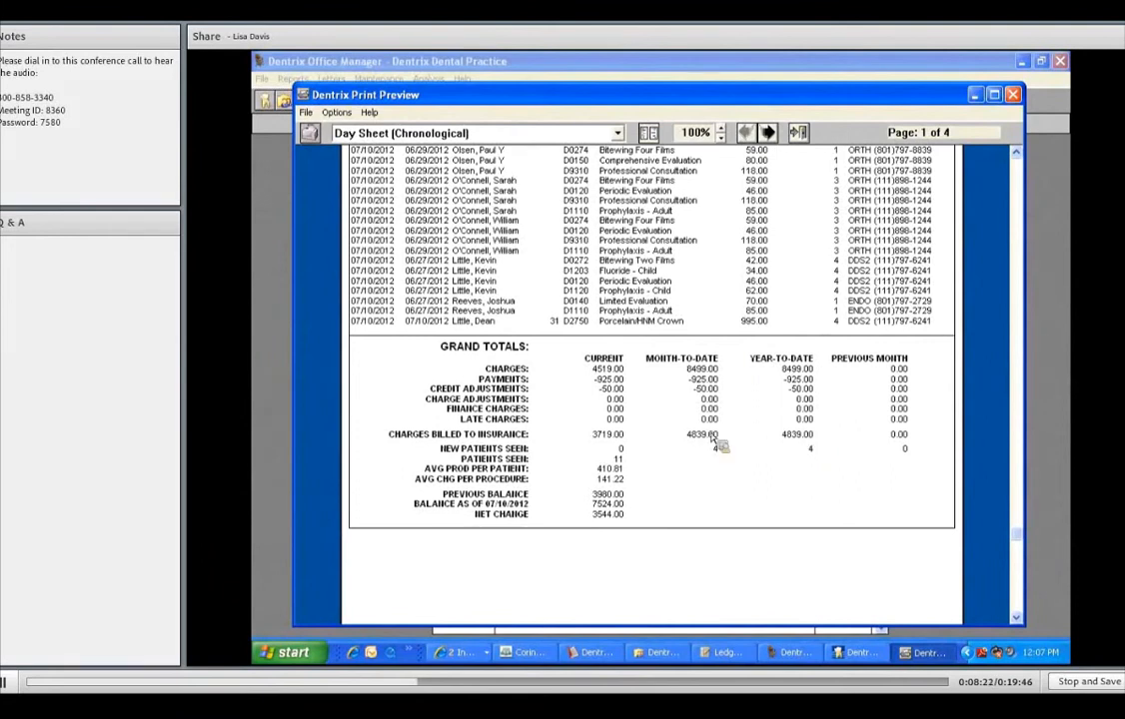
{"action": "mouse_move", "coordinate": [645, 409]}
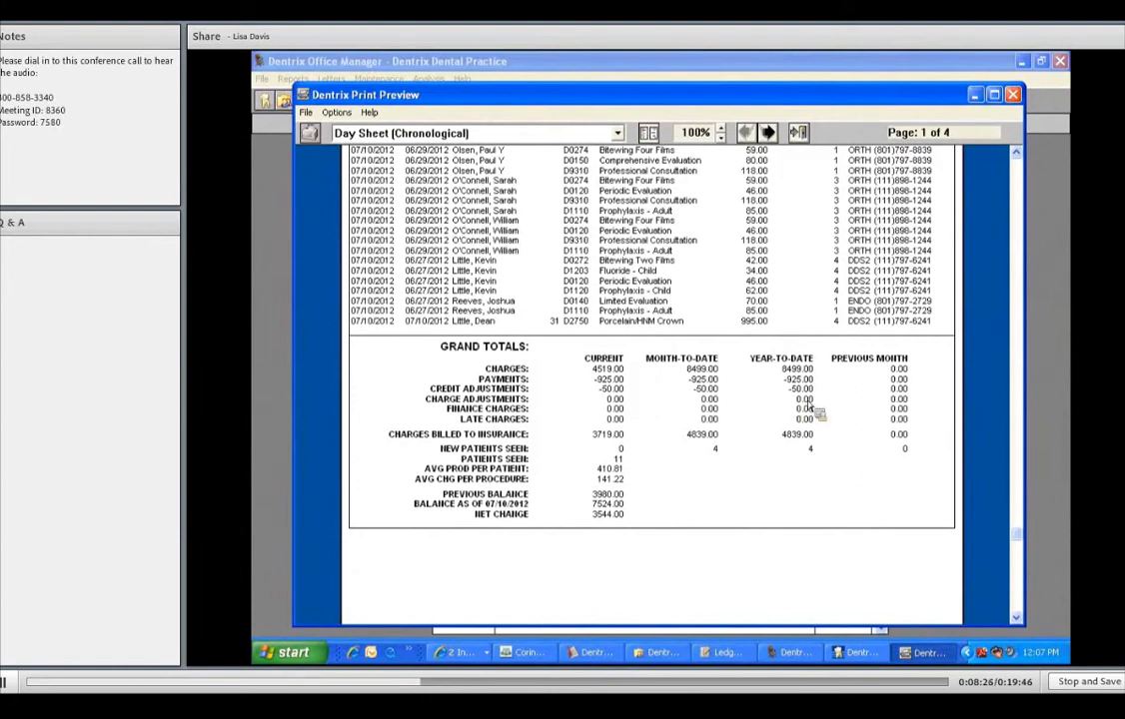
{"action": "mouse_move", "coordinate": [619, 457]}
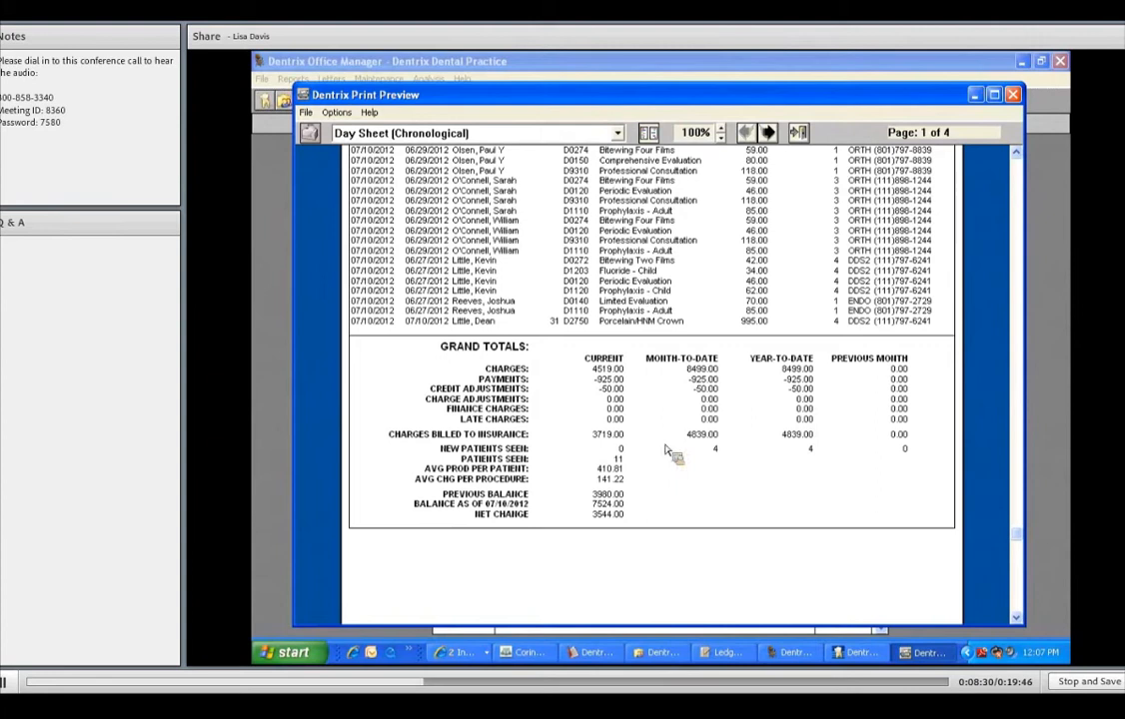
{"action": "mouse_move", "coordinate": [644, 411]}
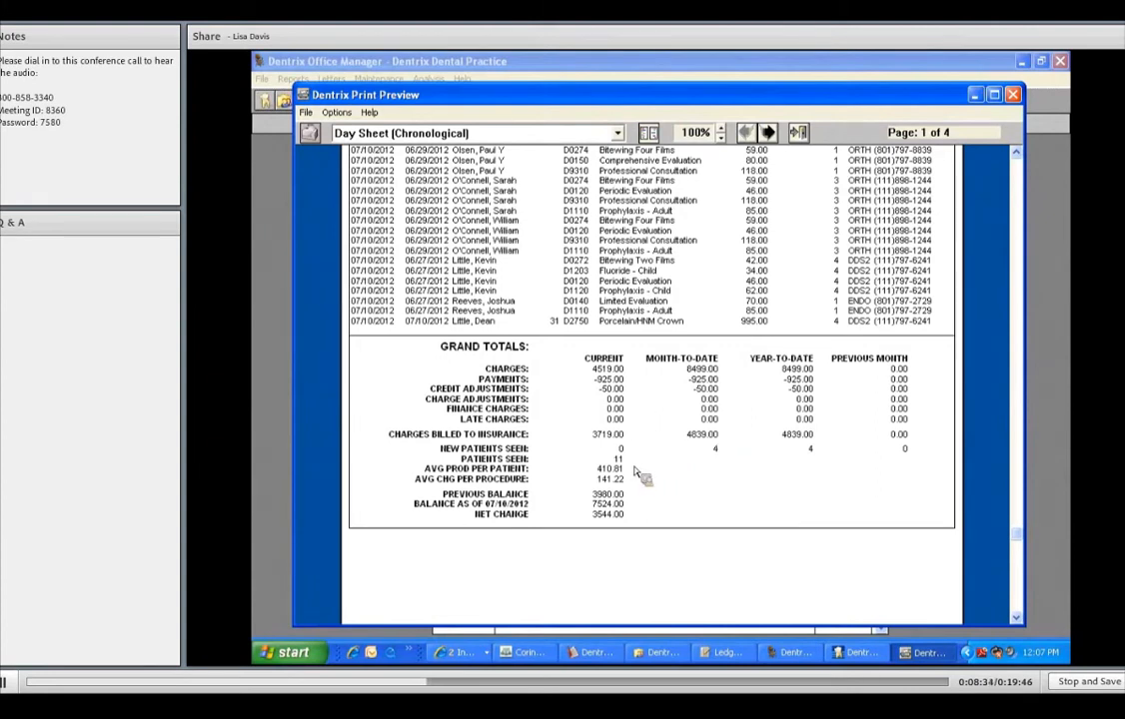
{"action": "mouse_move", "coordinate": [644, 491]}
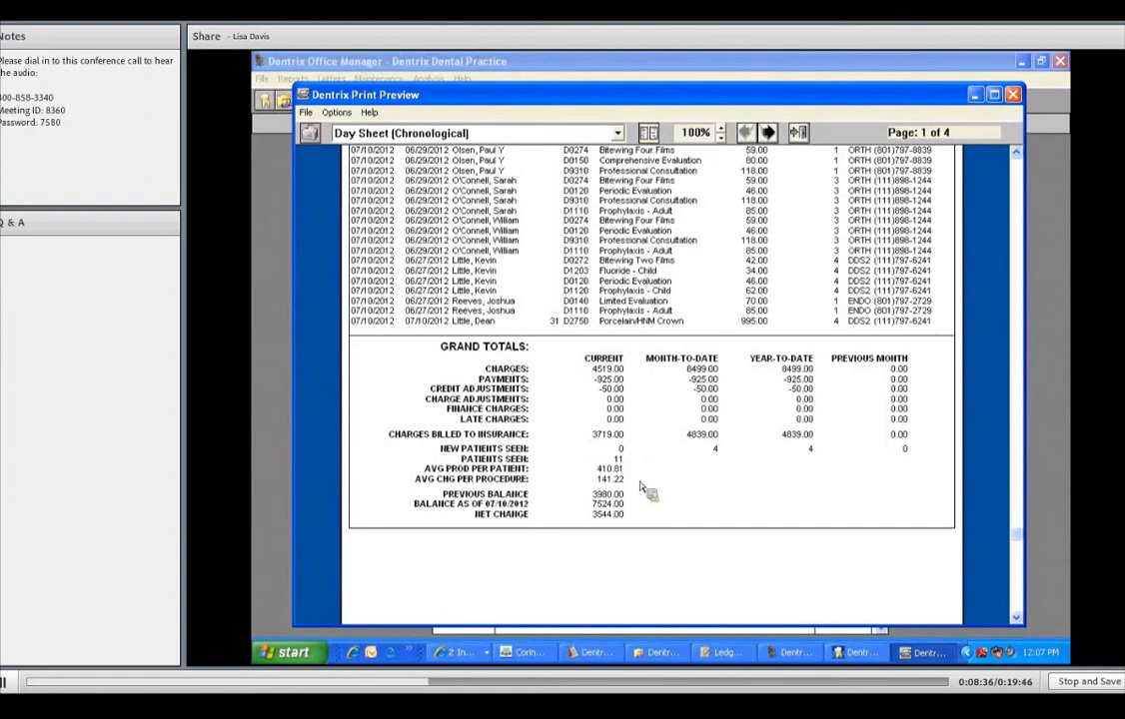
{"action": "mouse_move", "coordinate": [784, 155]}
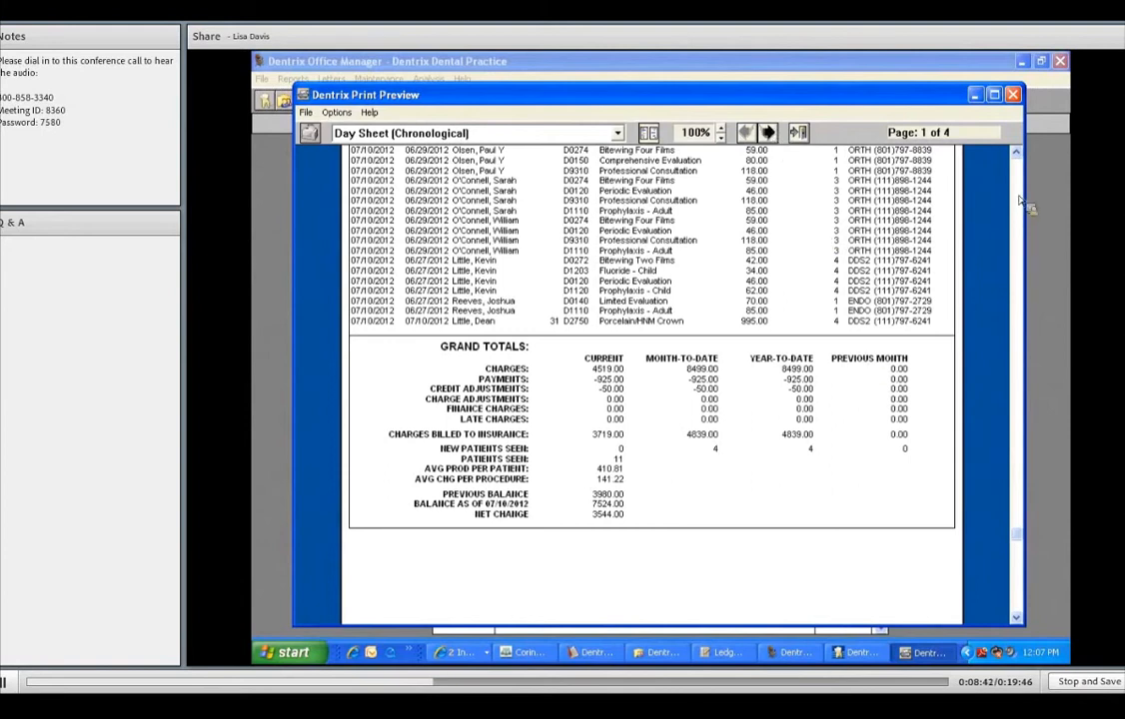
Page forward through the chronological day sheet preview until it reads Page 4 of 4
{"action": "left_click", "coordinate": [767, 132]}
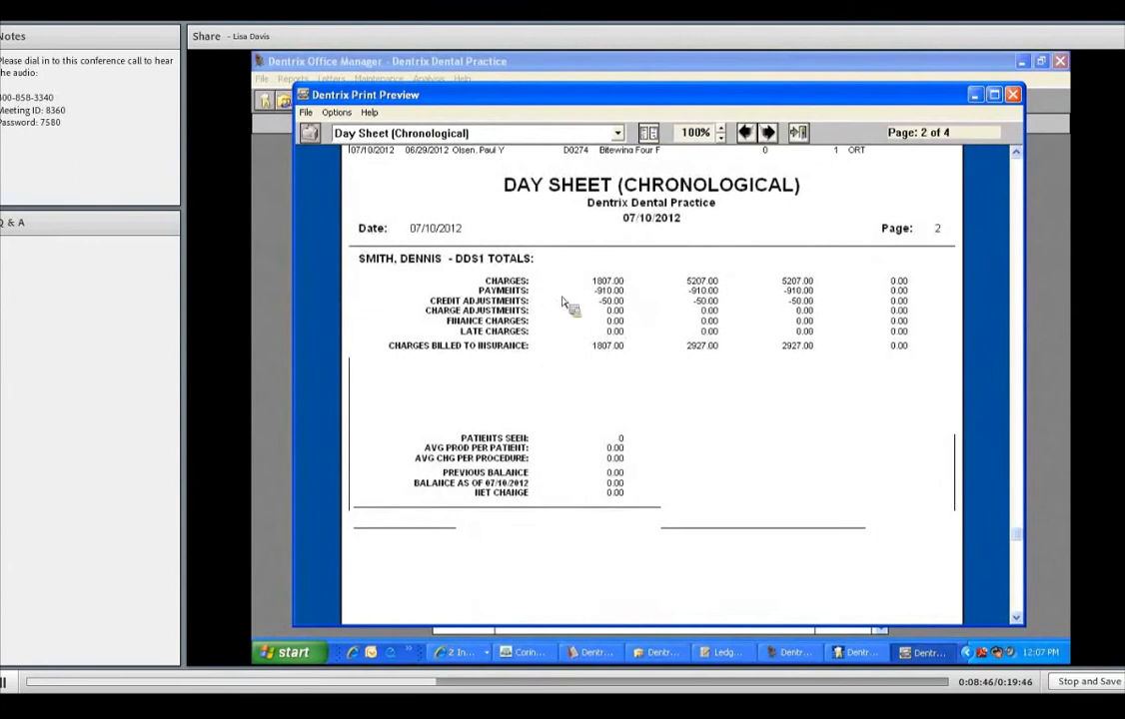
{"action": "scroll", "scroll_direction": "down", "scroll_amount": 3}
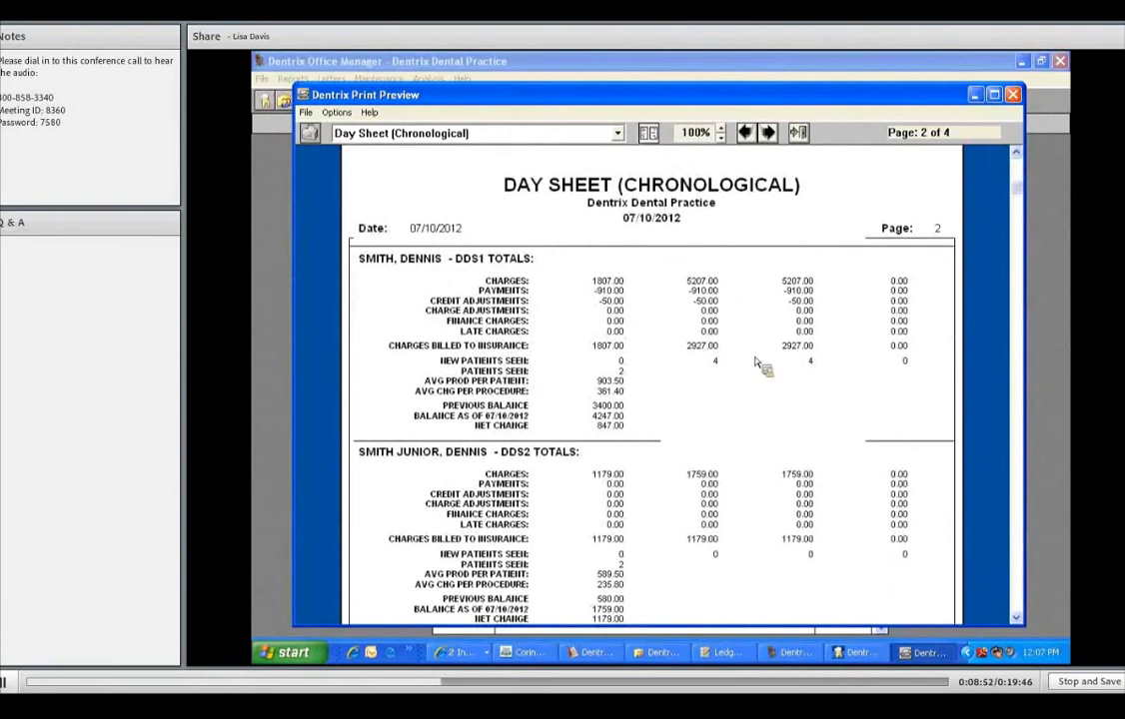
{"action": "mouse_move", "coordinate": [644, 345]}
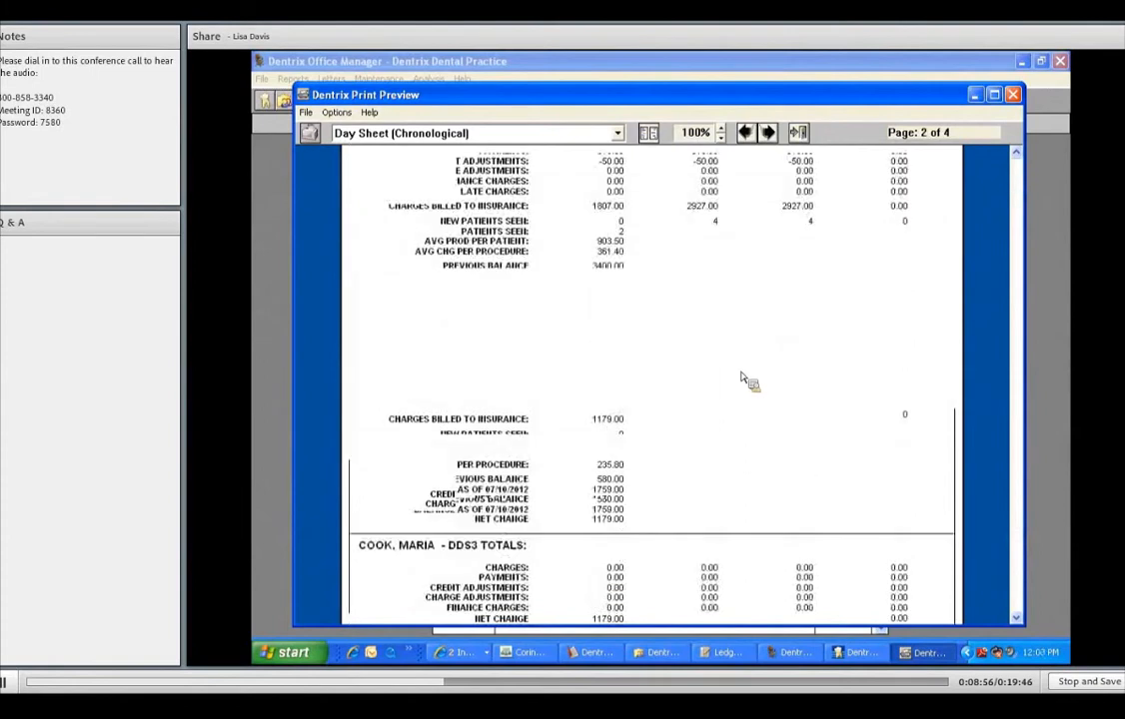
{"action": "mouse_move", "coordinate": [745, 560]}
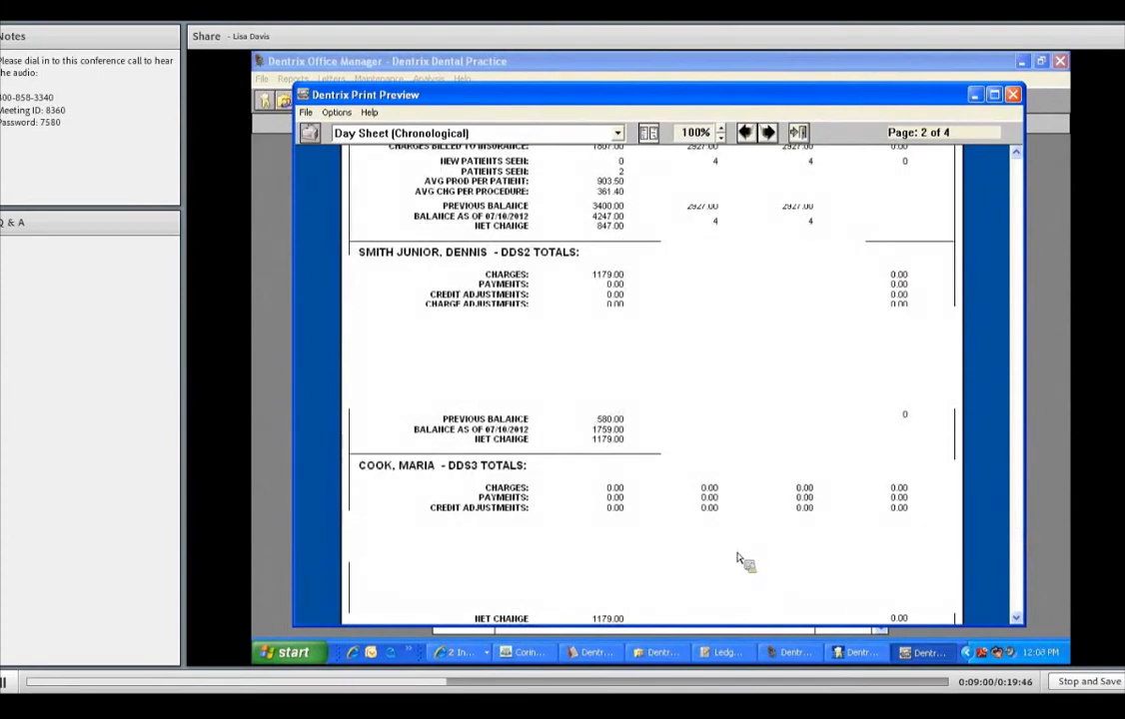
{"action": "mouse_move", "coordinate": [784, 160]}
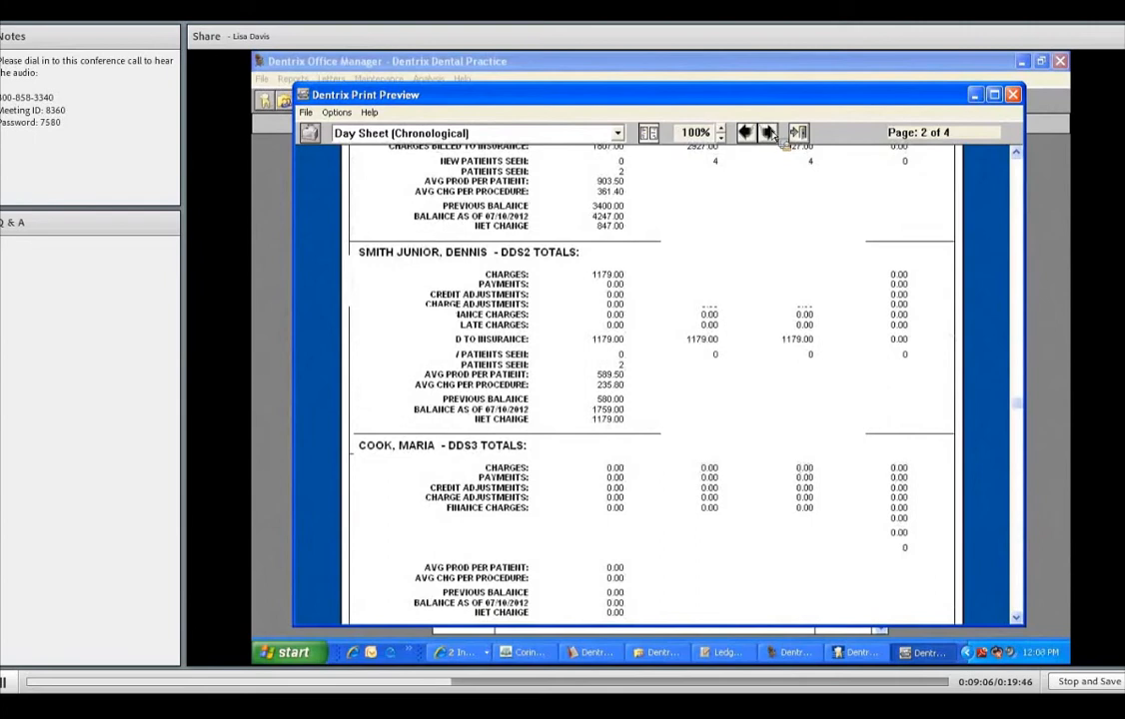
{"action": "left_click", "coordinate": [768, 132]}
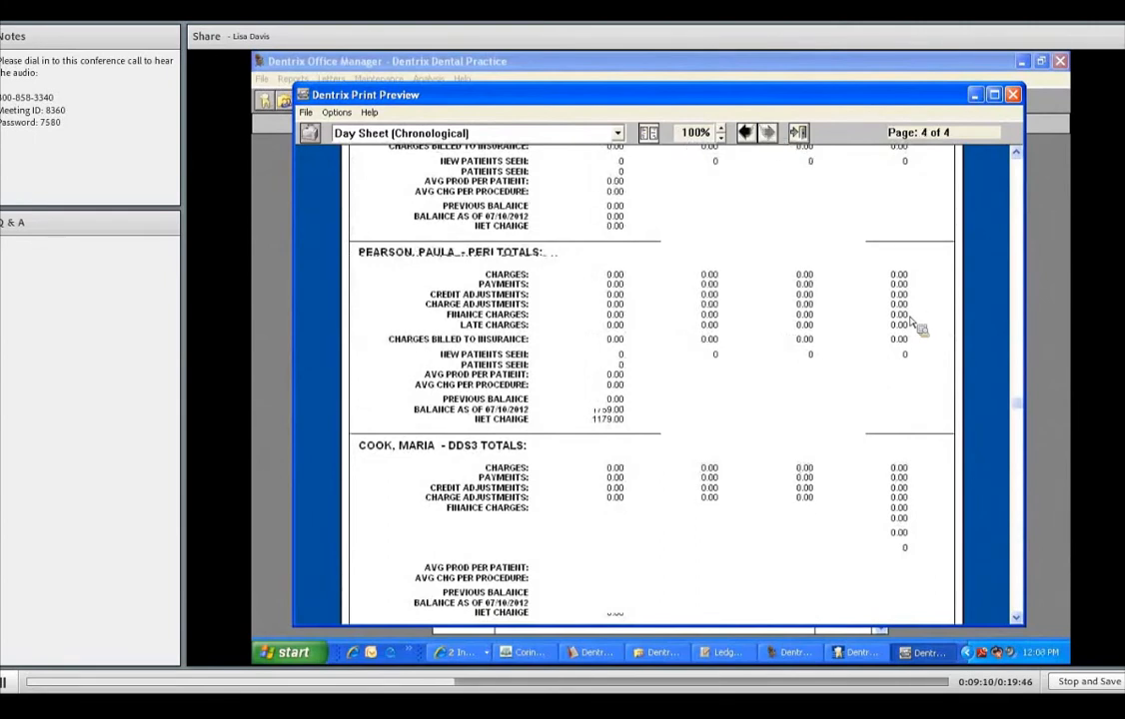
{"action": "scroll", "scroll_direction": "down", "scroll_amount": 3}
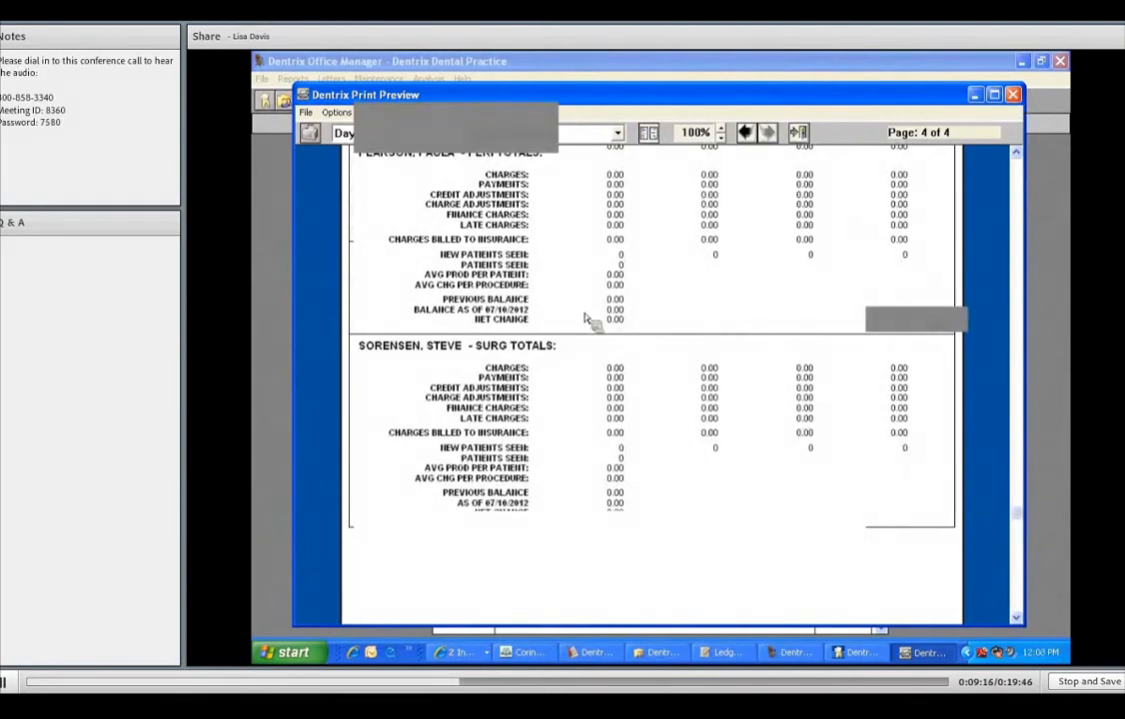
{"action": "mouse_move", "coordinate": [548, 299]}
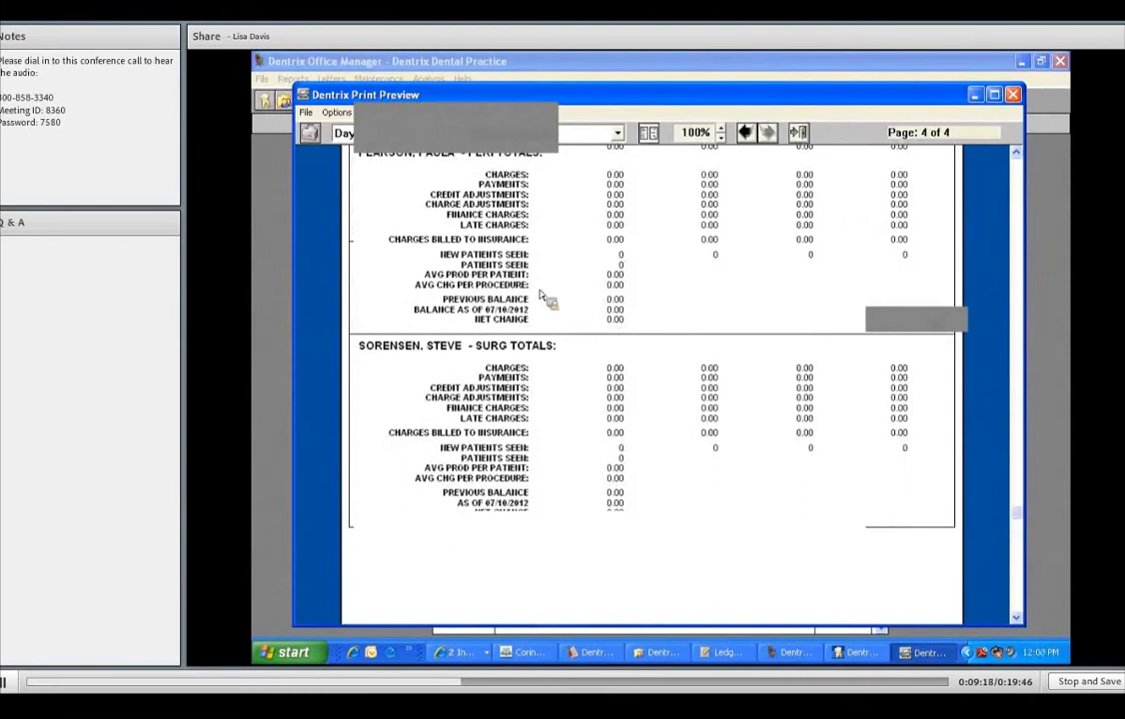
Switch the preview to the 07/10/2012 Deposit Slip and zoom in to 90%
{"action": "left_click", "coordinate": [1012, 94]}
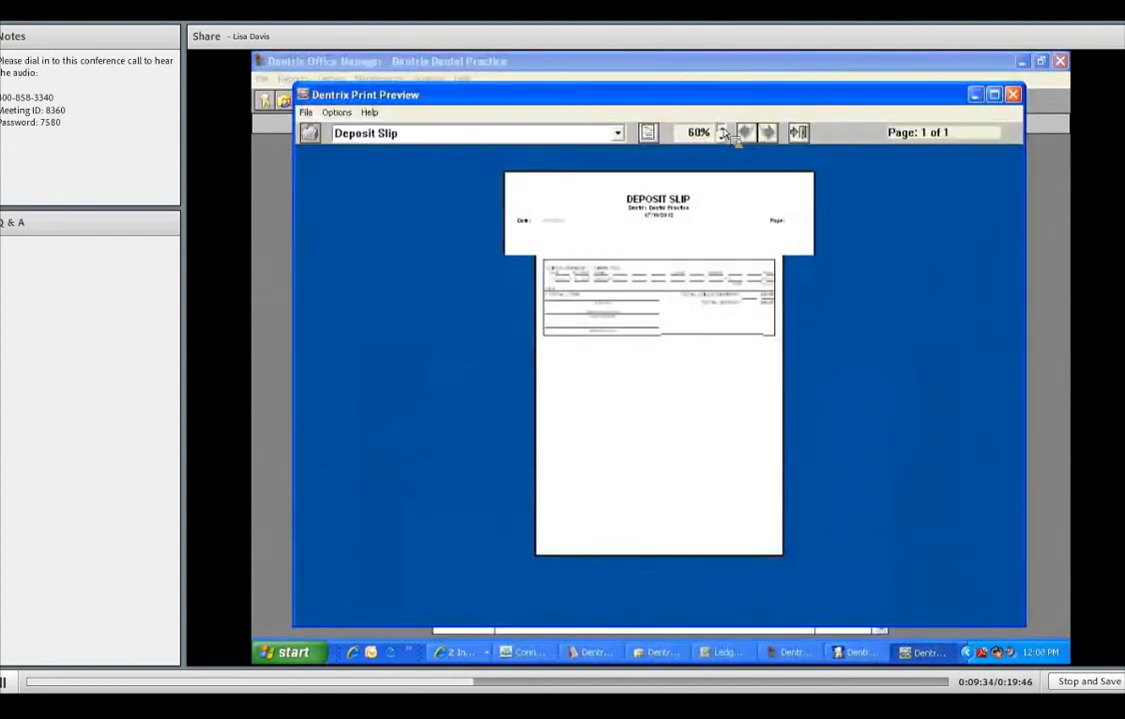
{"action": "left_click", "coordinate": [723, 132]}
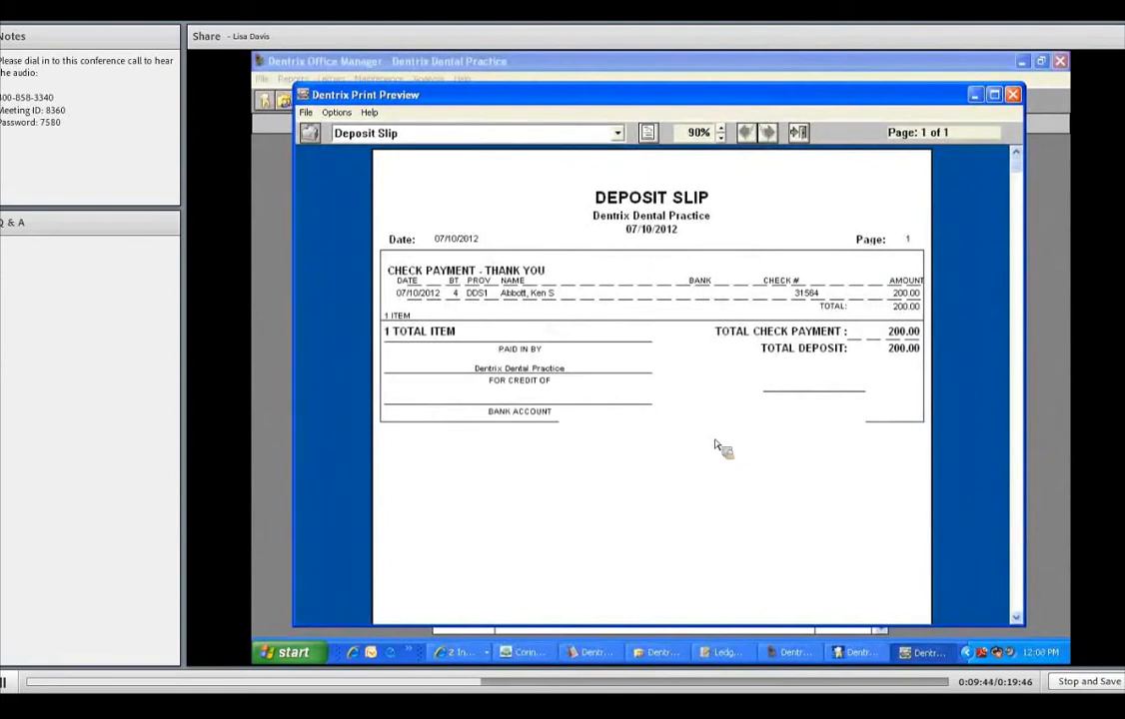
{"action": "mouse_move", "coordinate": [590, 378]}
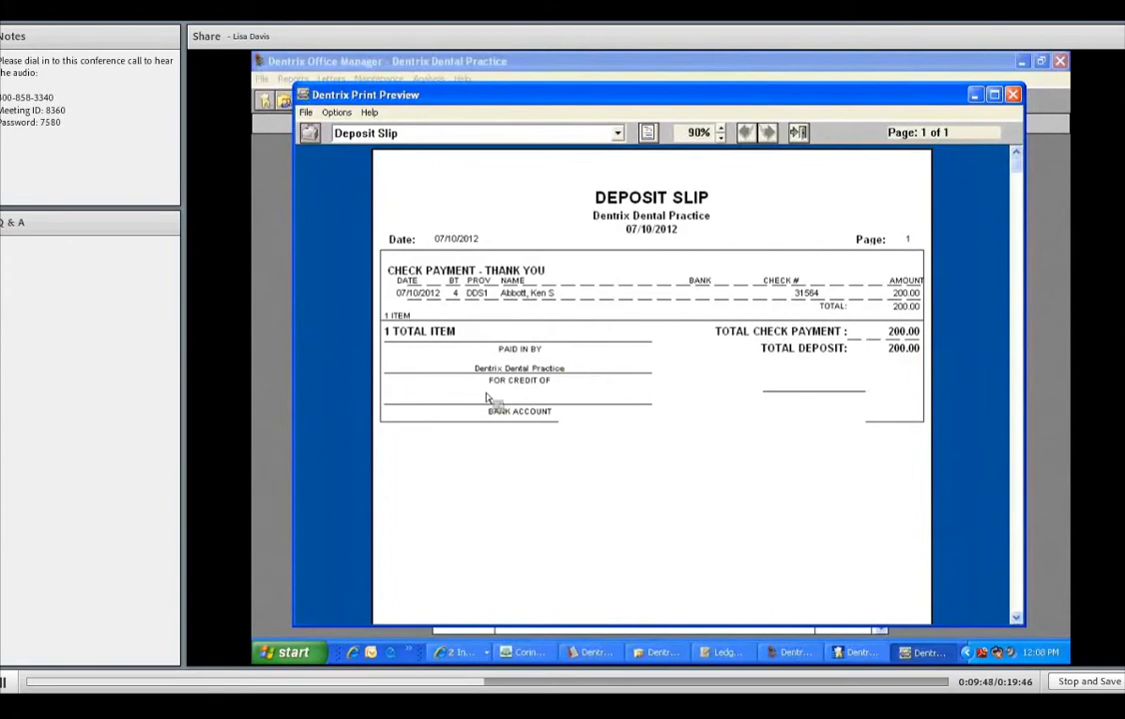
{"action": "mouse_move", "coordinate": [544, 415]}
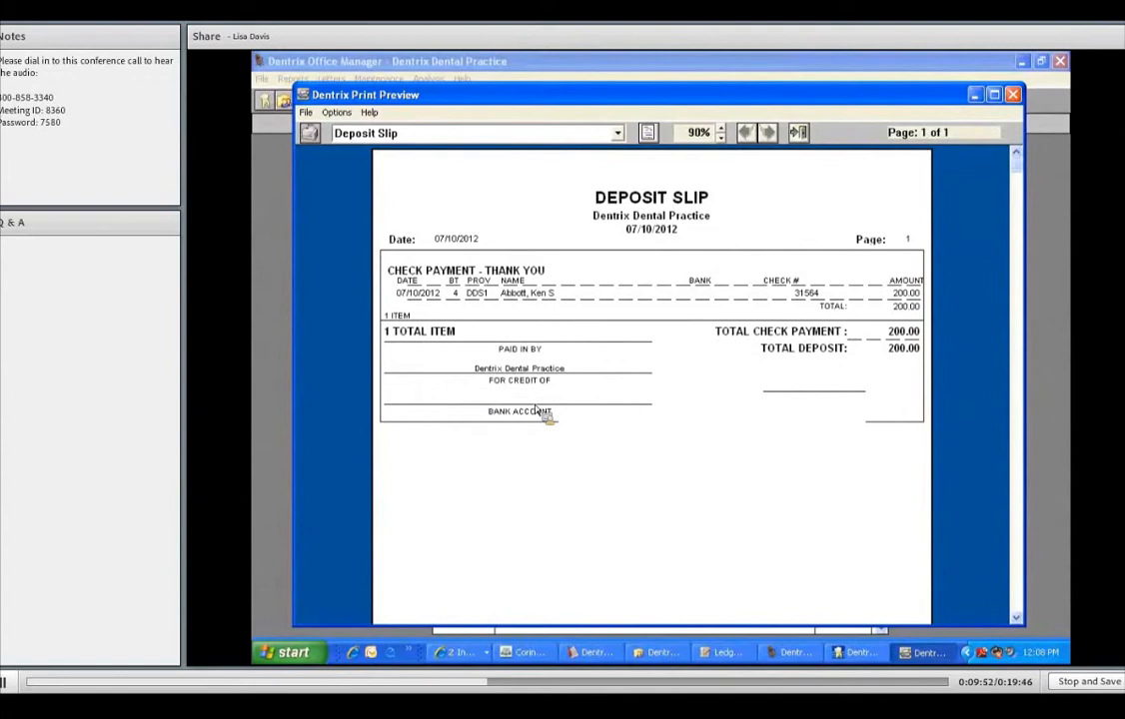
{"action": "mouse_move", "coordinate": [585, 367]}
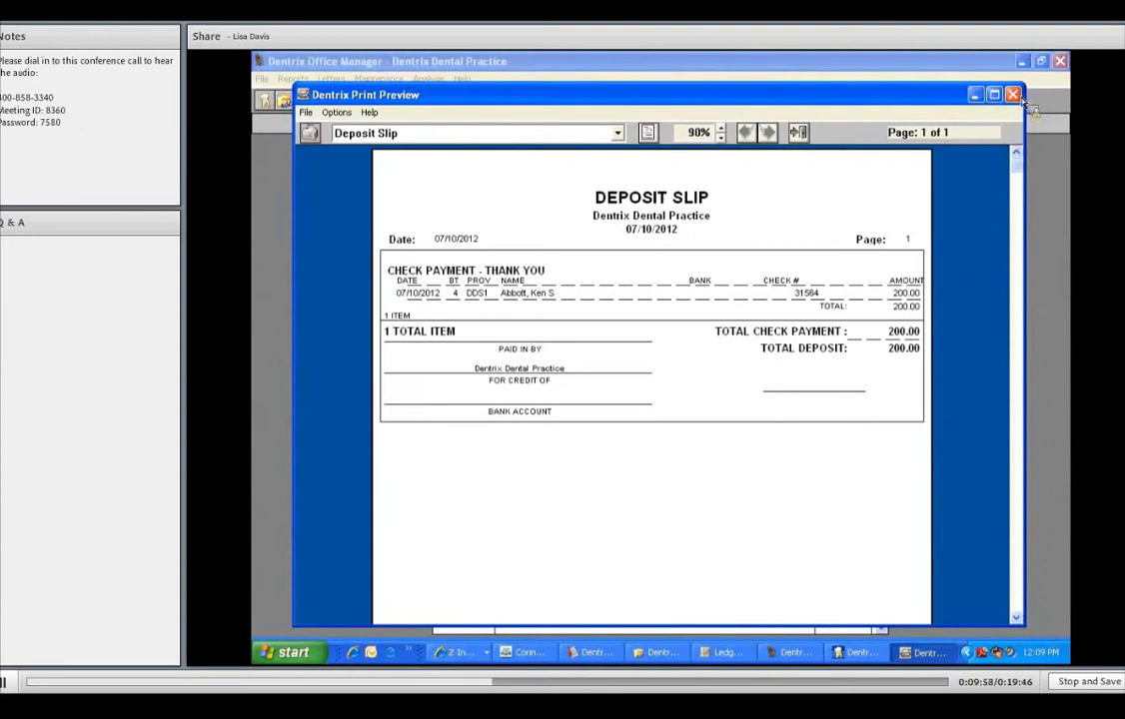
Close the preview; request alphabetical, receipts-only, adjustment-only sheets with MTD/YTD totals, saved as default
{"action": "left_click", "coordinate": [1013, 94]}
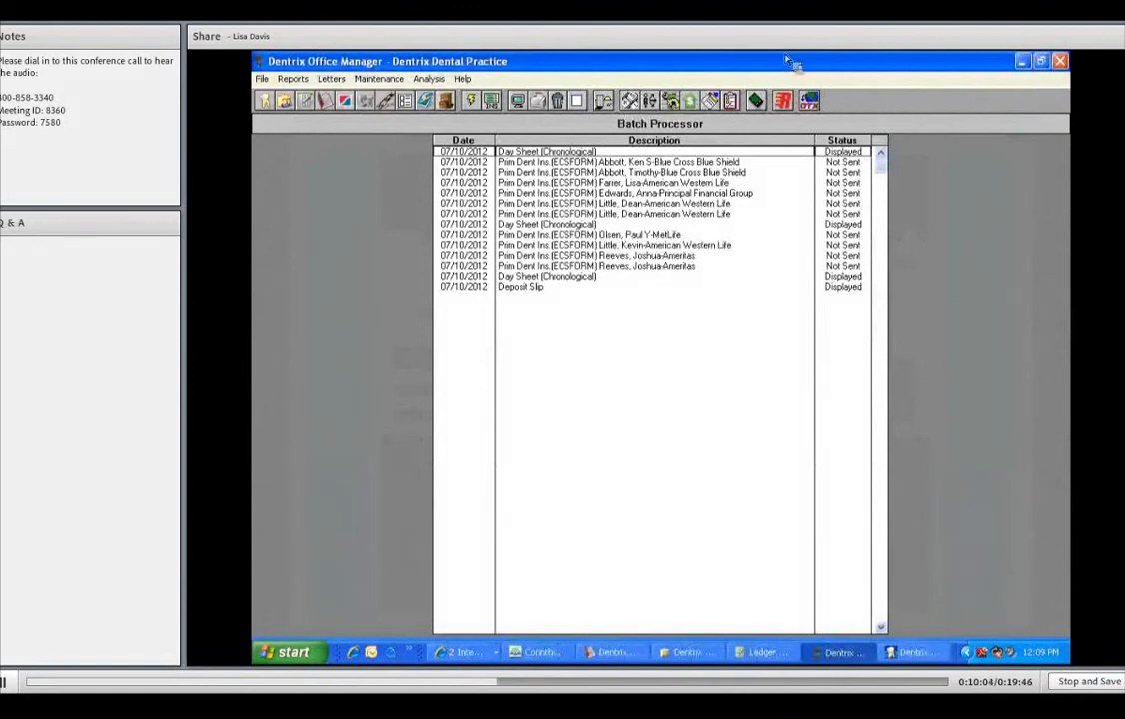
{"action": "mouse_move", "coordinate": [619, 115]}
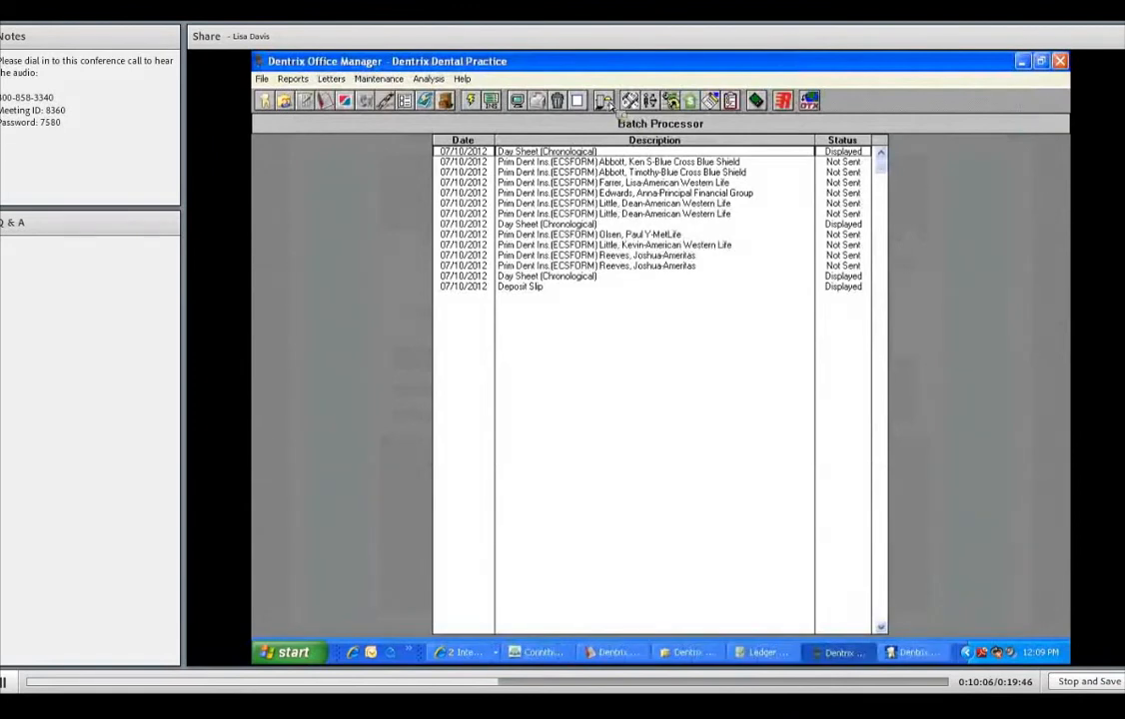
{"action": "mouse_move", "coordinate": [604, 100]}
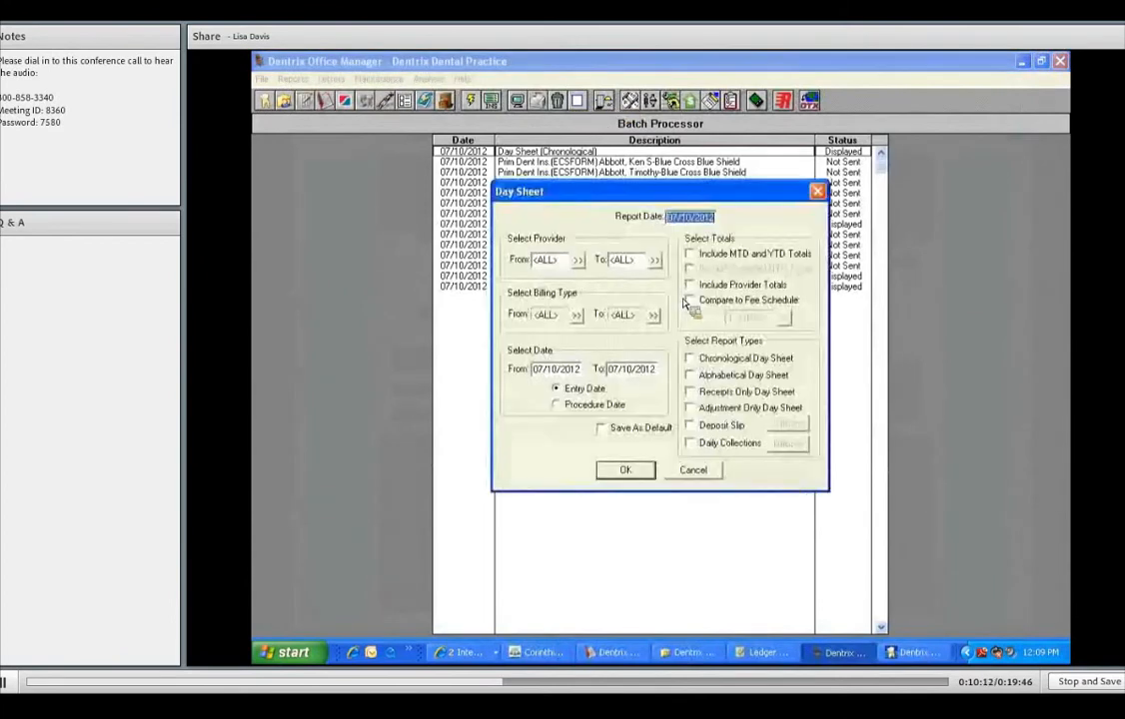
{"action": "left_click", "coordinate": [689, 254]}
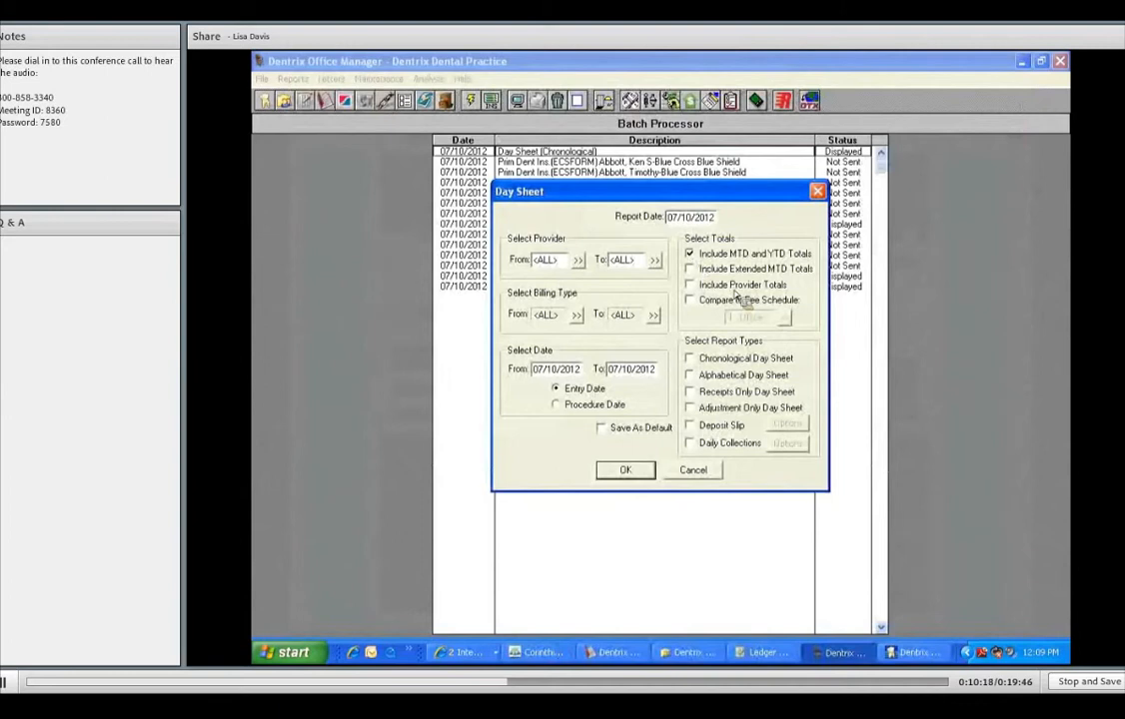
{"action": "mouse_move", "coordinate": [749, 193]}
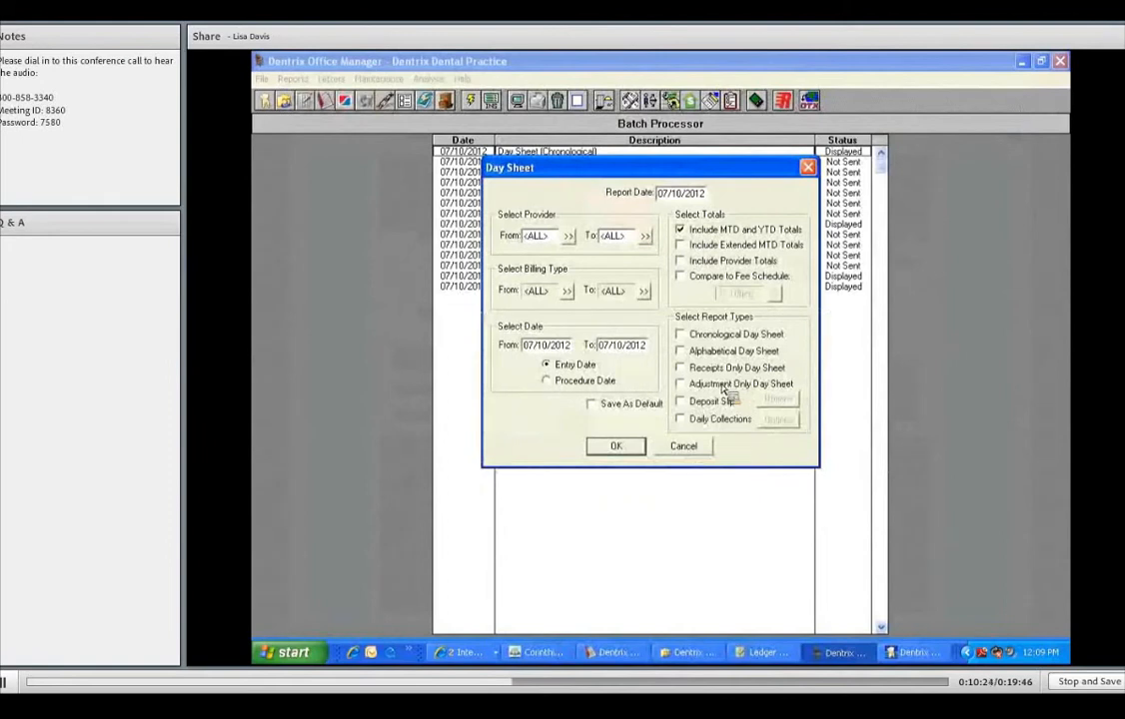
{"action": "mouse_move", "coordinate": [732, 408]}
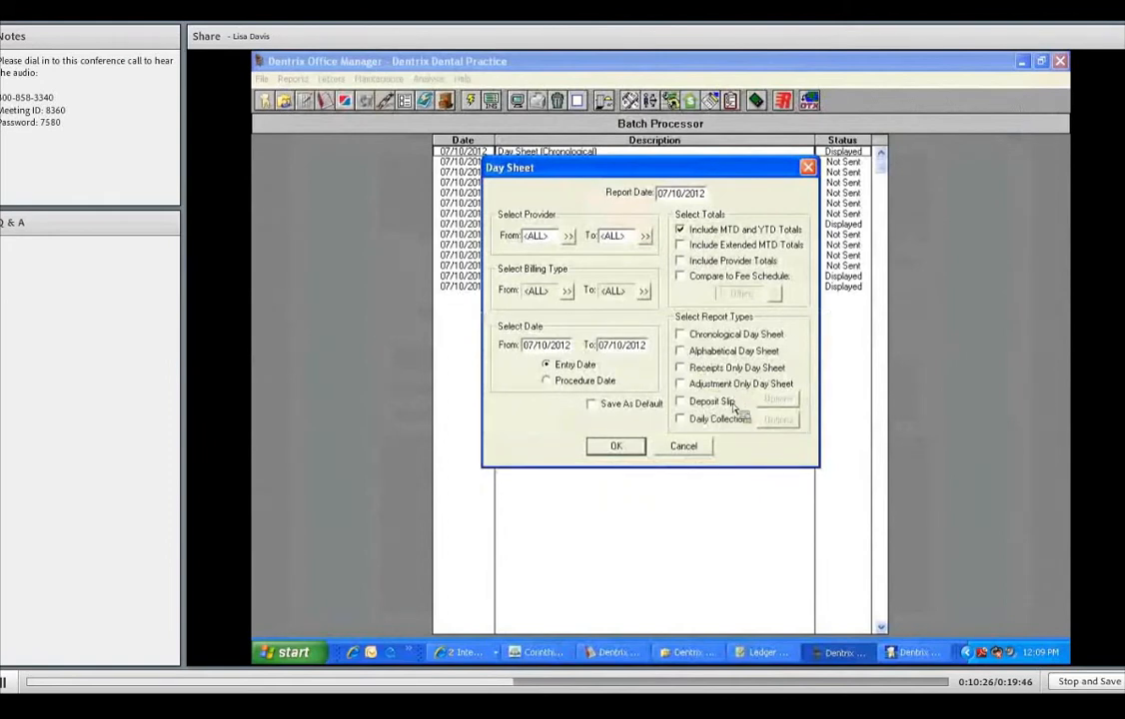
{"action": "left_click", "coordinate": [680, 350]}
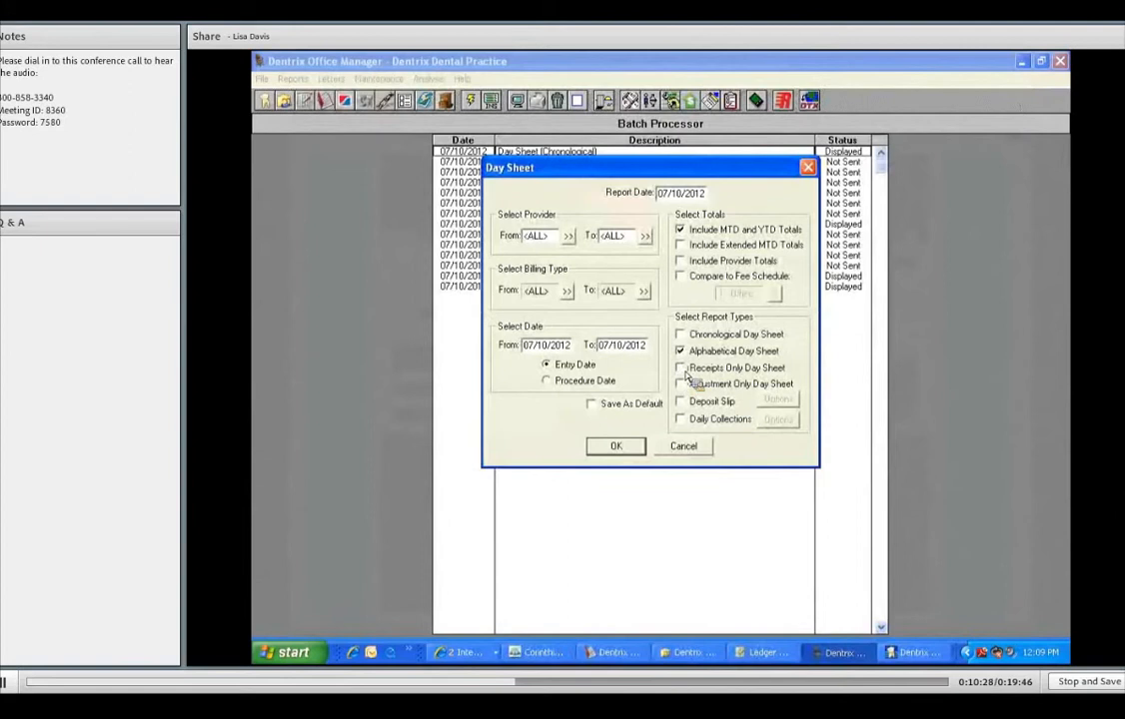
{"action": "left_click", "coordinate": [680, 368]}
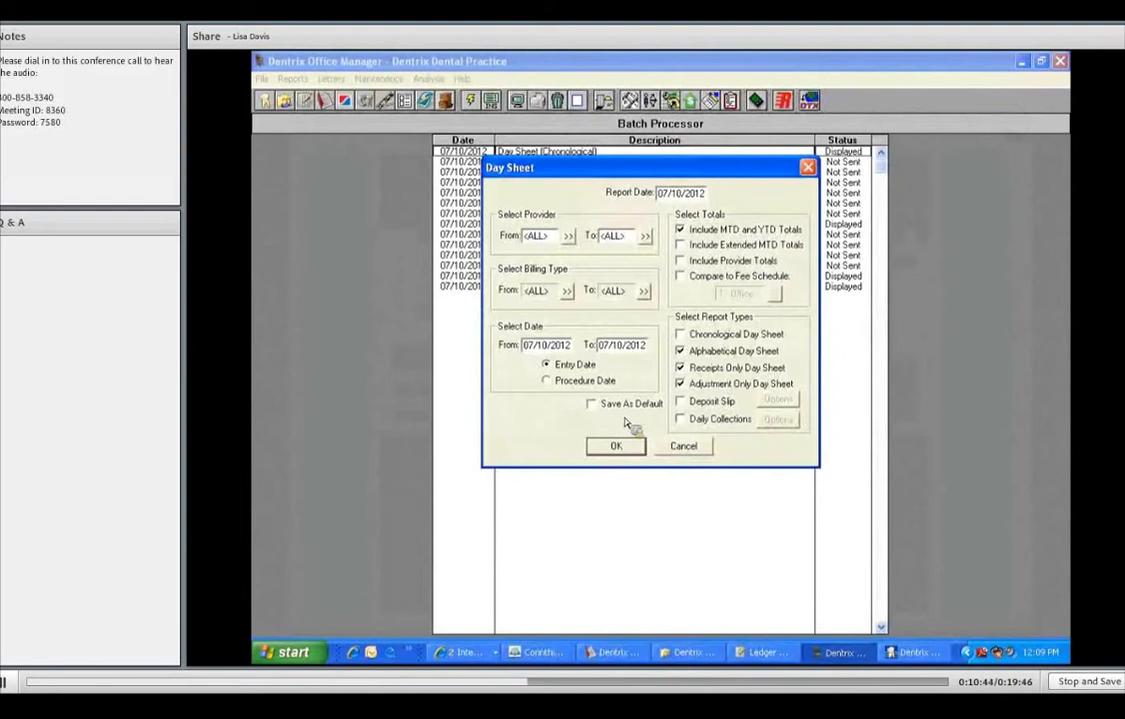
{"action": "left_click", "coordinate": [591, 404]}
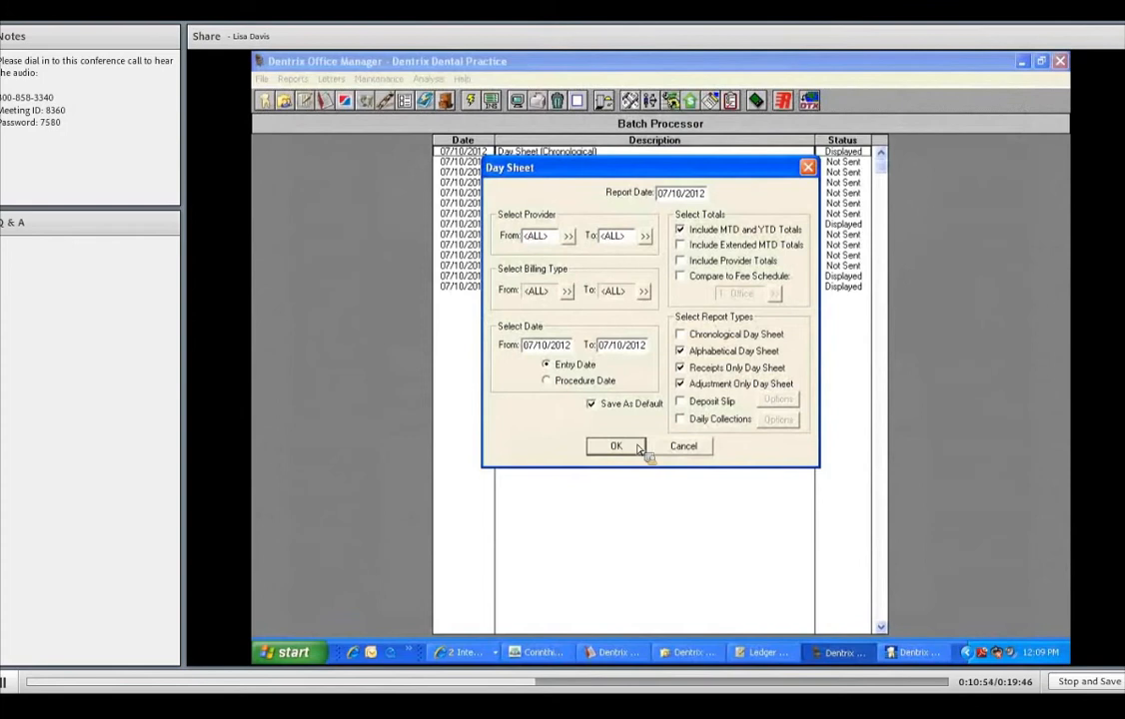
{"action": "left_click", "coordinate": [616, 446]}
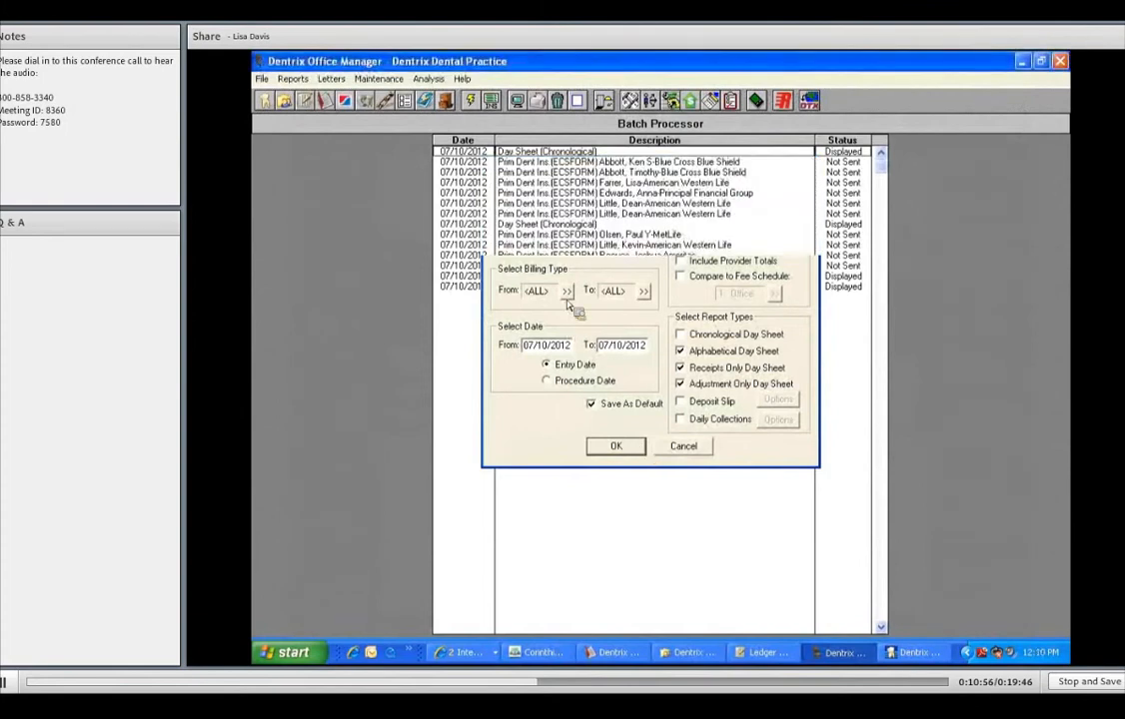
Preview the alphabetical day sheet and scroll to grand totals of 4519.00 charges, -925.00 payments
{"action": "left_click", "coordinate": [616, 445]}
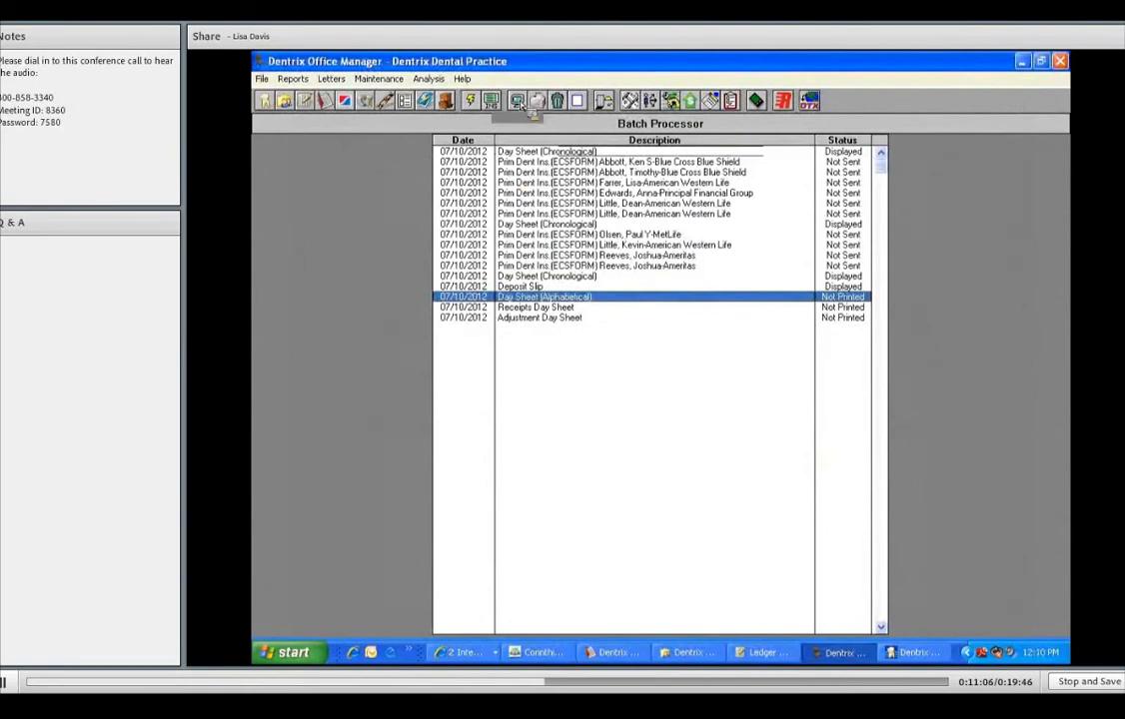
{"action": "mouse_move", "coordinate": [525, 108]}
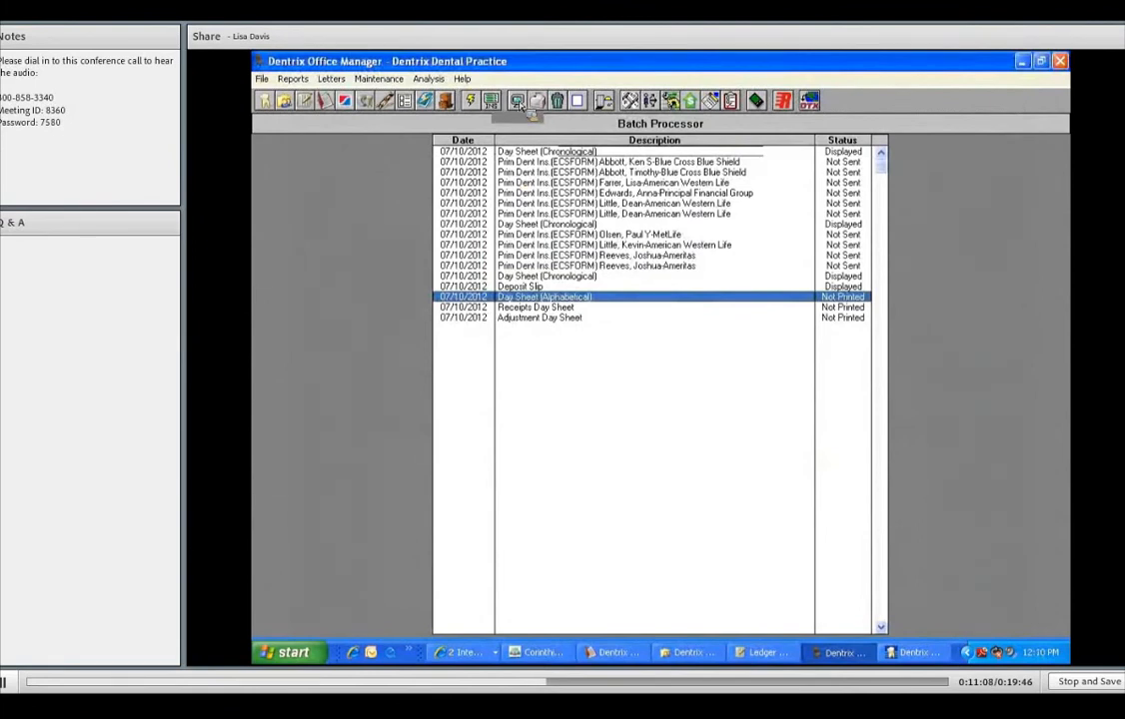
{"action": "left_click", "coordinate": [517, 100]}
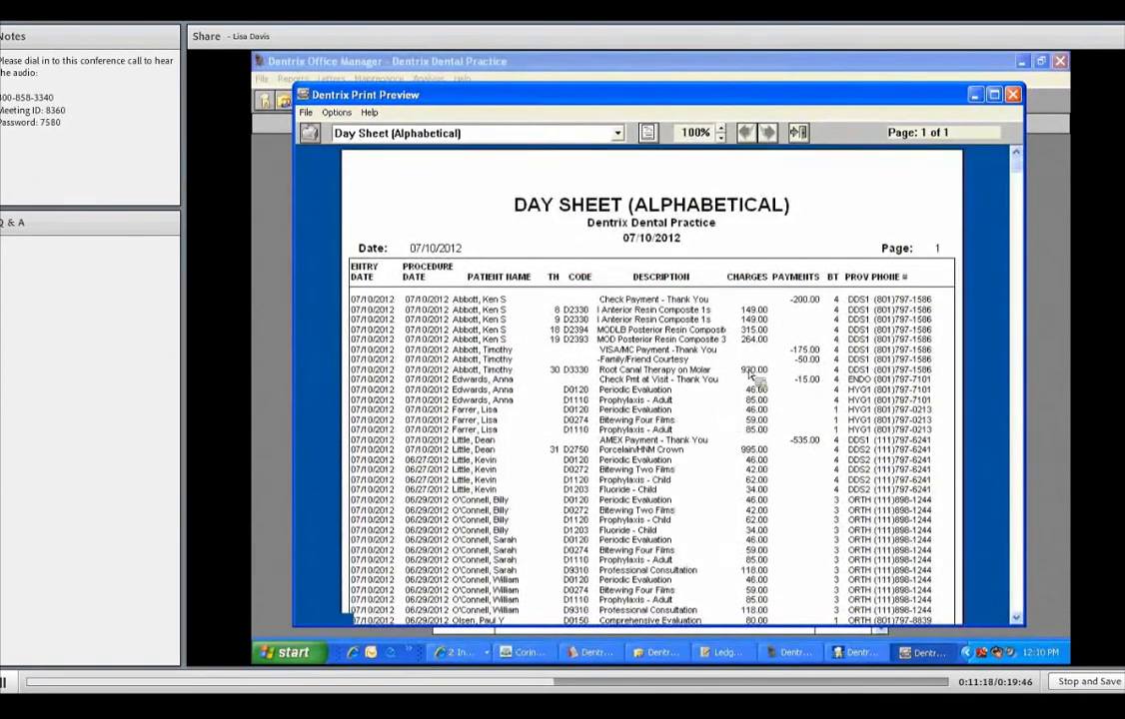
{"action": "mouse_move", "coordinate": [809, 447]}
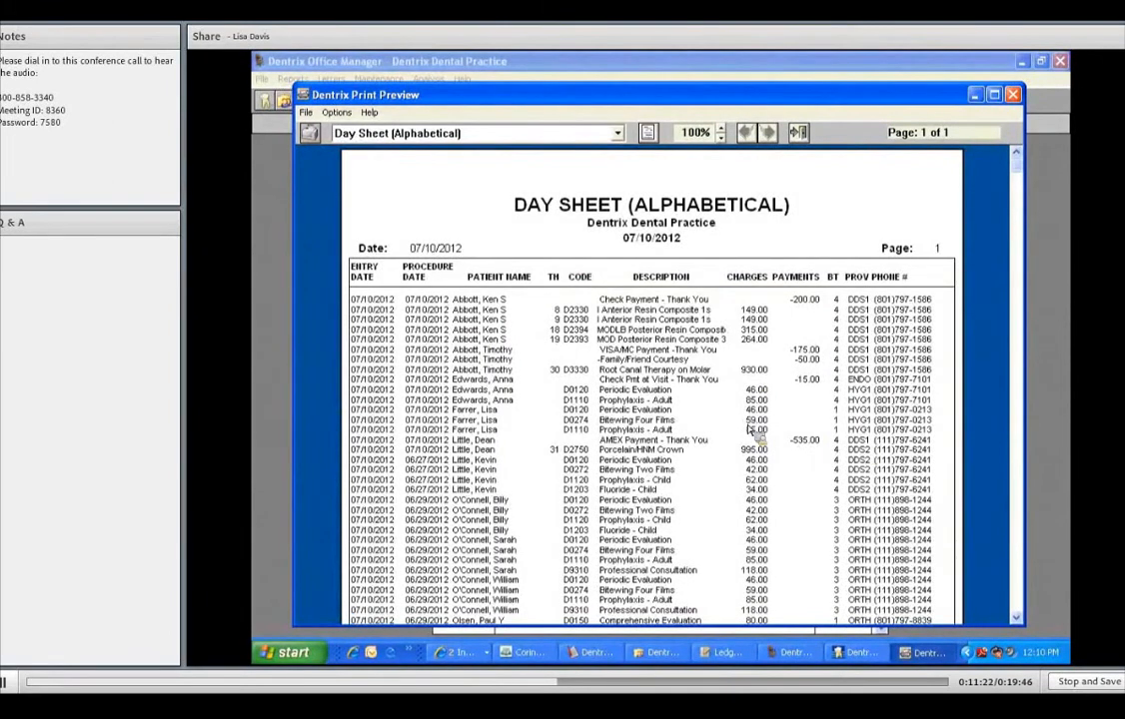
{"action": "scroll", "scroll_direction": "down", "scroll_amount": 3}
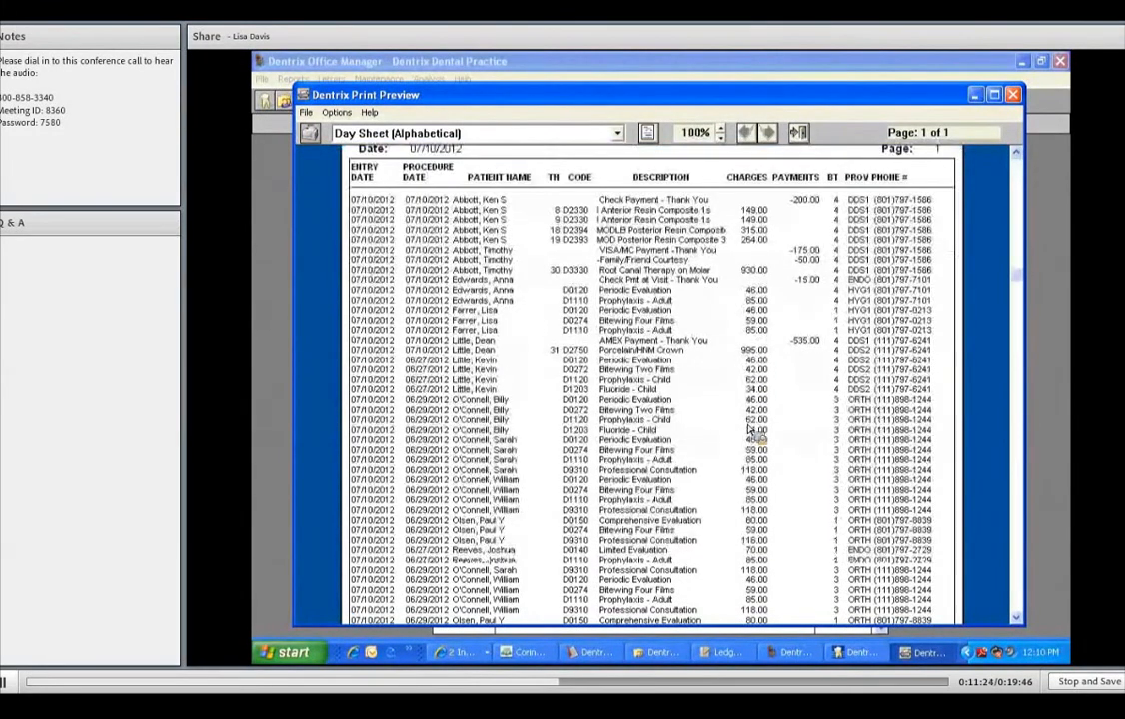
{"action": "scroll", "scroll_direction": "down", "scroll_amount": 3}
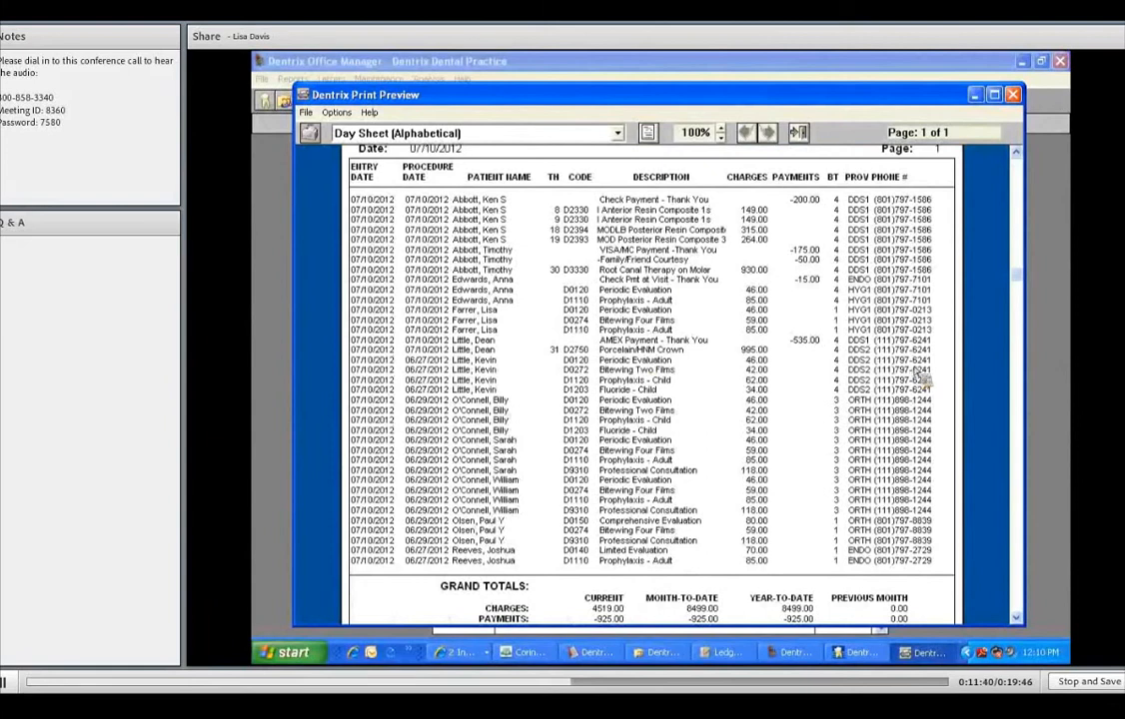
{"action": "mouse_move", "coordinate": [929, 378]}
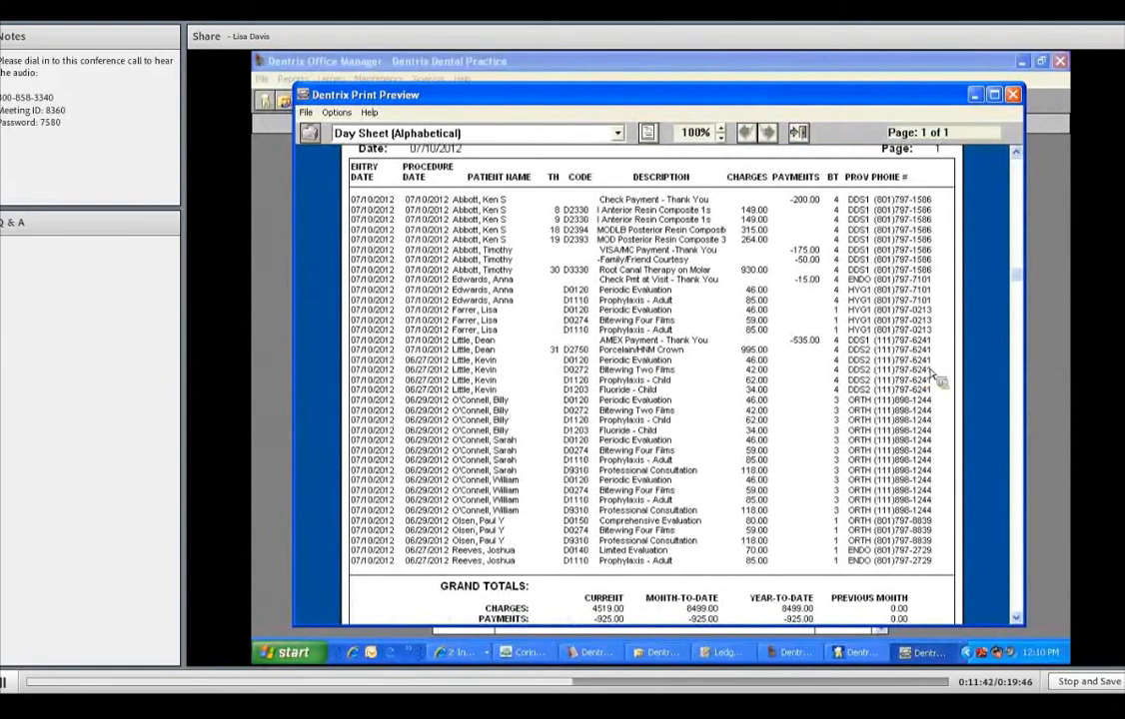
{"action": "mouse_move", "coordinate": [694, 394]}
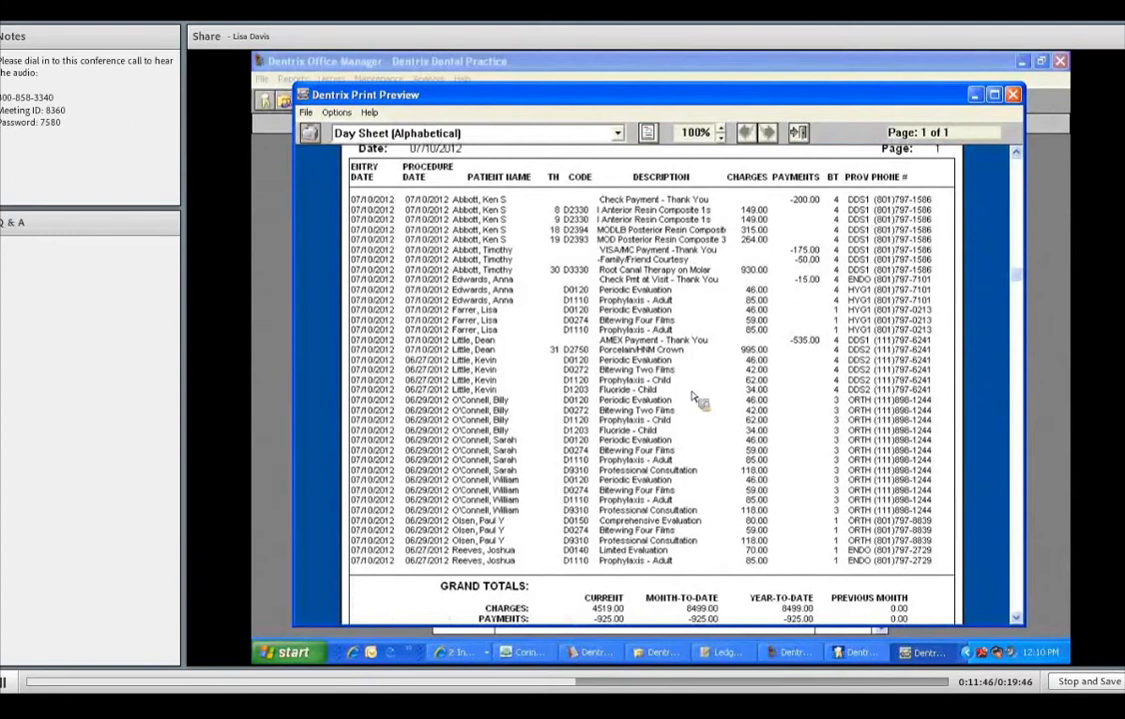
{"action": "scroll", "scroll_direction": "down", "scroll_amount": 3}
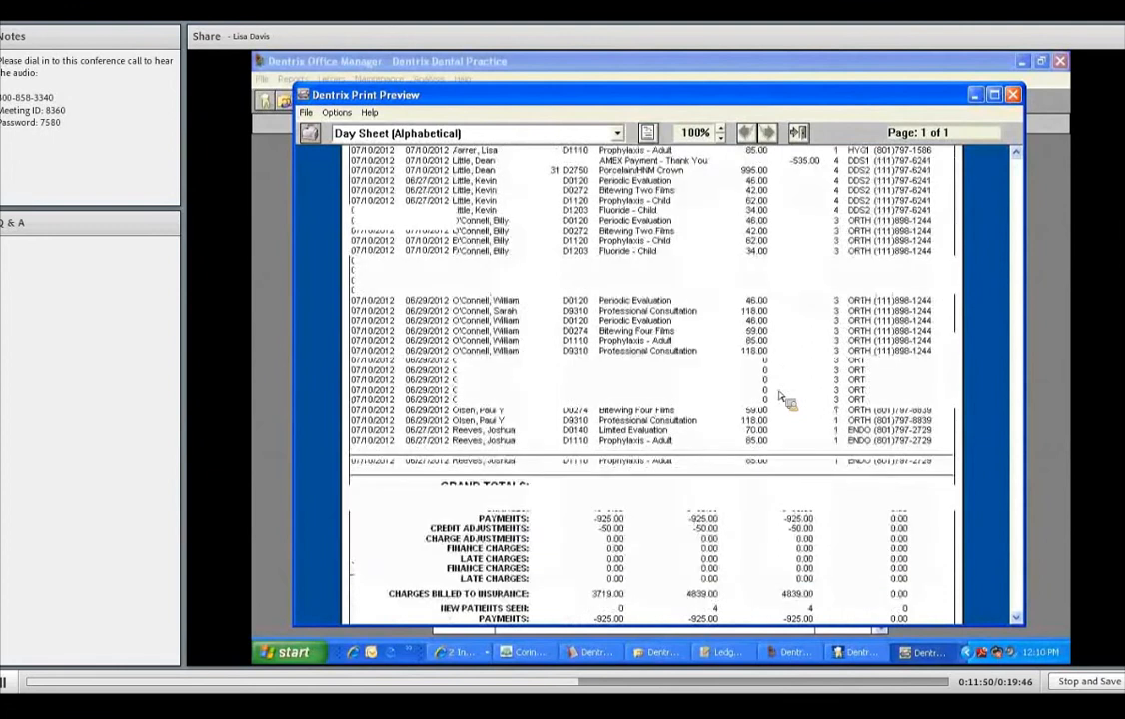
{"action": "mouse_move", "coordinate": [595, 484]}
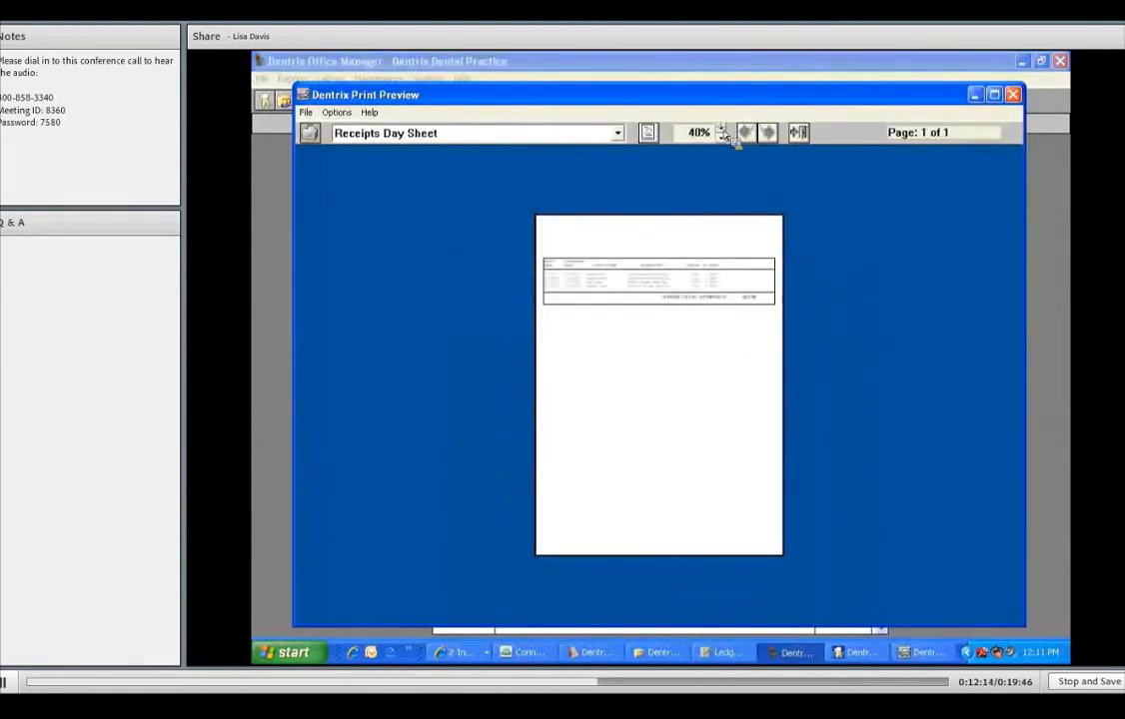
Zoom the Receipts Day Sheet preview to 90%, review its -925.00 total, then close it
{"action": "left_click", "coordinate": [723, 132]}
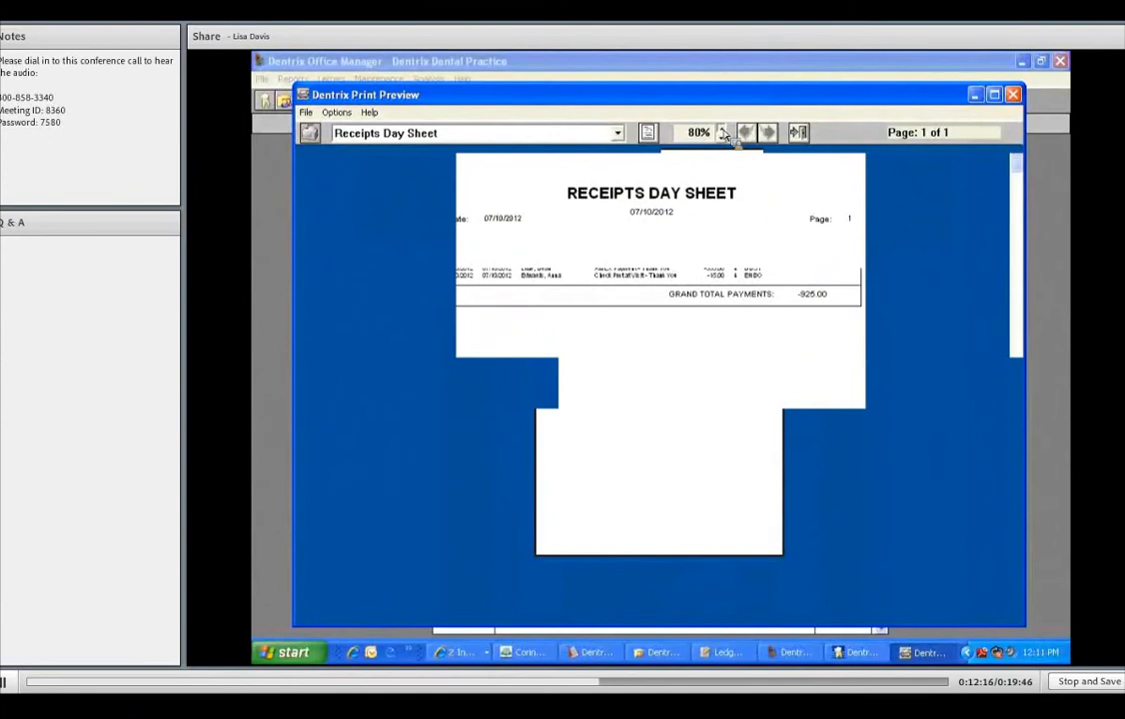
{"action": "mouse_move", "coordinate": [774, 283]}
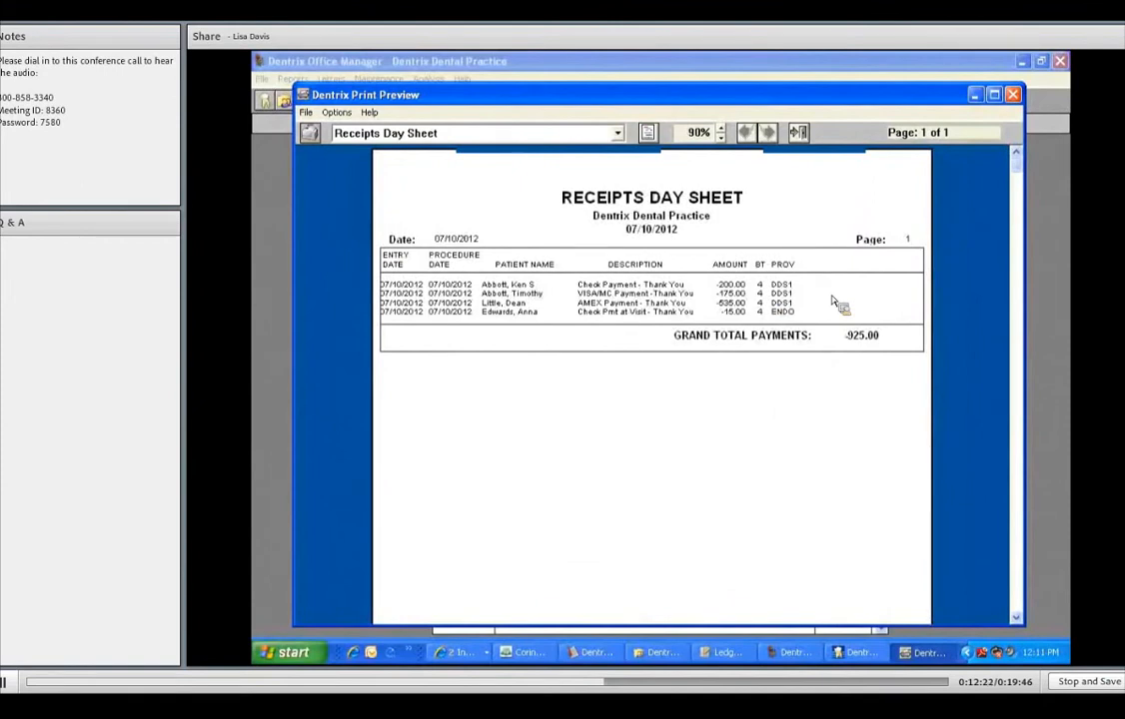
{"action": "mouse_move", "coordinate": [681, 332]}
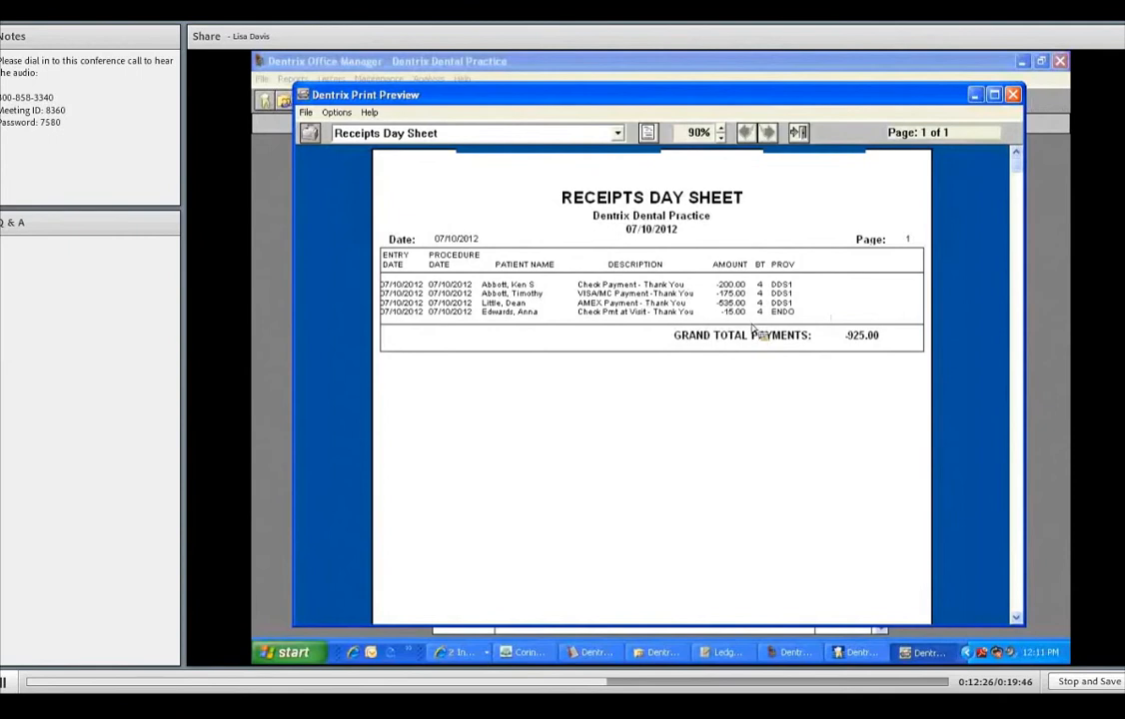
{"action": "mouse_move", "coordinate": [779, 319]}
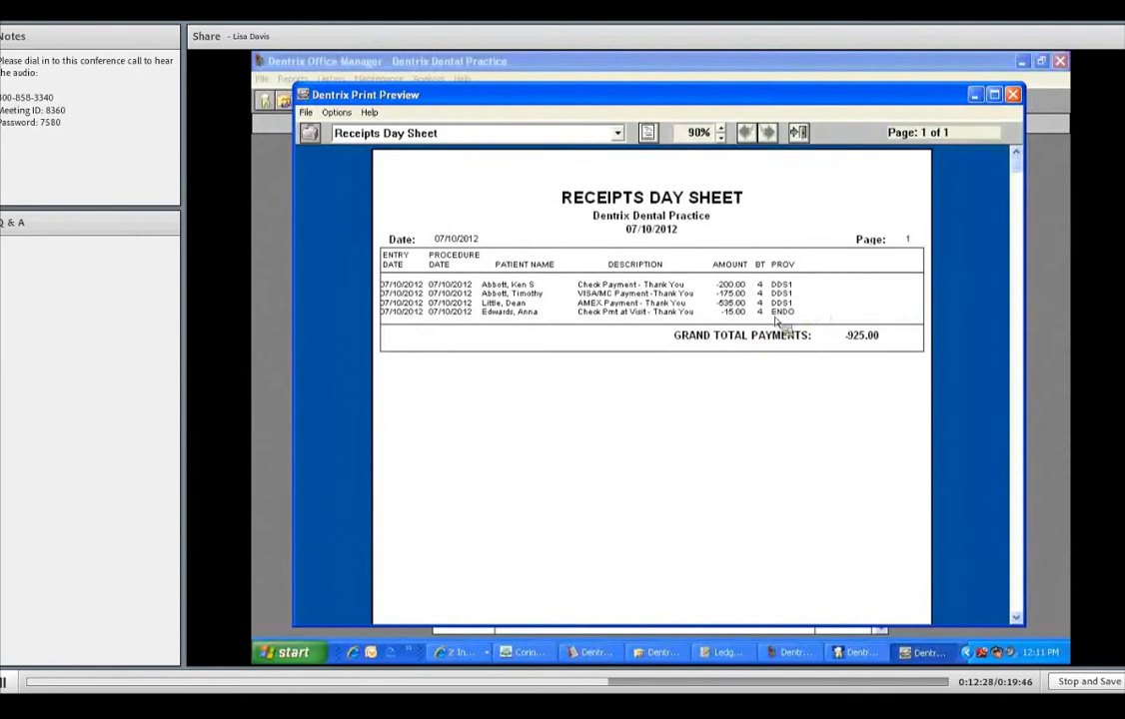
{"action": "mouse_move", "coordinate": [809, 325]}
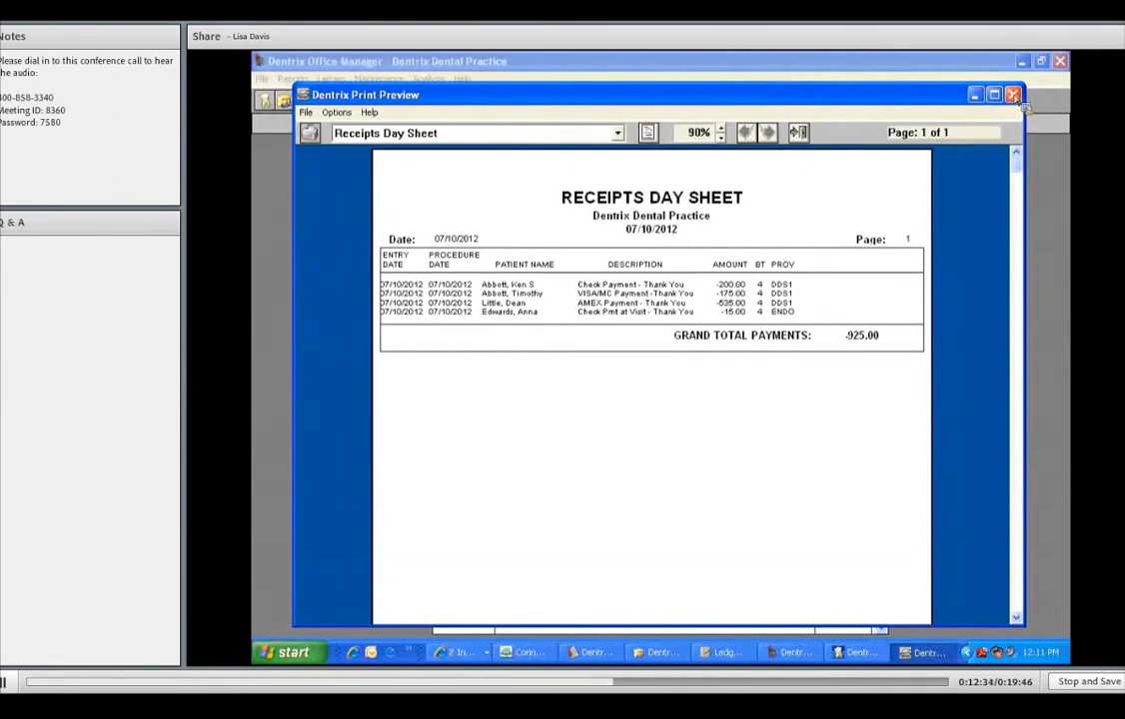
{"action": "left_click", "coordinate": [1013, 94]}
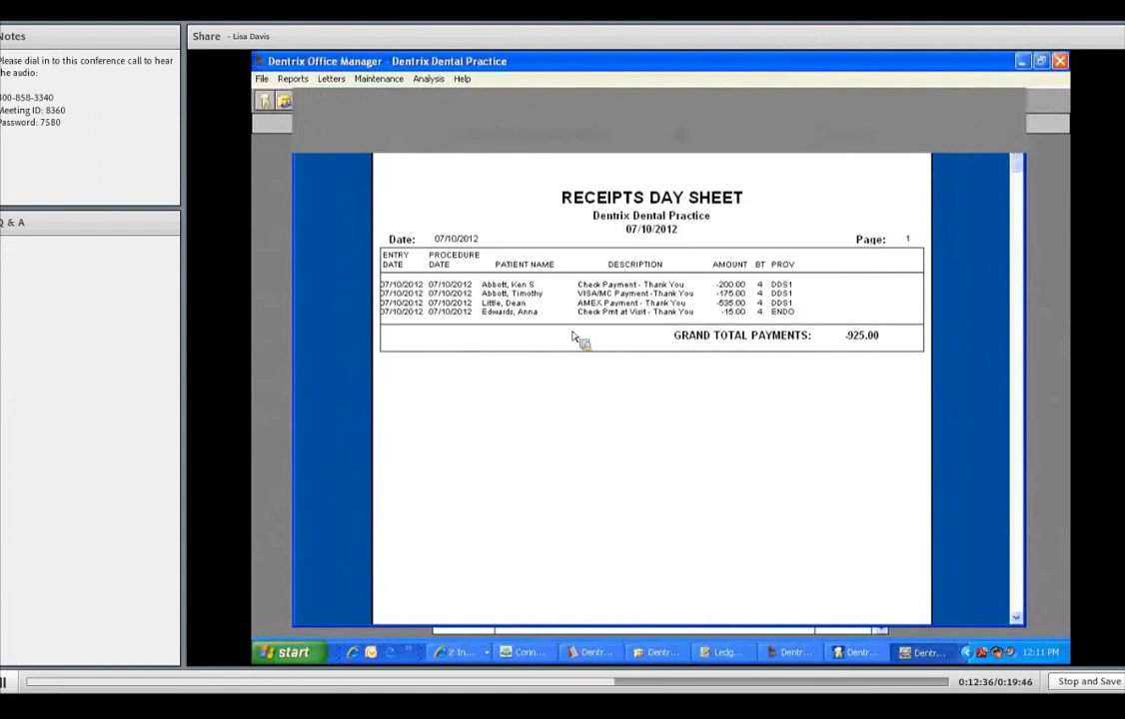
{"action": "mouse_move", "coordinate": [577, 329]}
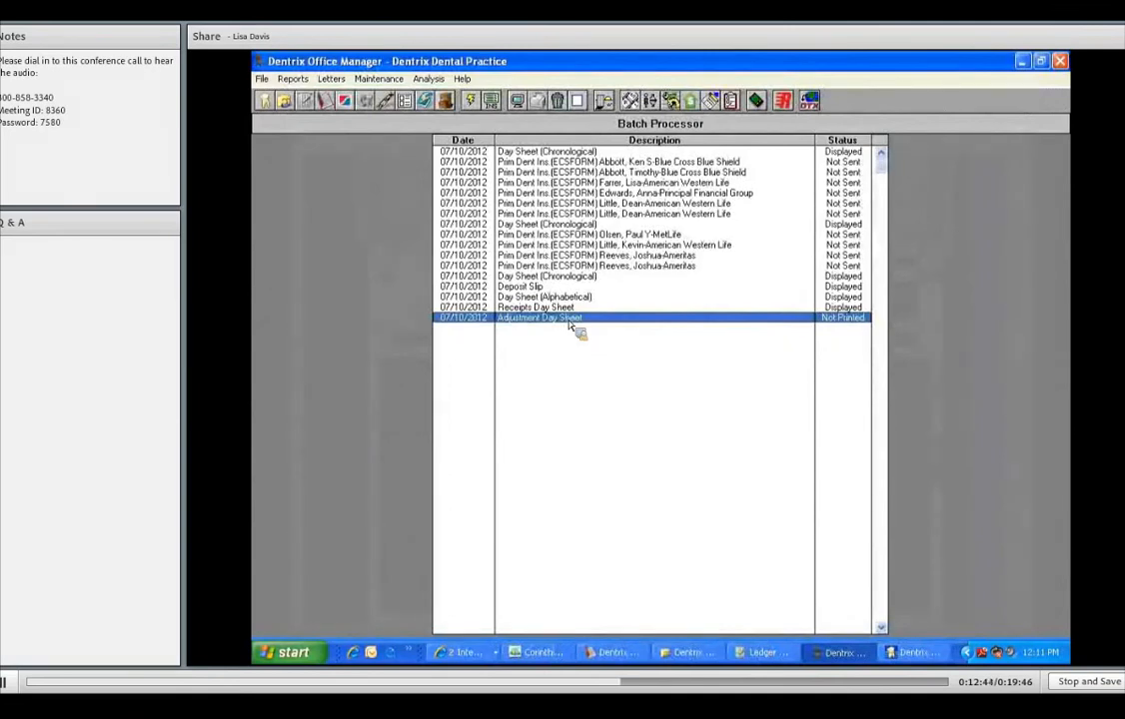
{"action": "mouse_move", "coordinate": [618, 275]}
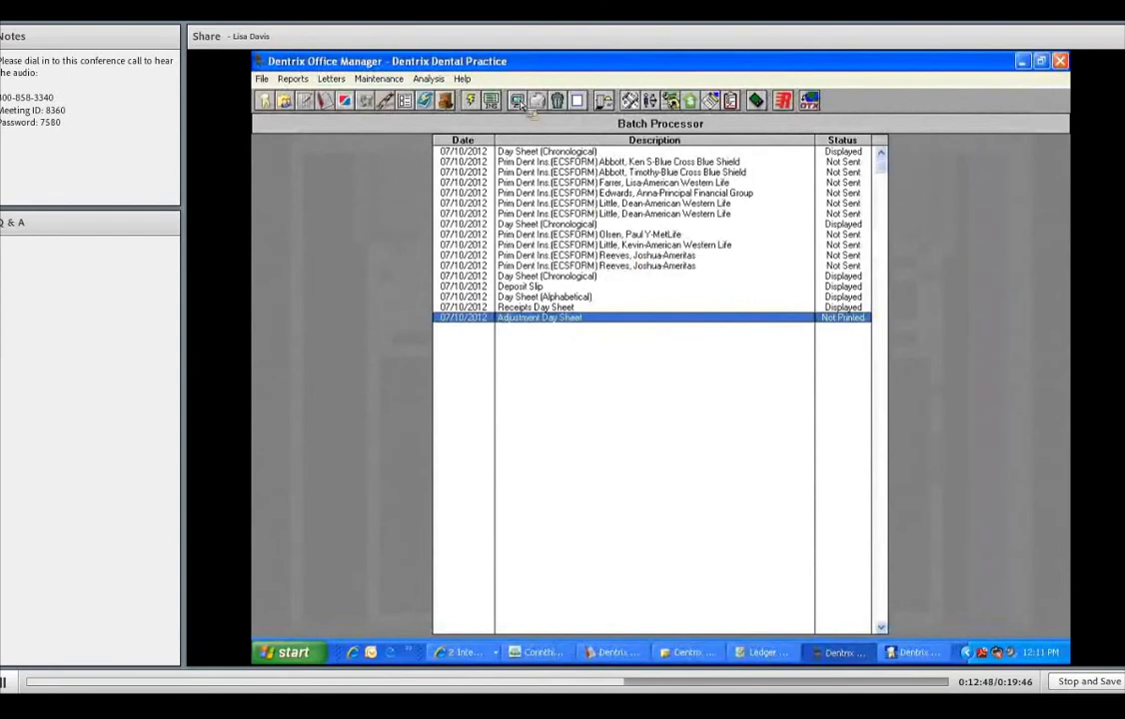
{"action": "mouse_move", "coordinate": [517, 100]}
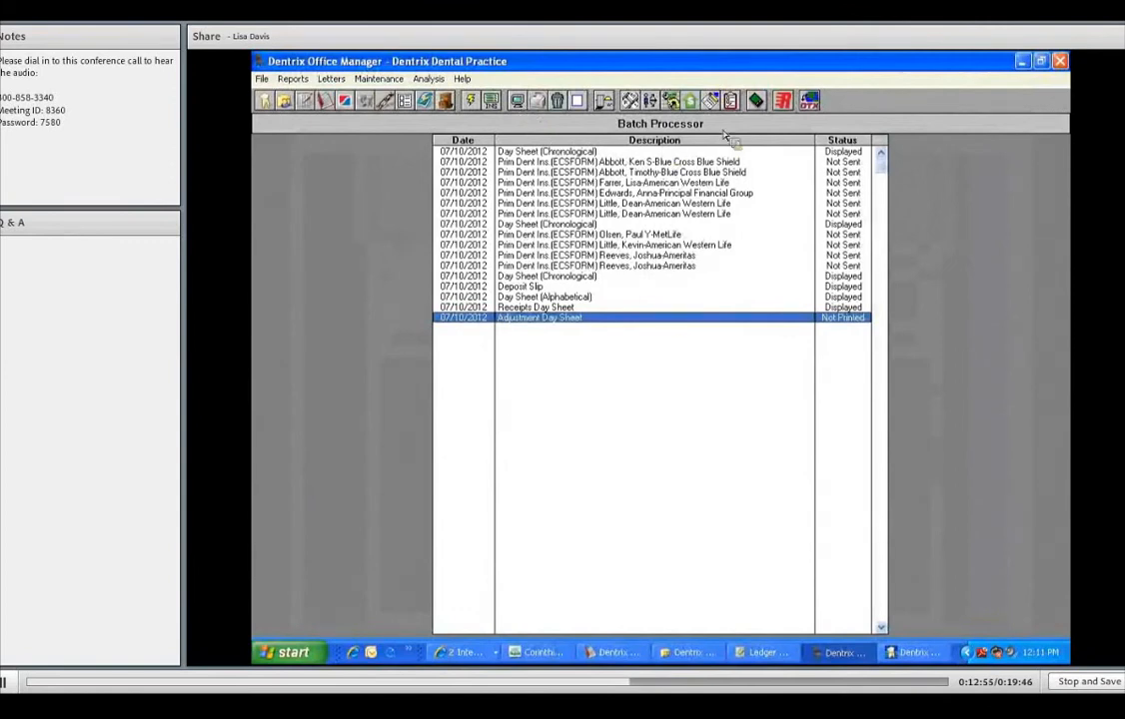
Preview the 07/10/2012 Adjustment Day Sheet enlarged to 90% zoom
{"action": "double_click", "coordinate": [539, 318]}
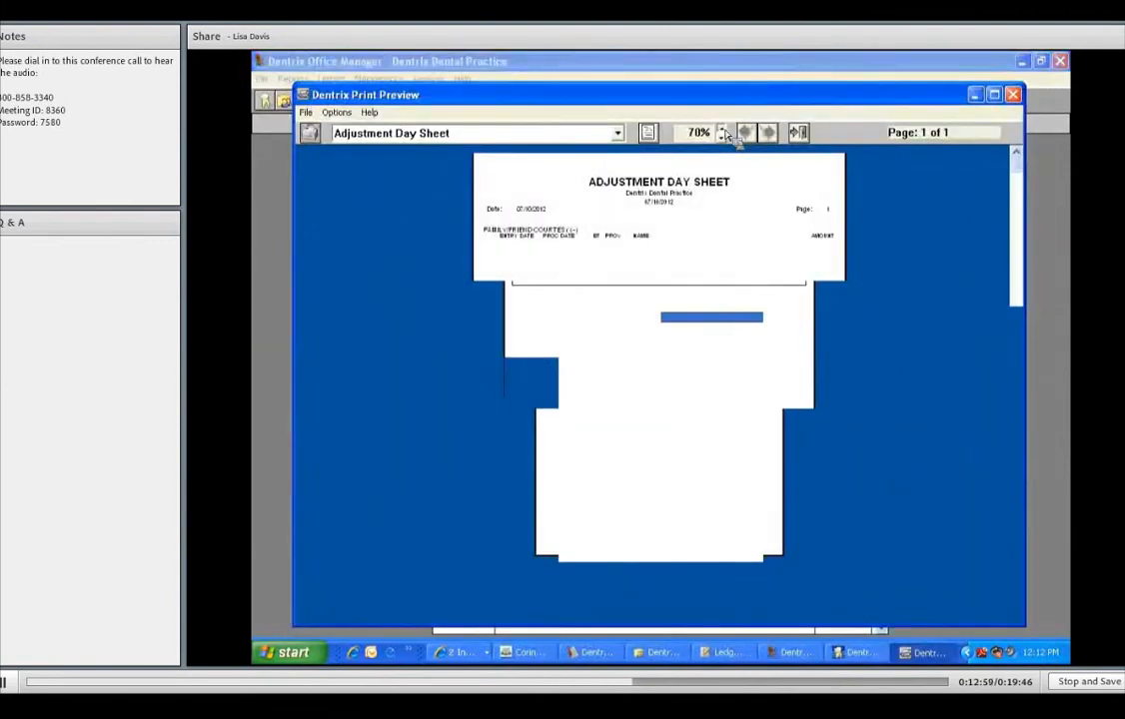
{"action": "left_click", "coordinate": [724, 132]}
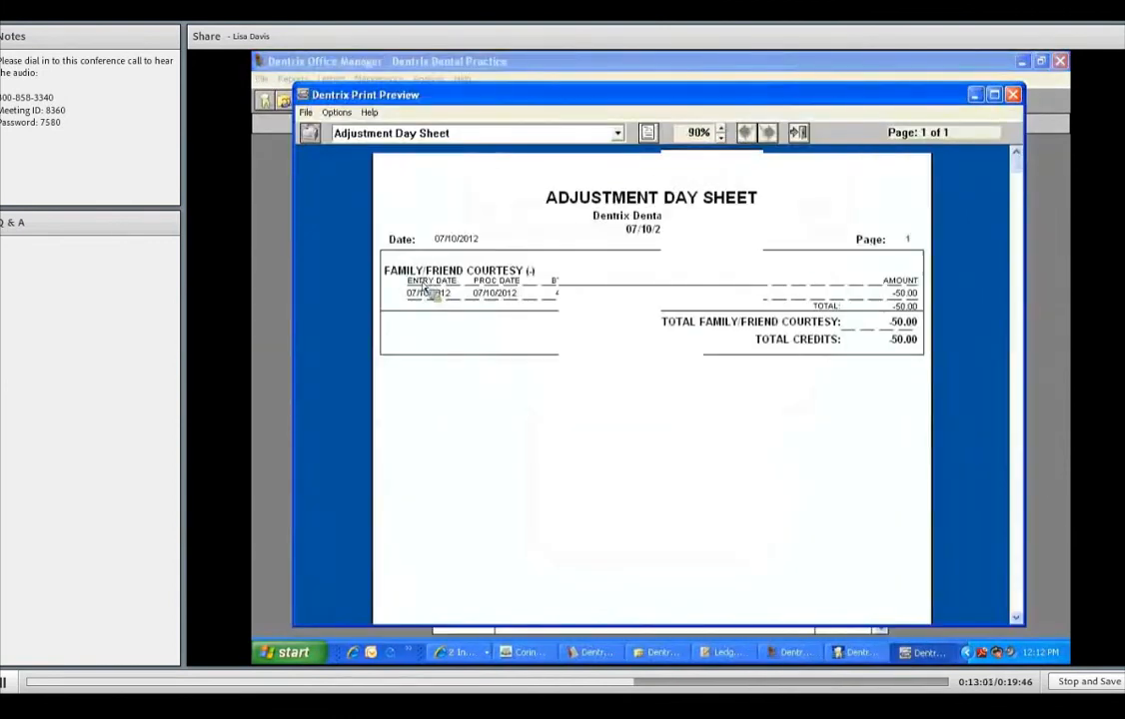
{"action": "mouse_move", "coordinate": [799, 337]}
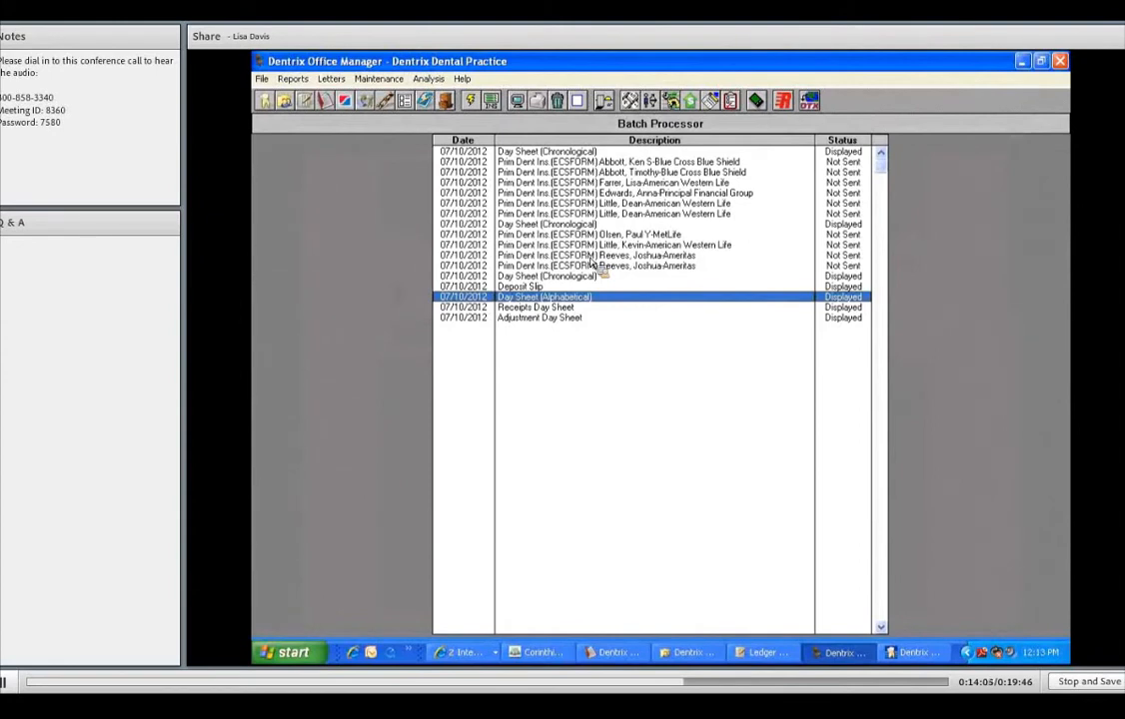
{"action": "mouse_move", "coordinate": [360, 180]}
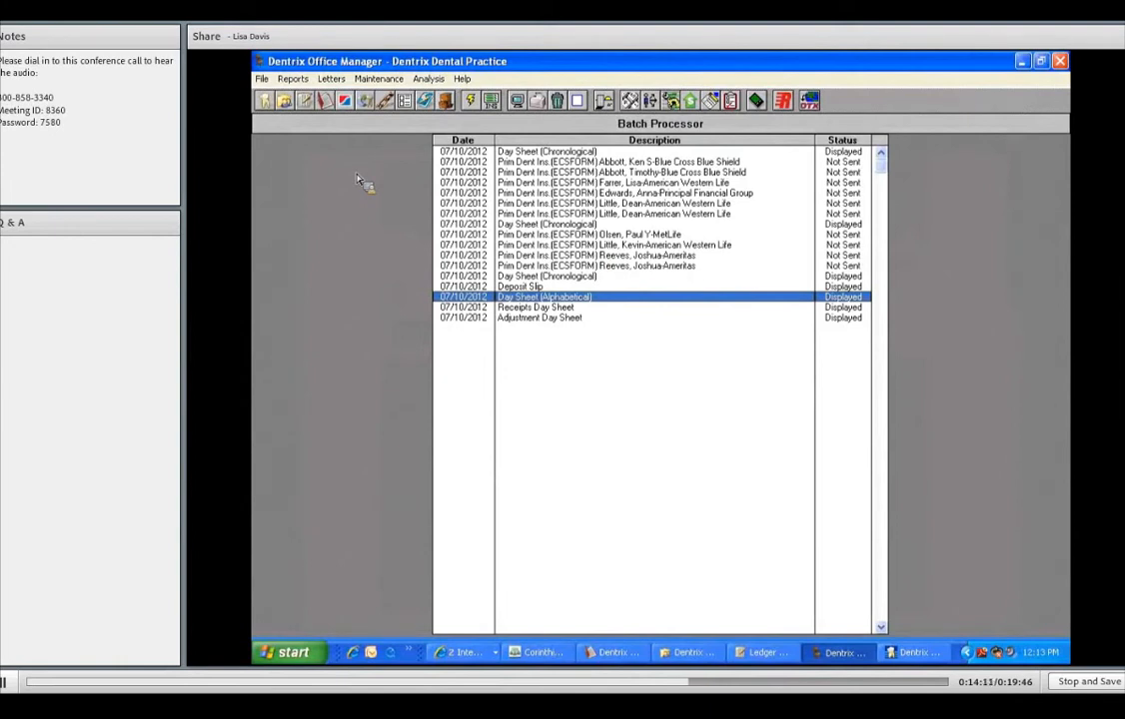
{"action": "mouse_move", "coordinate": [302, 87]}
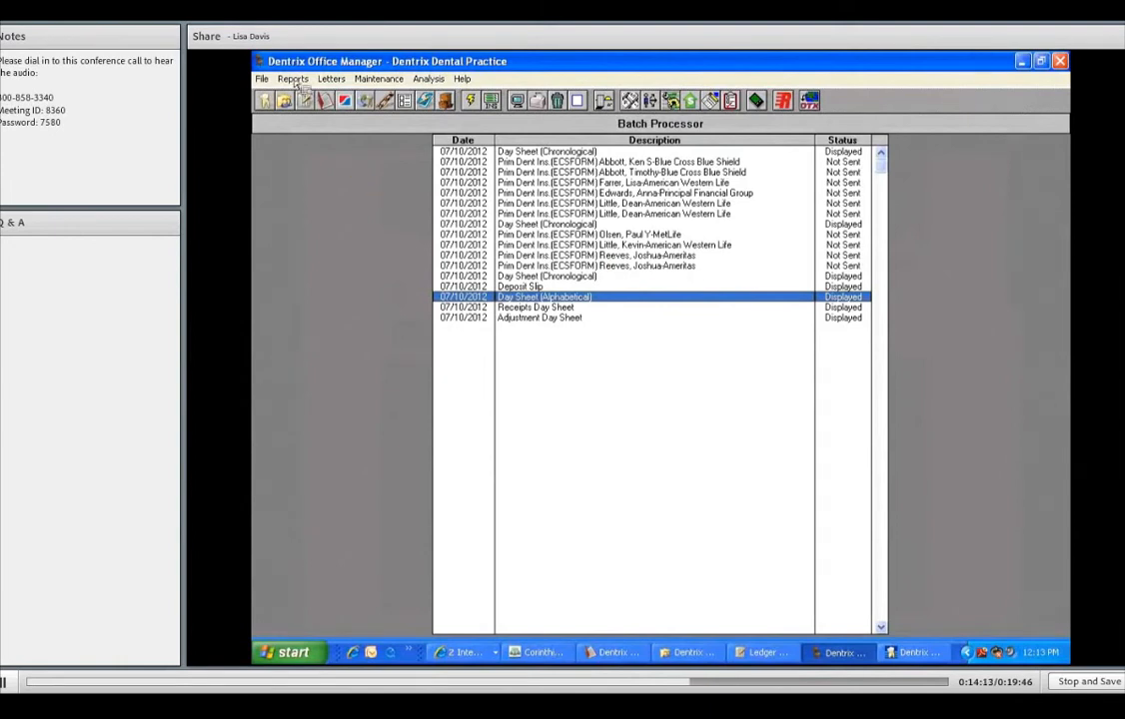
{"action": "mouse_move", "coordinate": [293, 79]}
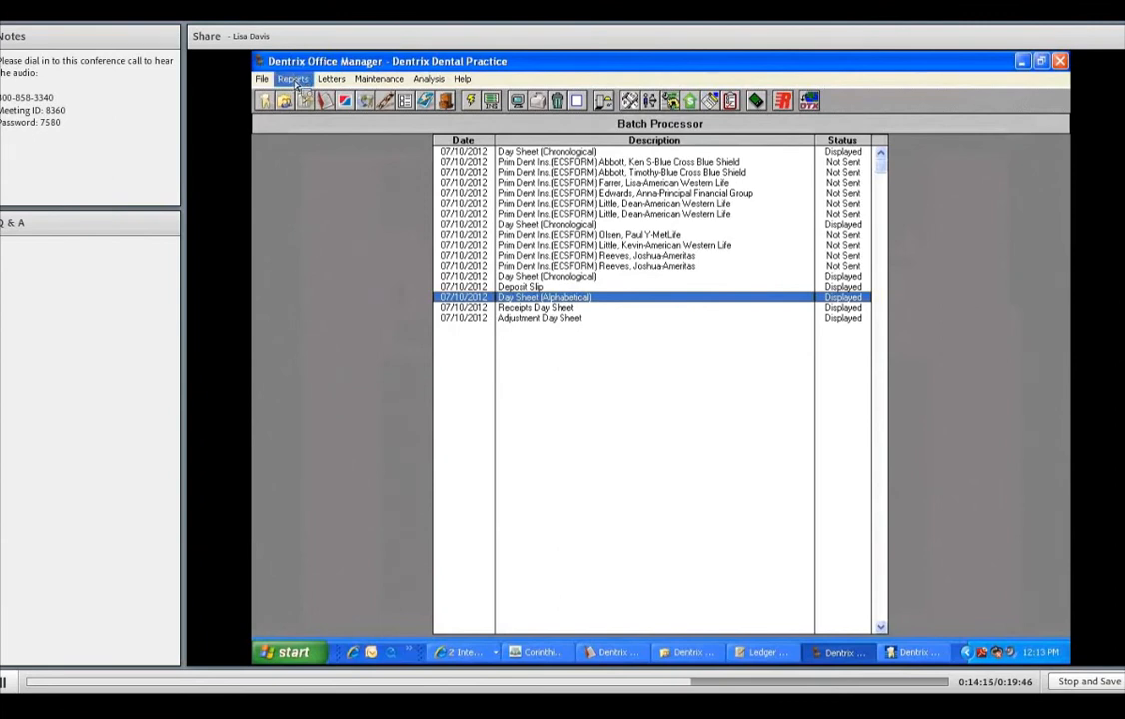
Open the Reports menu to reach the Management > Ledger submenu
{"action": "left_click", "coordinate": [292, 78]}
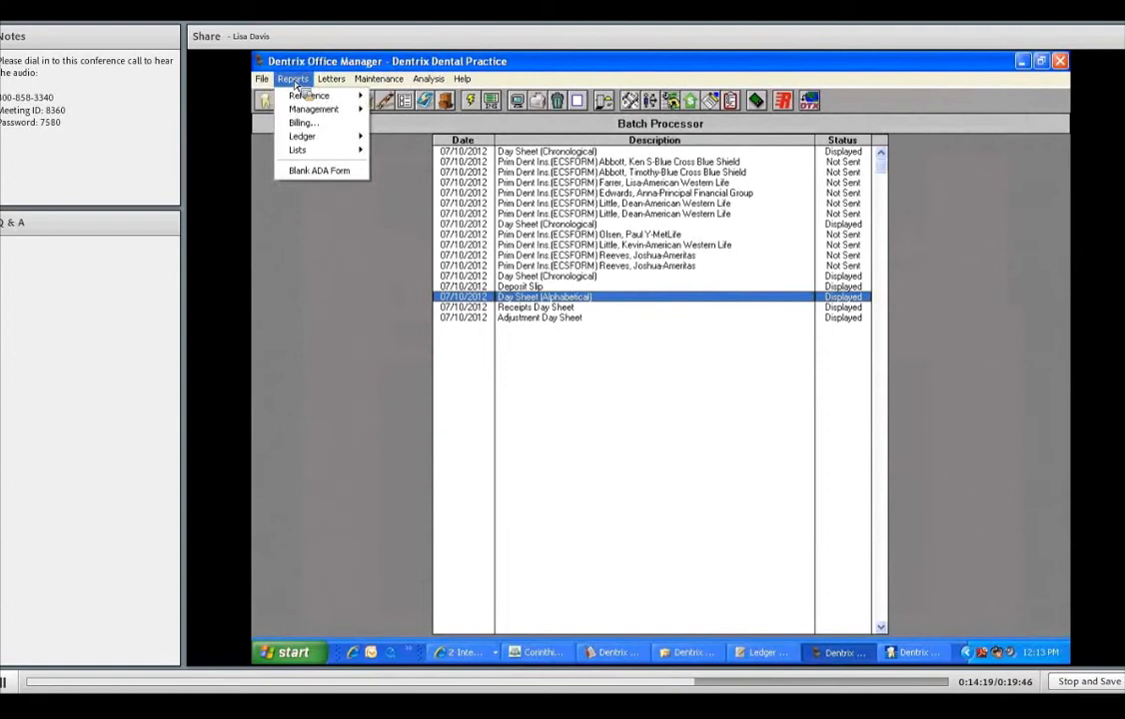
{"action": "mouse_move", "coordinate": [314, 109]}
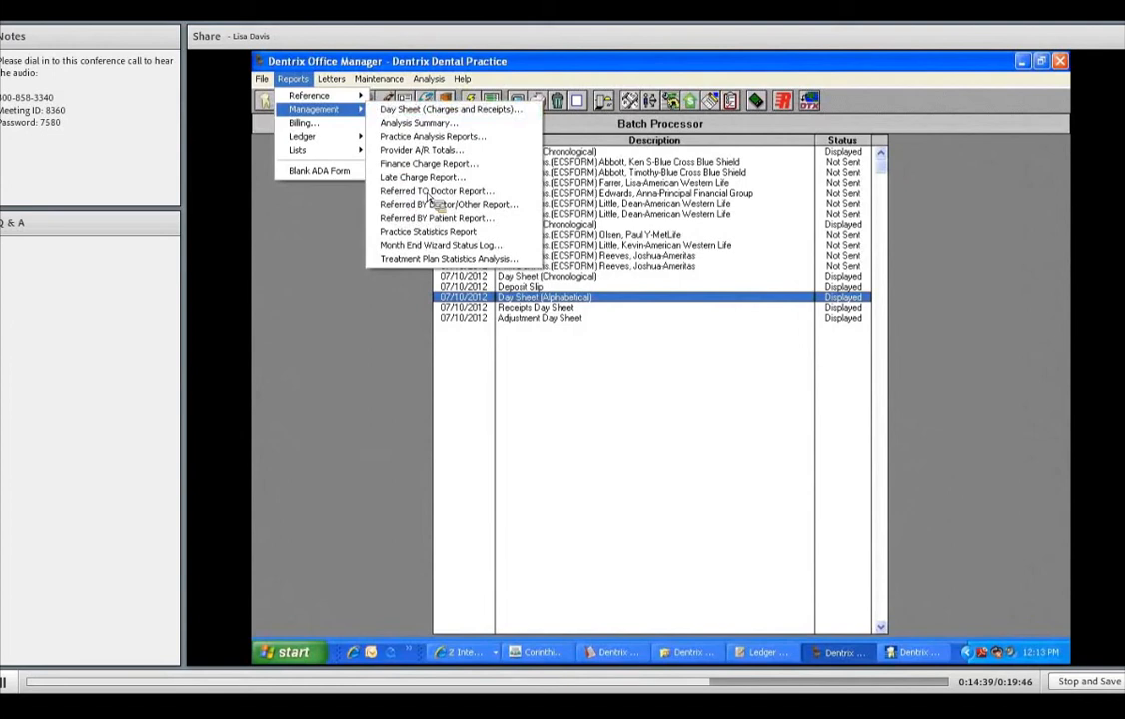
{"action": "mouse_move", "coordinate": [428, 163]}
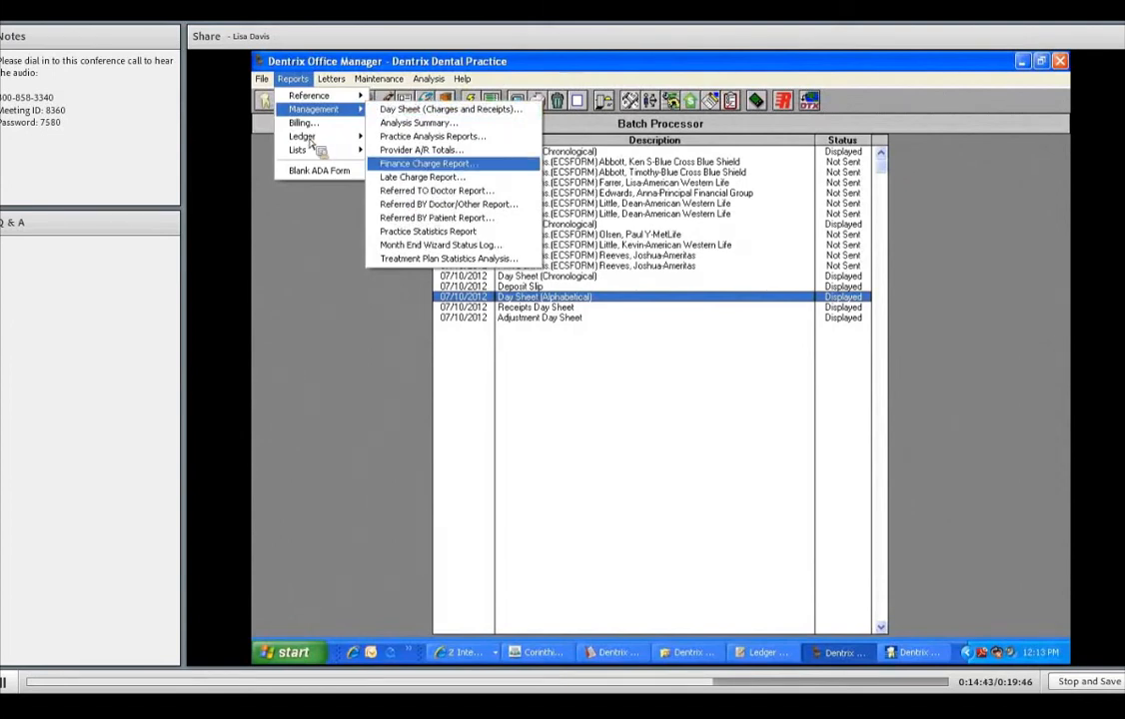
{"action": "mouse_move", "coordinate": [302, 136]}
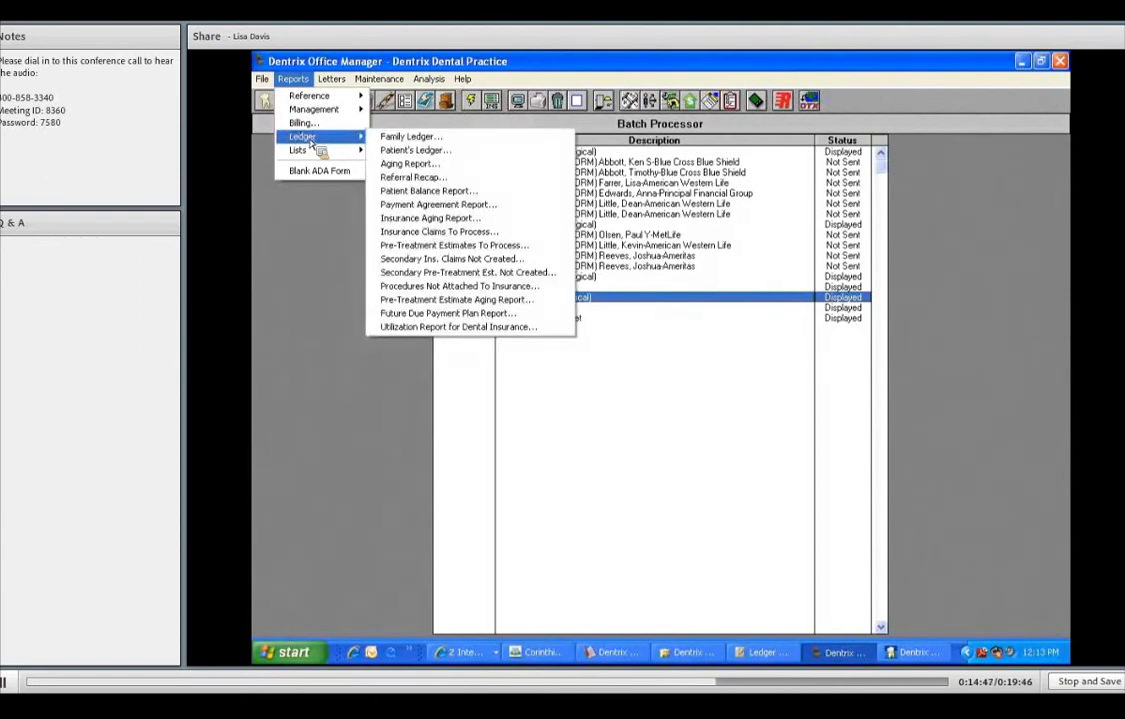
{"action": "mouse_move", "coordinate": [424, 155]}
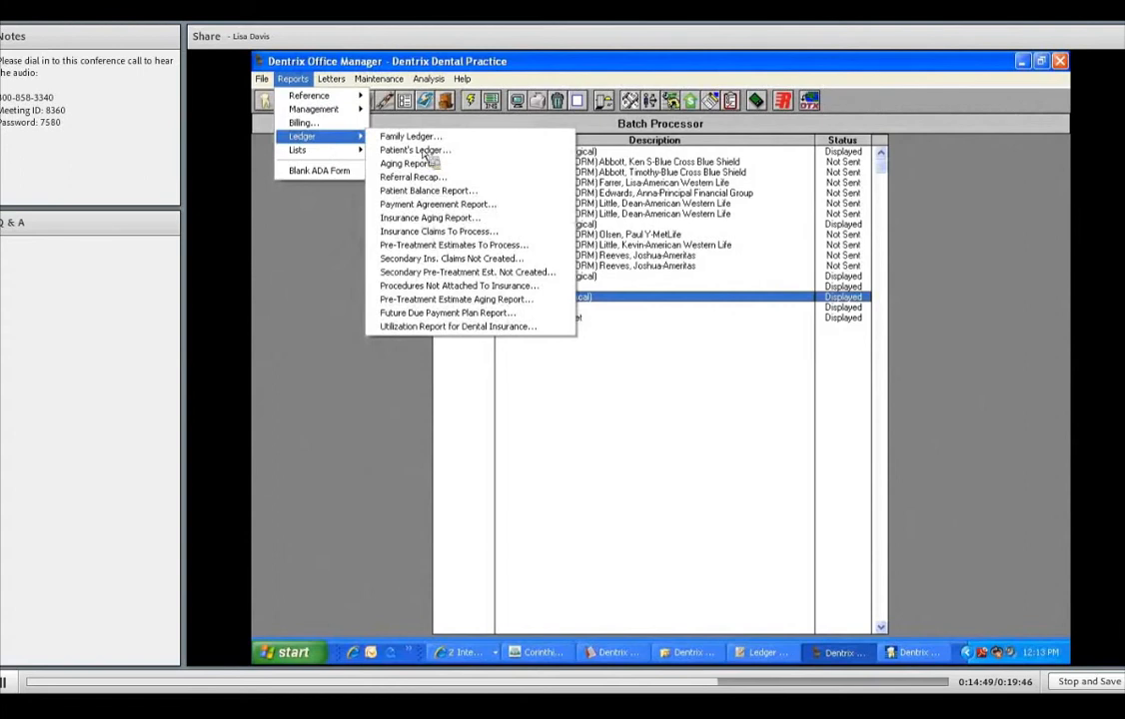
{"action": "mouse_move", "coordinate": [411, 163]}
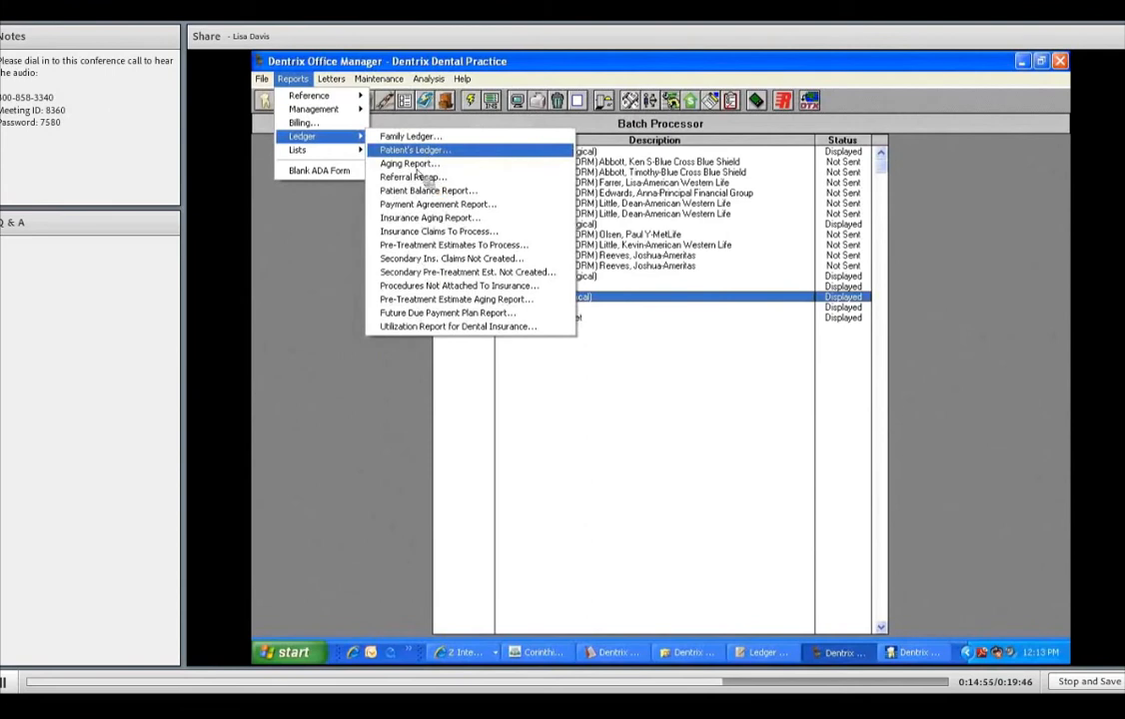
{"action": "mouse_move", "coordinate": [407, 163]}
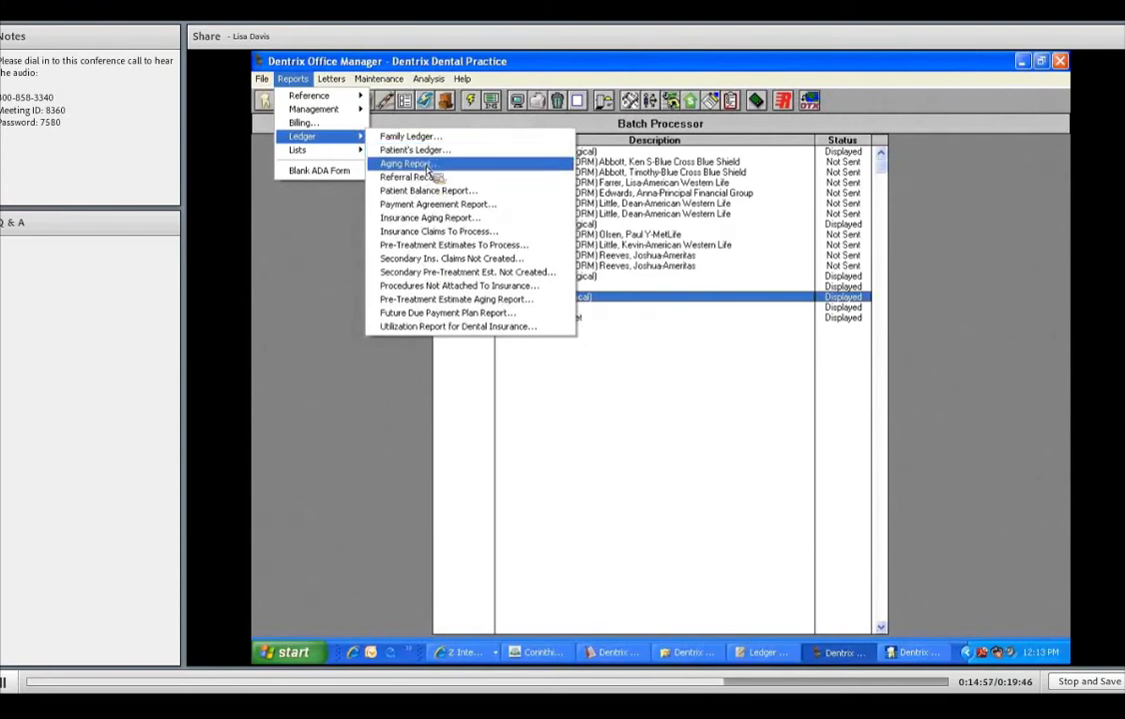
Queue an Aging Report limited to Over 90 days, sorted largest to smallest balance
{"action": "left_click", "coordinate": [407, 163]}
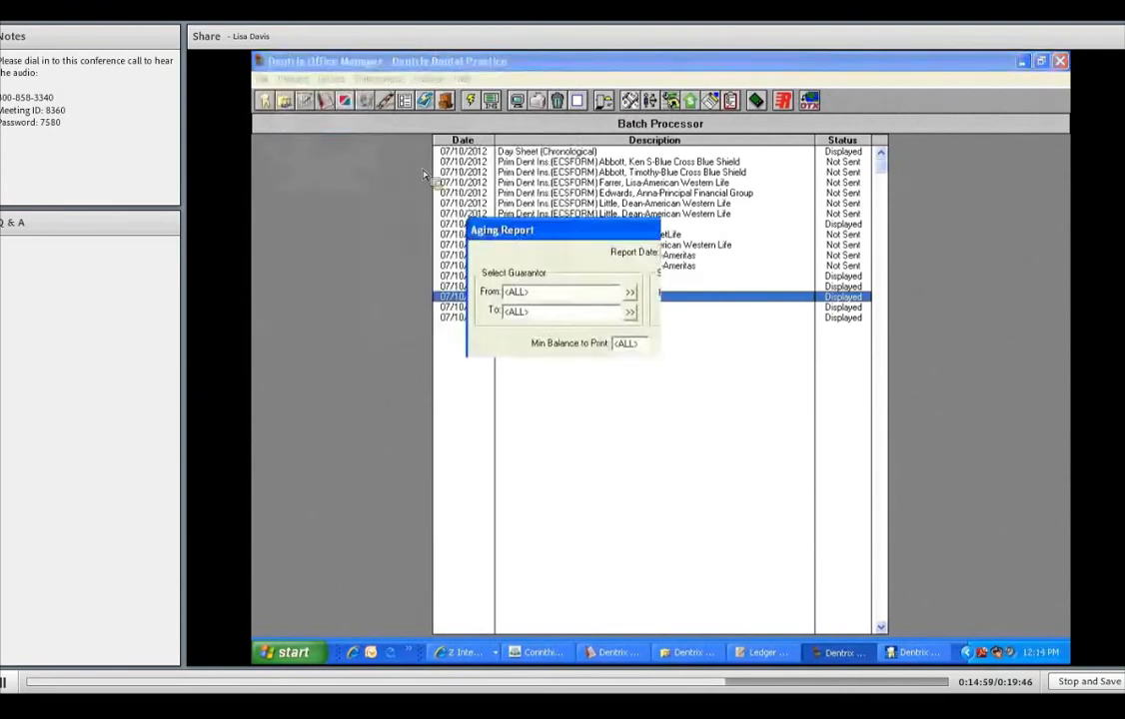
{"action": "mouse_move", "coordinate": [729, 345]}
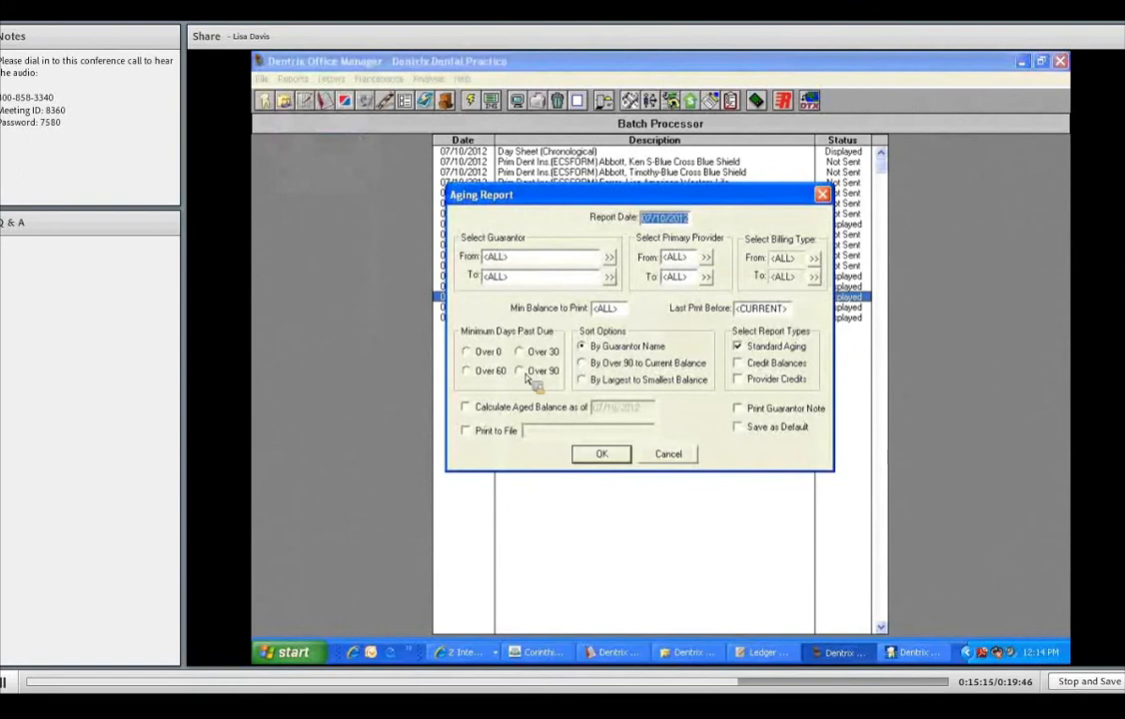
{"action": "left_click", "coordinate": [520, 371]}
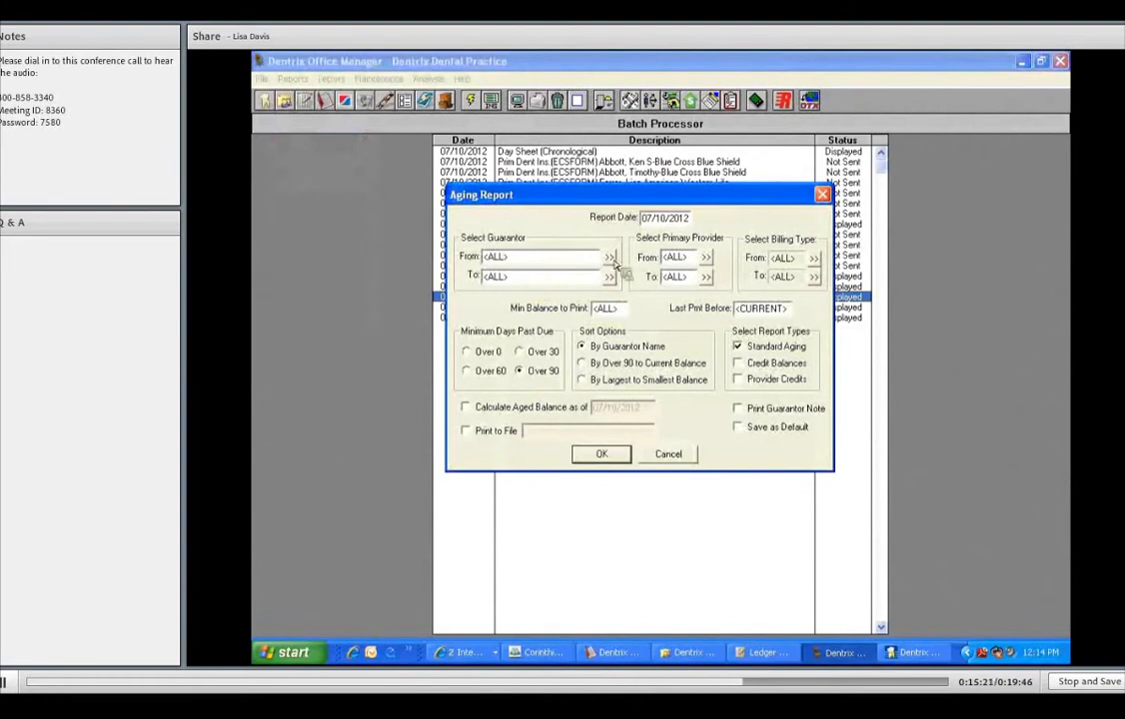
{"action": "mouse_move", "coordinate": [648, 265]}
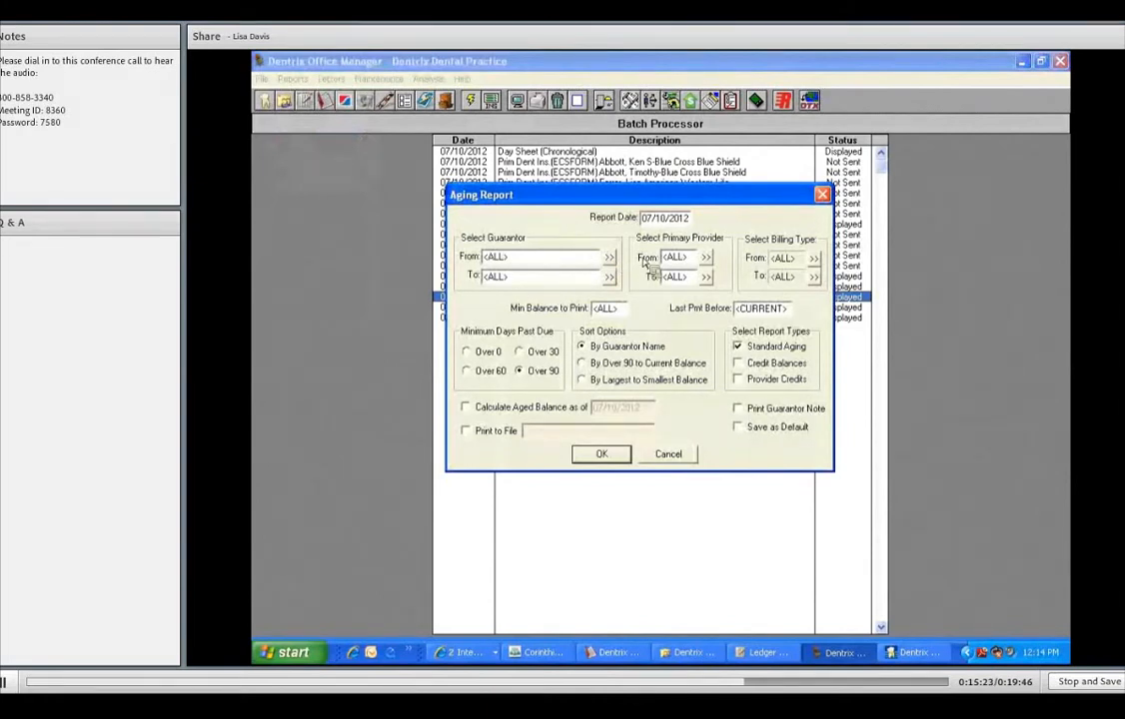
{"action": "left_click", "coordinate": [608, 257]}
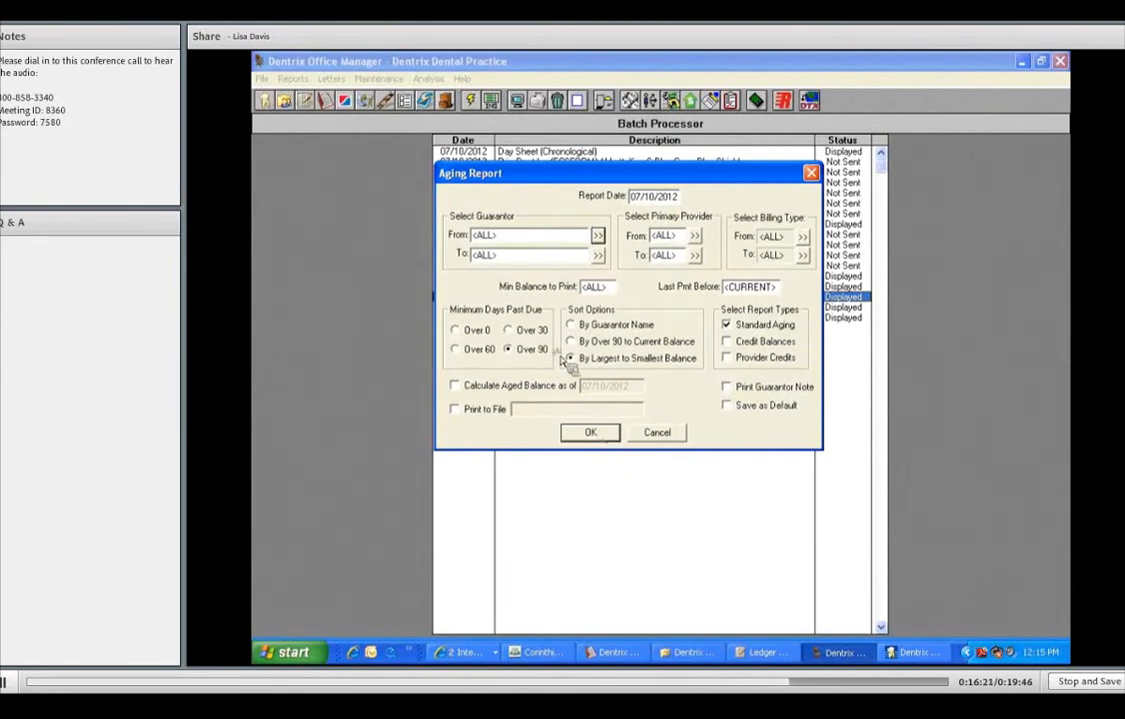
{"action": "left_click", "coordinate": [590, 432]}
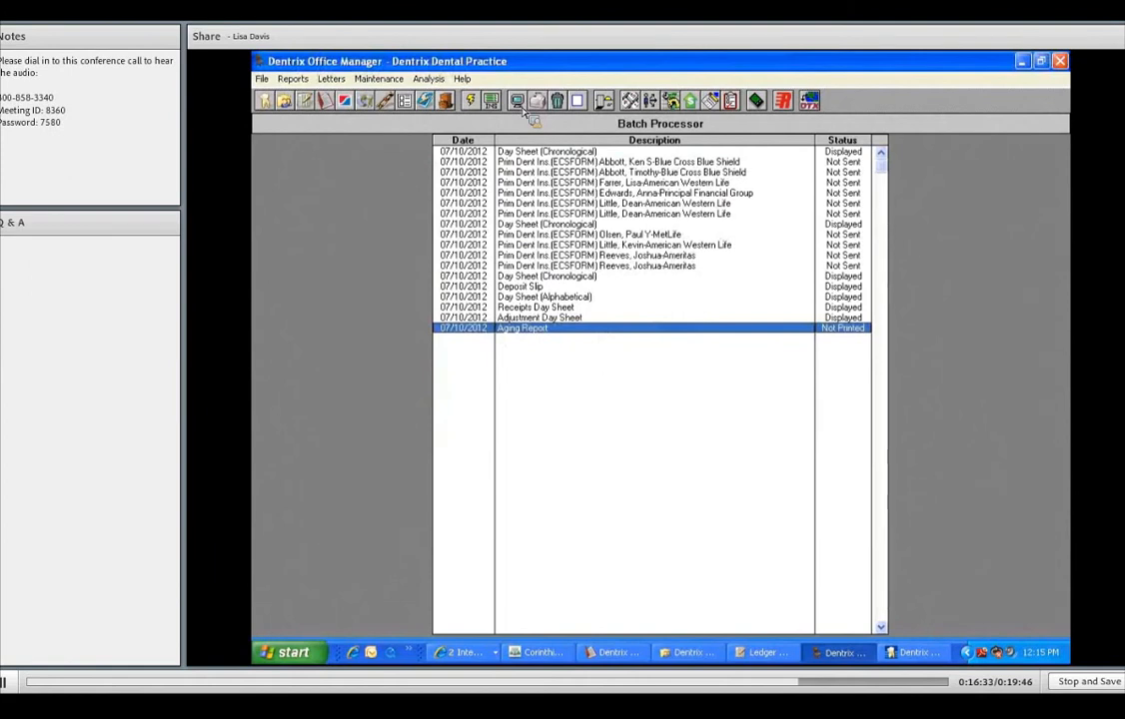
Preview the over-90-day Aging Report with the view zoomed in
{"action": "left_click", "coordinate": [517, 100]}
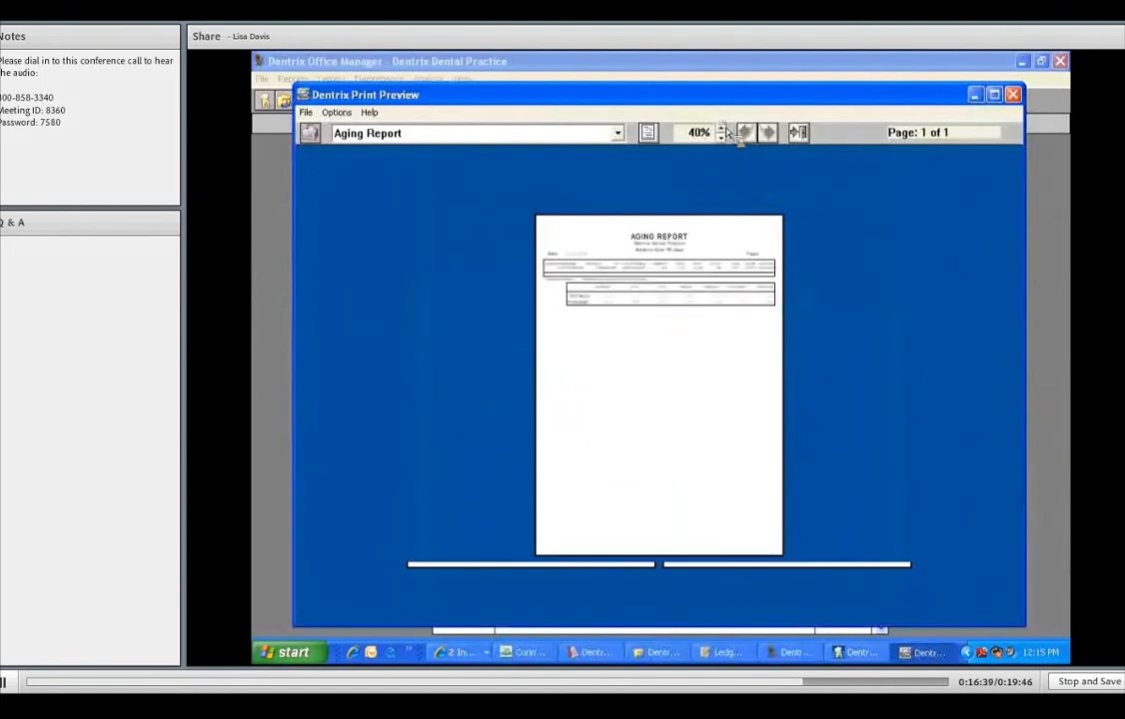
{"action": "left_click", "coordinate": [722, 132]}
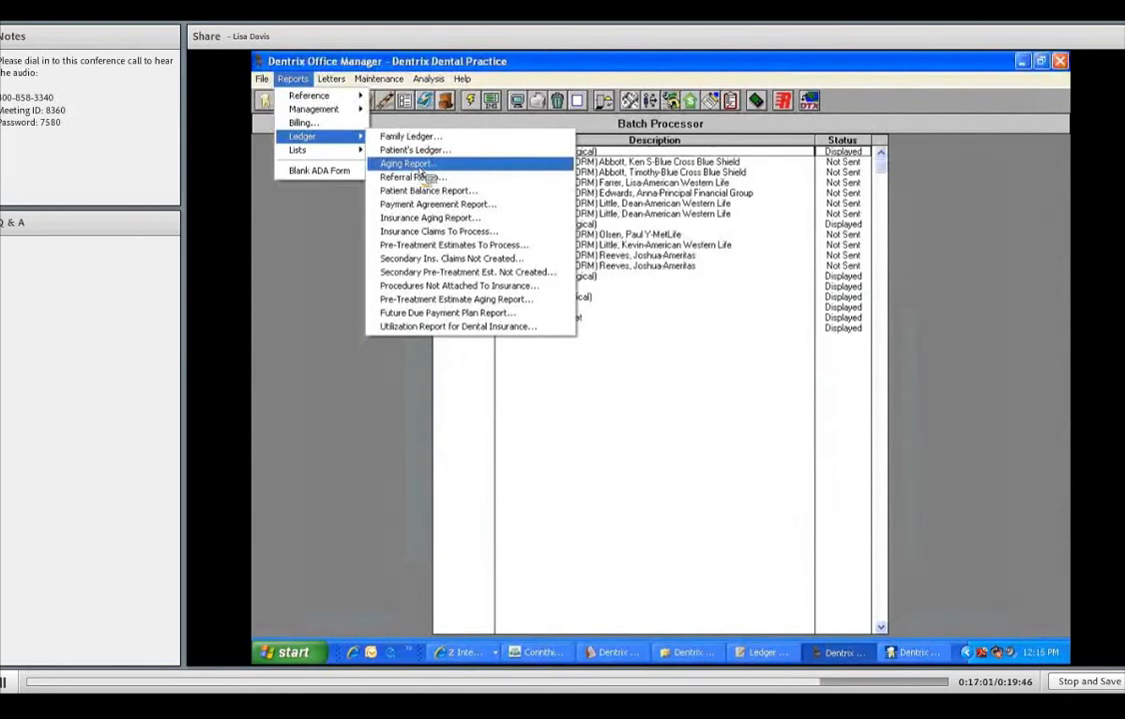
Queue a second Aging Report using 'By Largest to Smallest Balance' sorting
{"action": "left_click", "coordinate": [407, 163]}
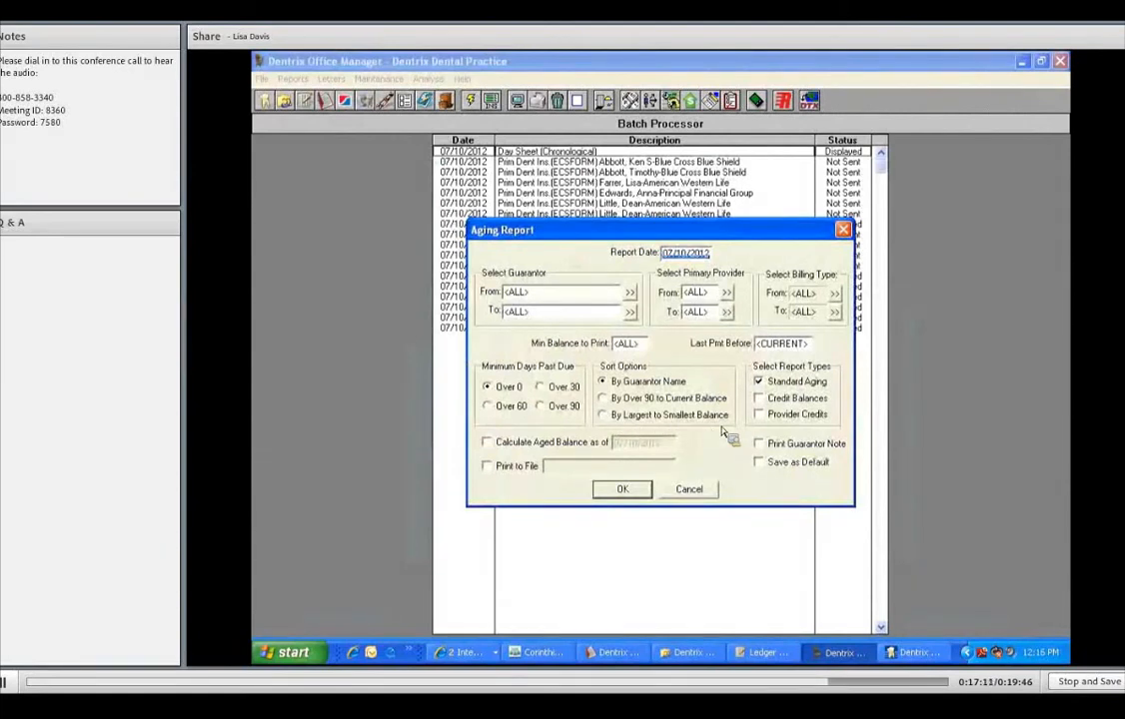
{"action": "left_click", "coordinate": [602, 414]}
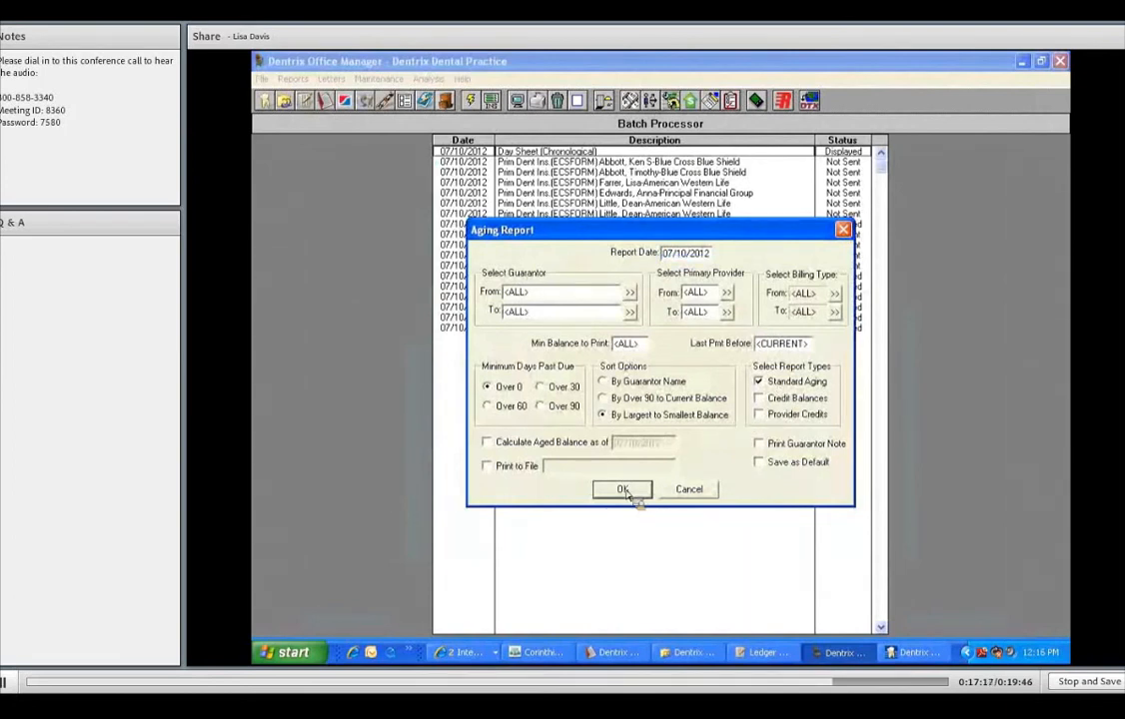
{"action": "mouse_move", "coordinate": [544, 346]}
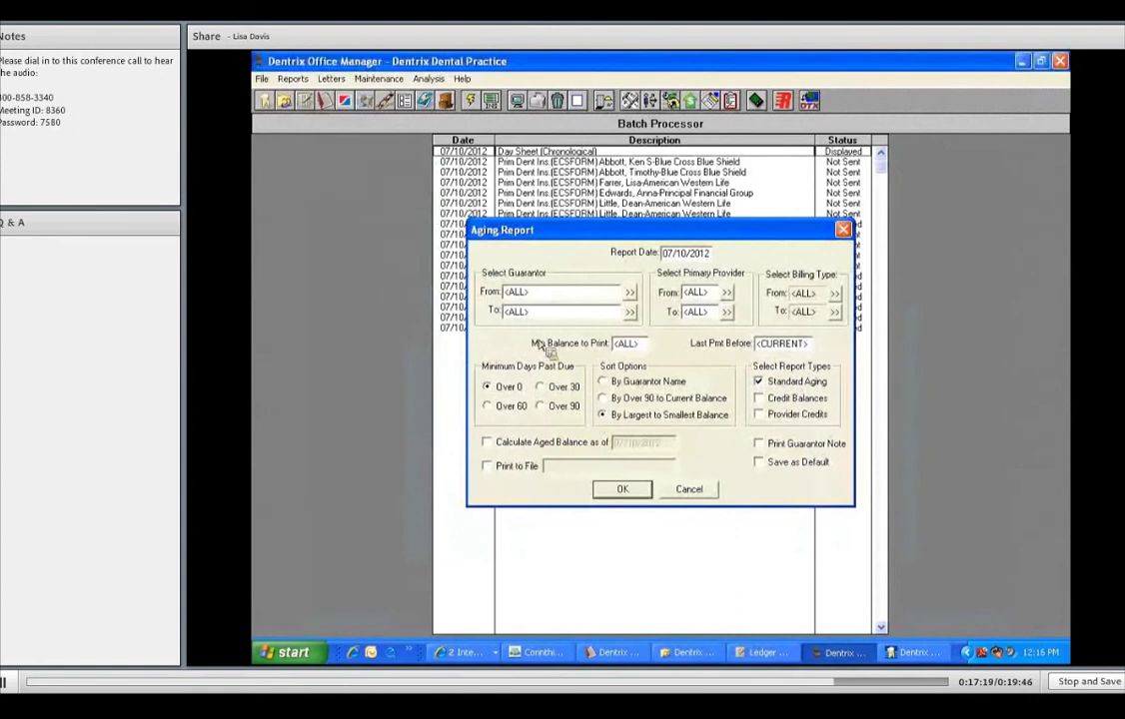
{"action": "left_click", "coordinate": [621, 489]}
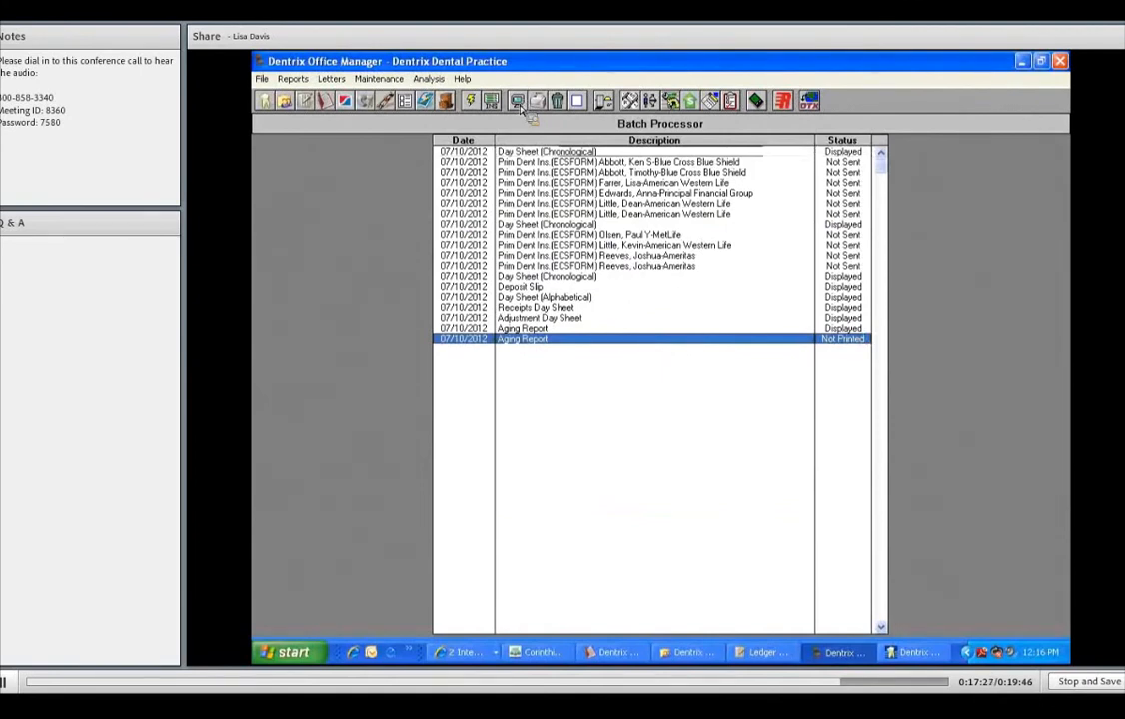
Preview the second Aging Report at 90% zoom
{"action": "left_click", "coordinate": [518, 100]}
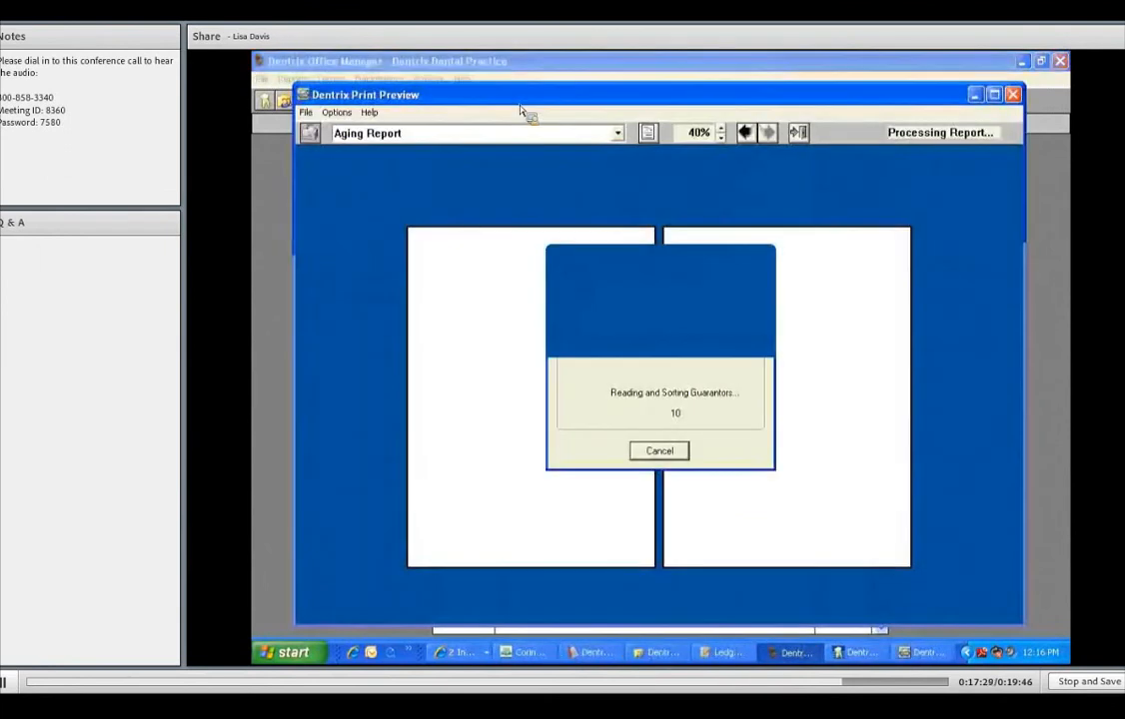
{"action": "mouse_move", "coordinate": [664, 158]}
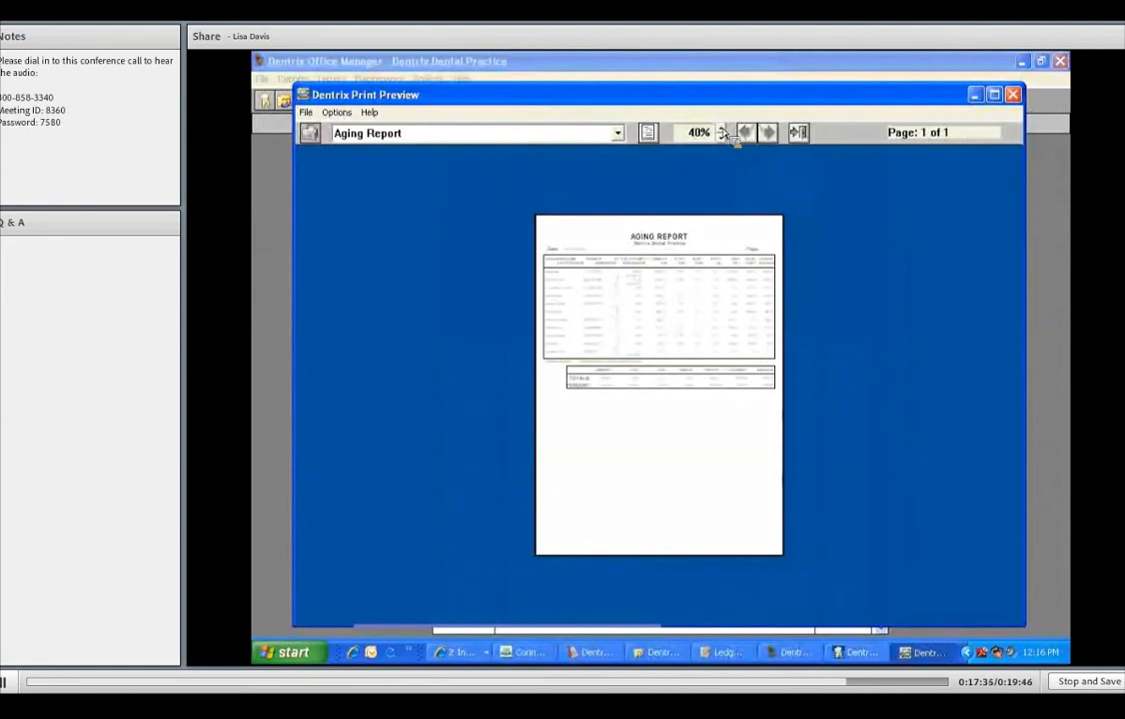
{"action": "left_click", "coordinate": [721, 128]}
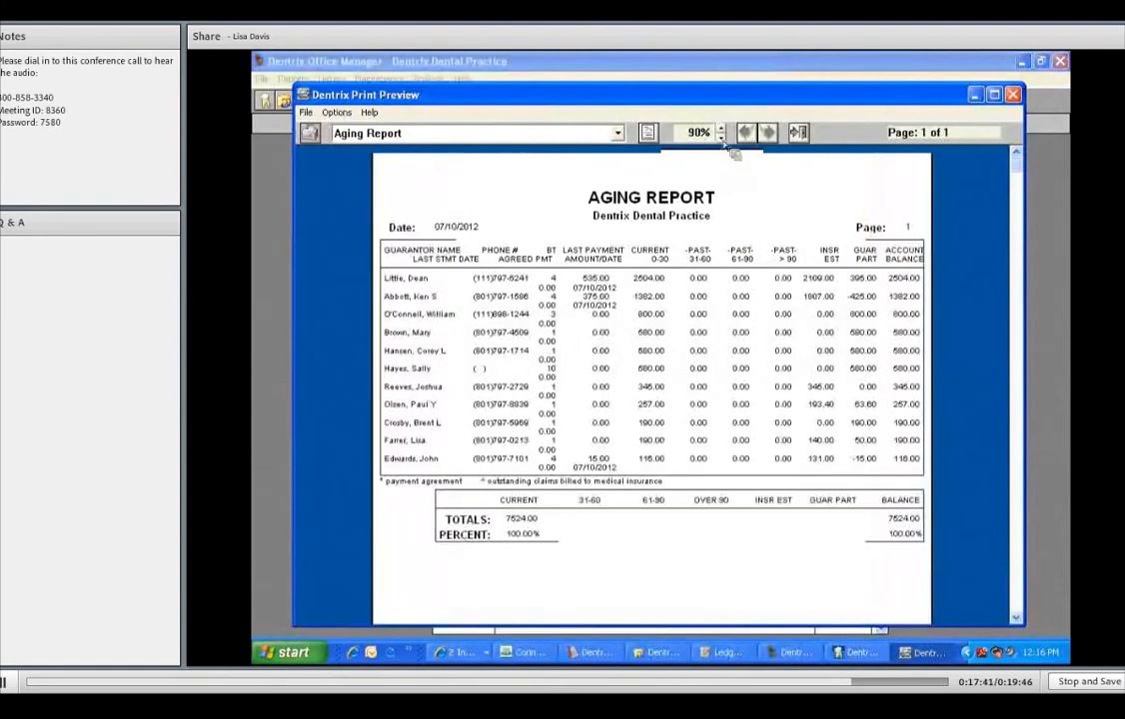
Raise the Aging Report preview zoom to 100% to review balances
{"action": "left_click", "coordinate": [720, 128]}
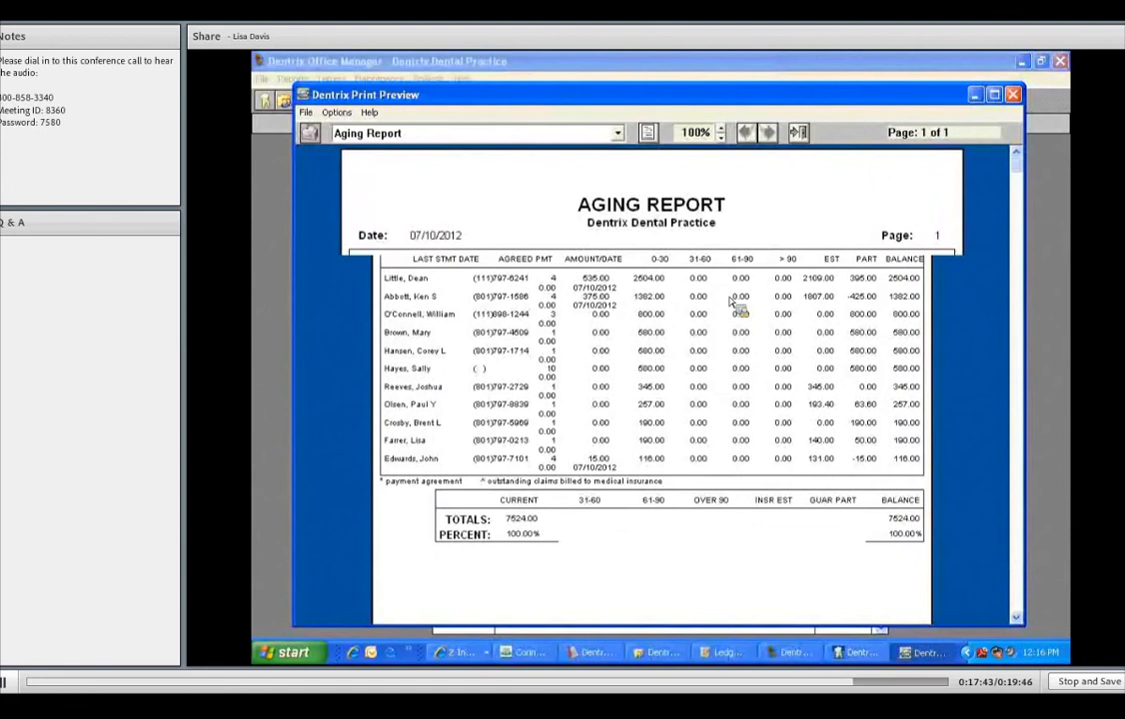
{"action": "mouse_move", "coordinate": [734, 304]}
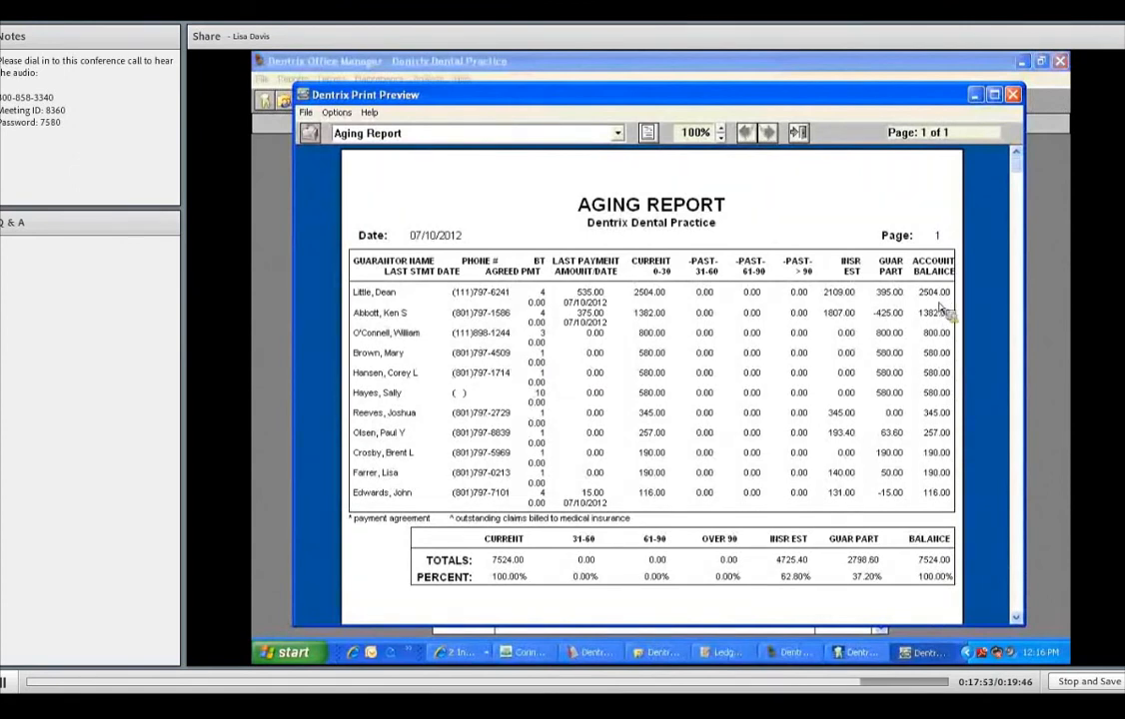
{"action": "mouse_move", "coordinate": [614, 315]}
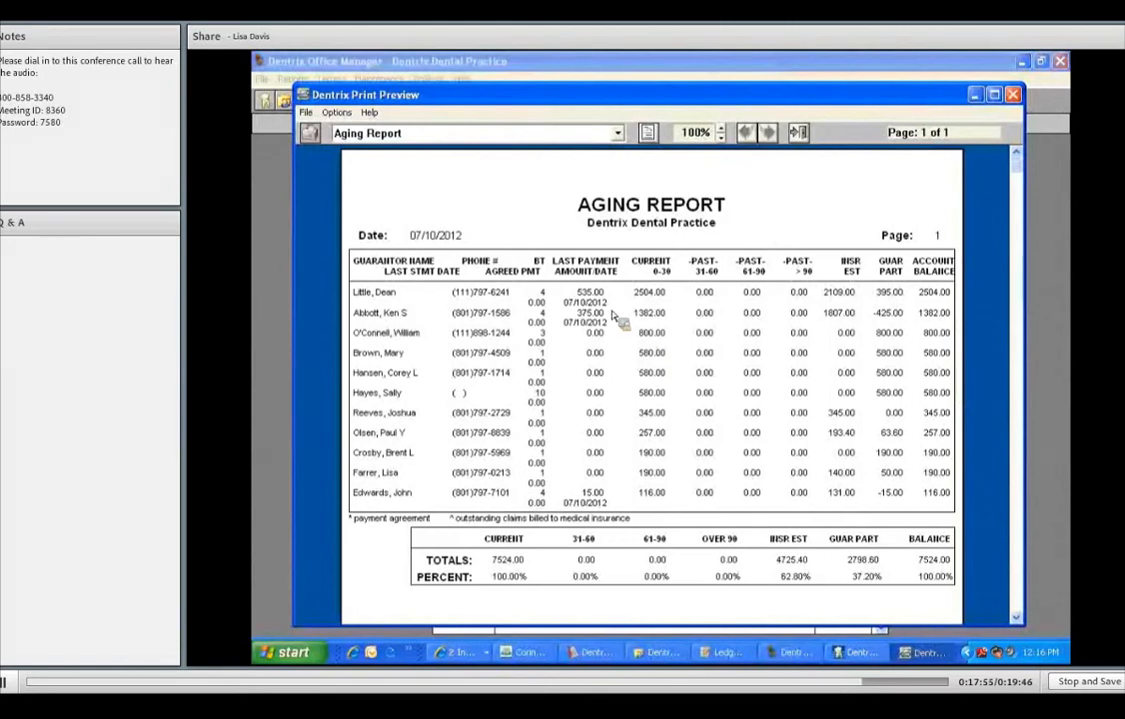
{"action": "mouse_move", "coordinate": [621, 319]}
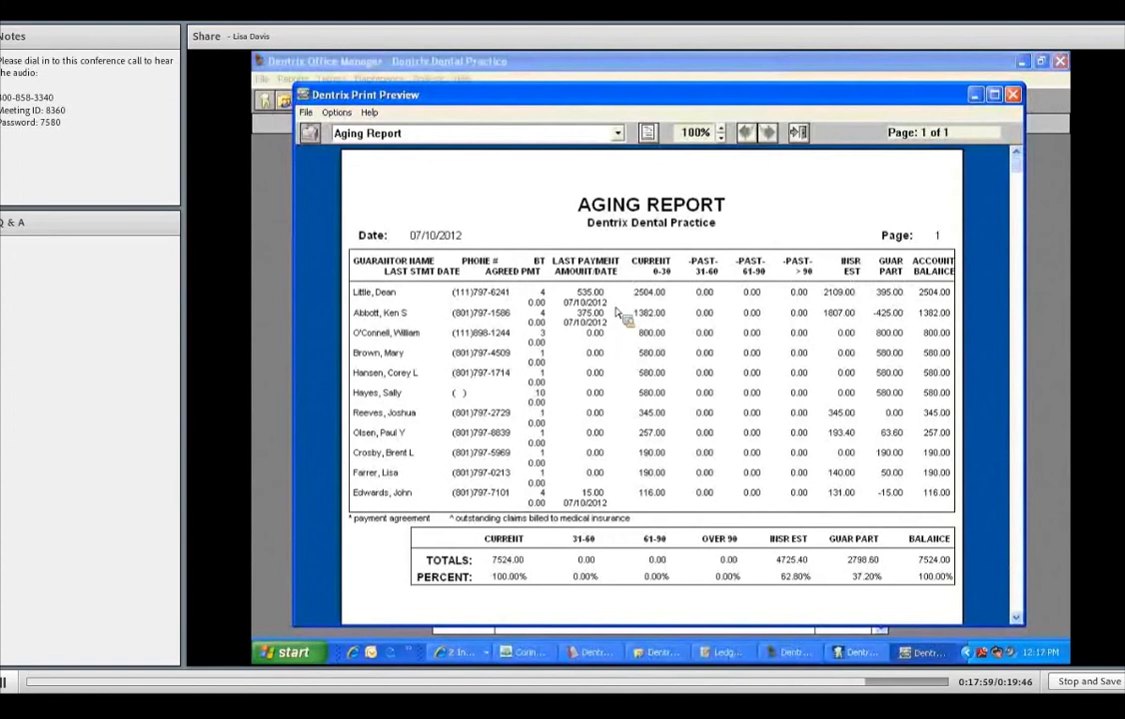
{"action": "mouse_move", "coordinate": [620, 357]}
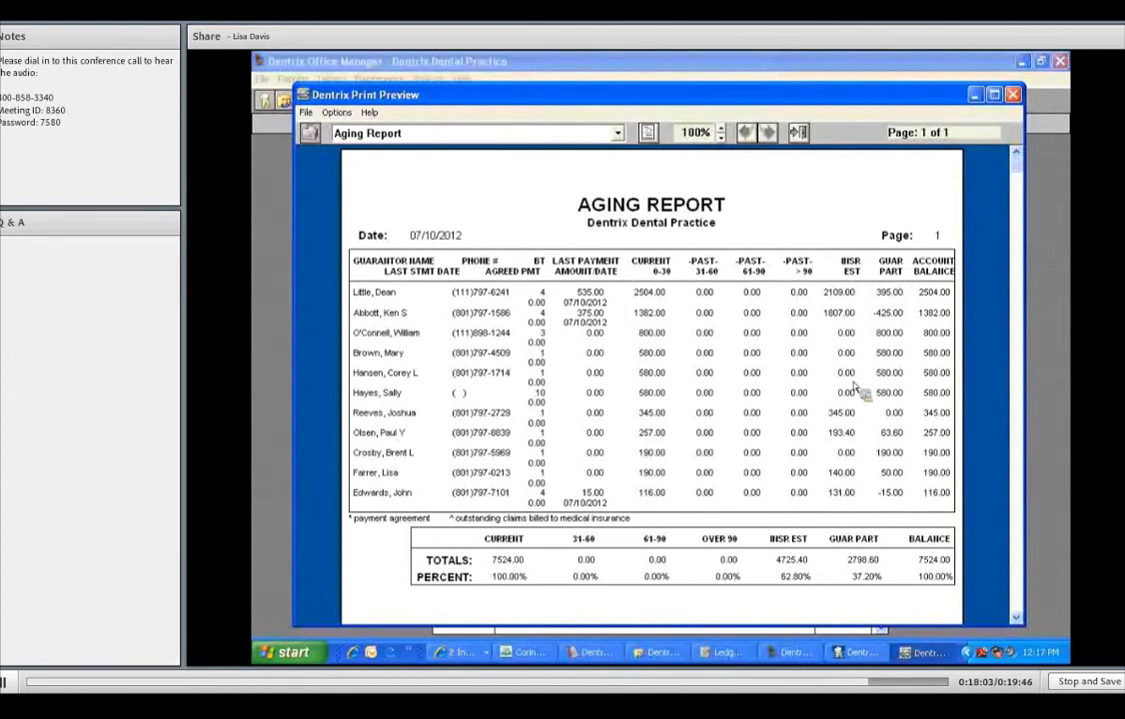
{"action": "mouse_move", "coordinate": [884, 428]}
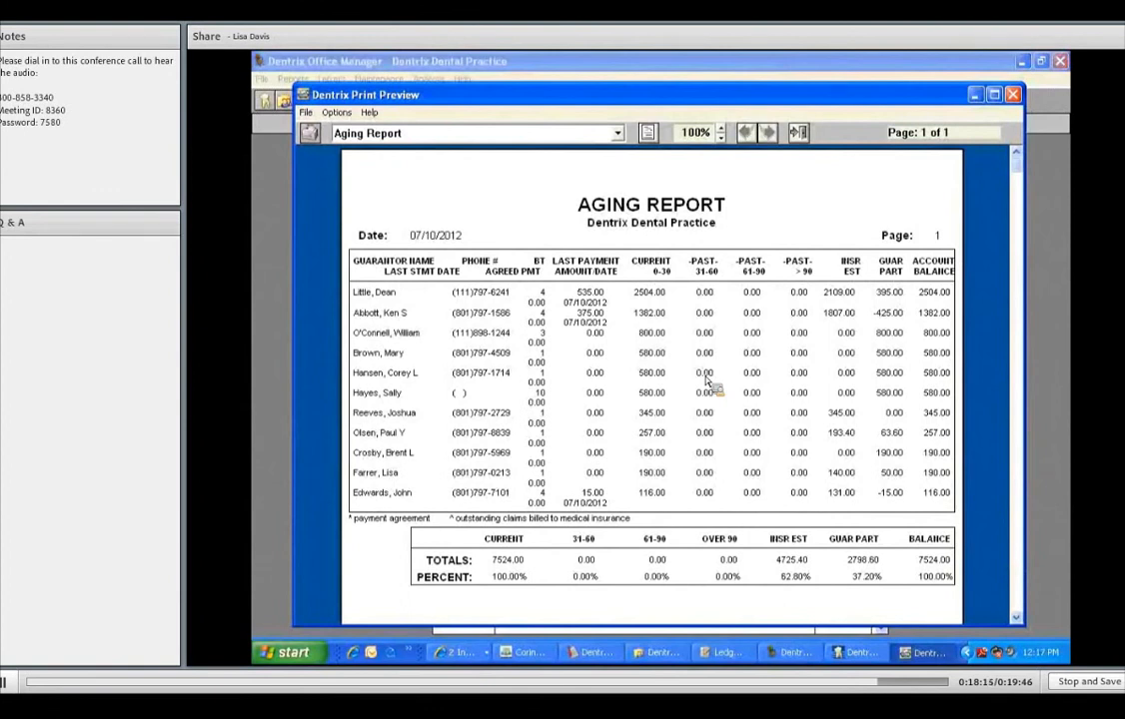
{"action": "mouse_move", "coordinate": [624, 319]}
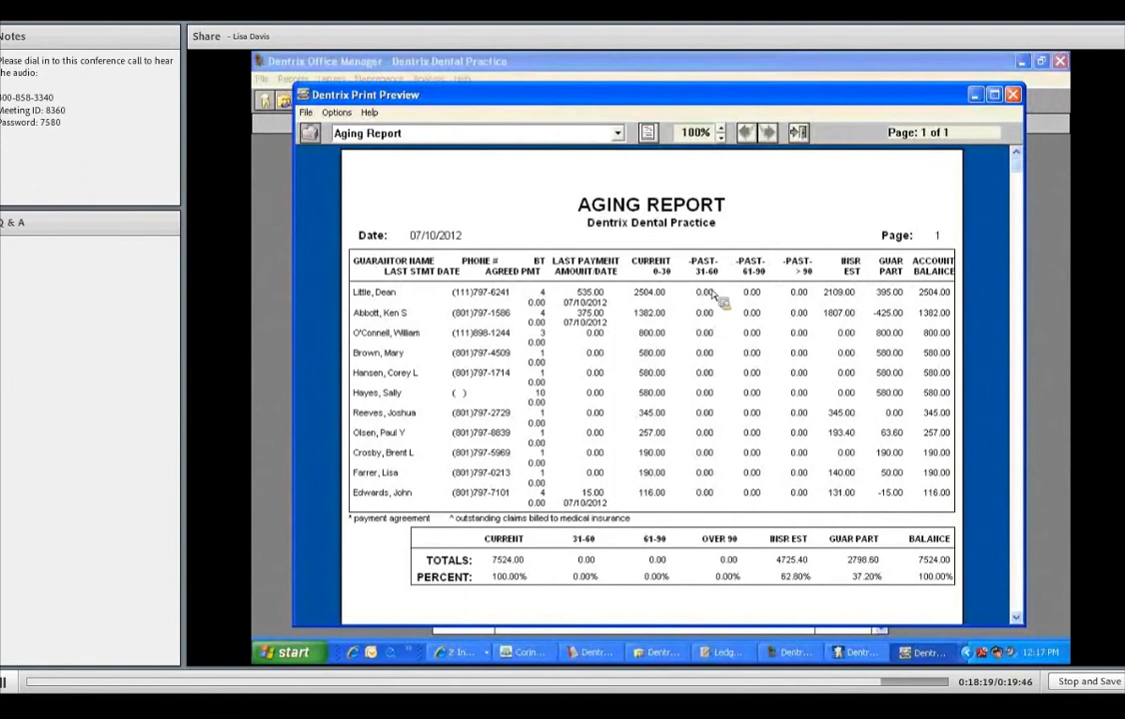
{"action": "mouse_move", "coordinate": [765, 303]}
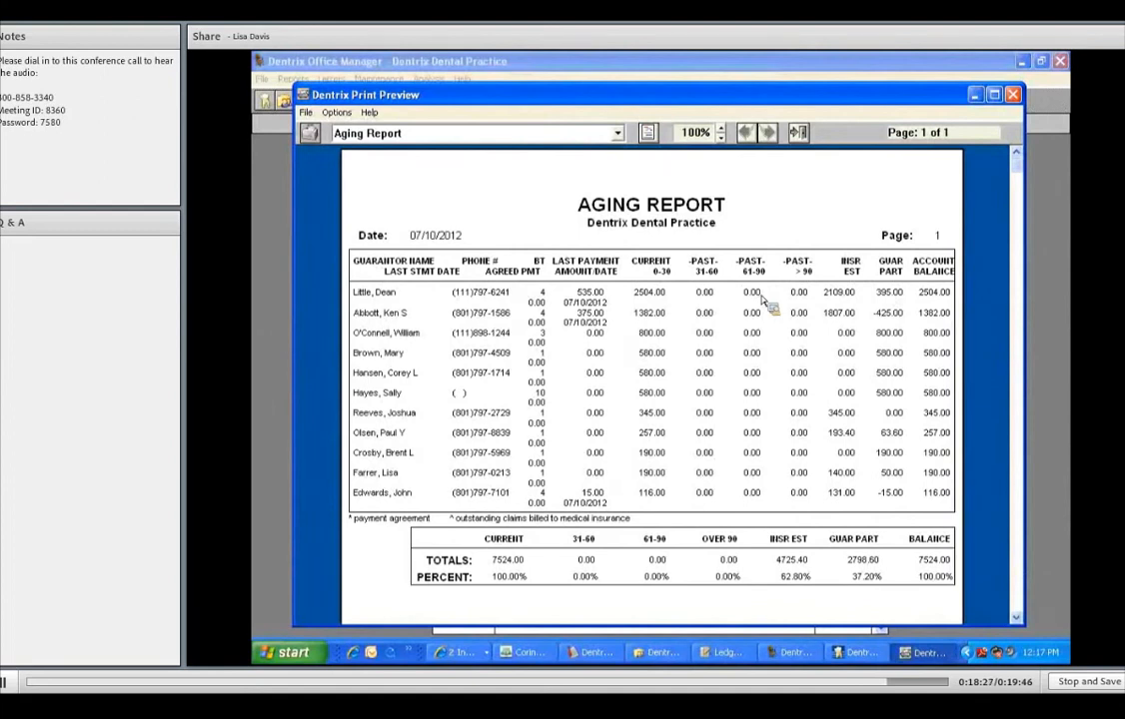
{"action": "mouse_move", "coordinate": [839, 262]}
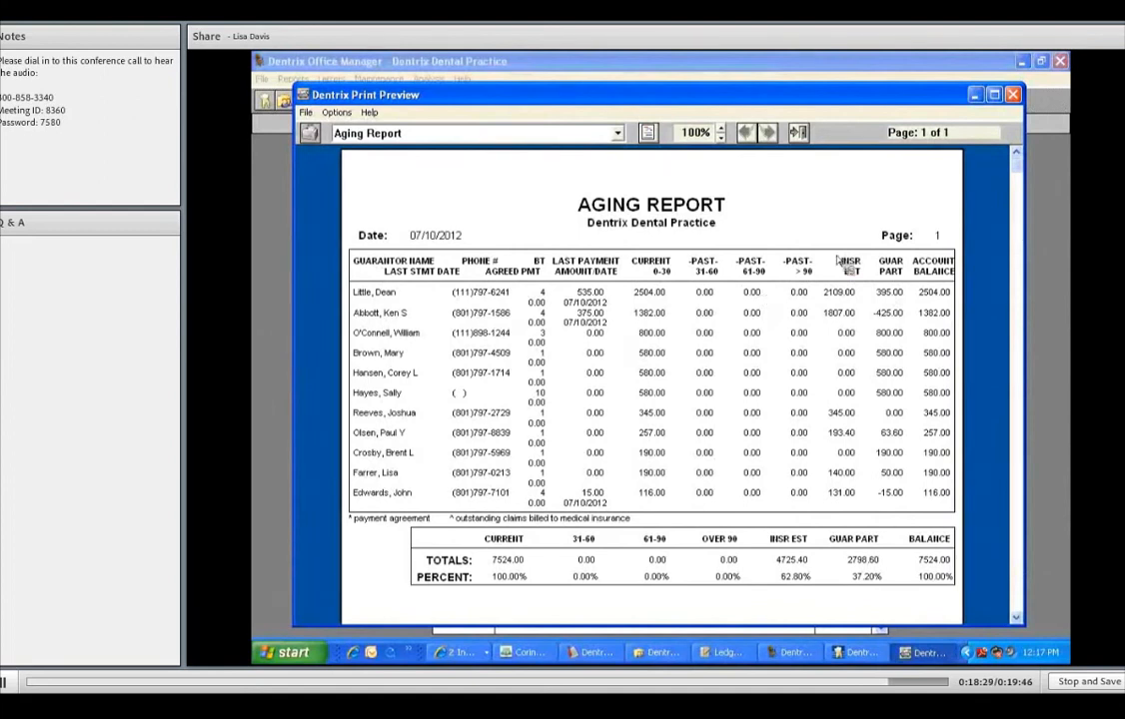
{"action": "mouse_move", "coordinate": [975, 170]}
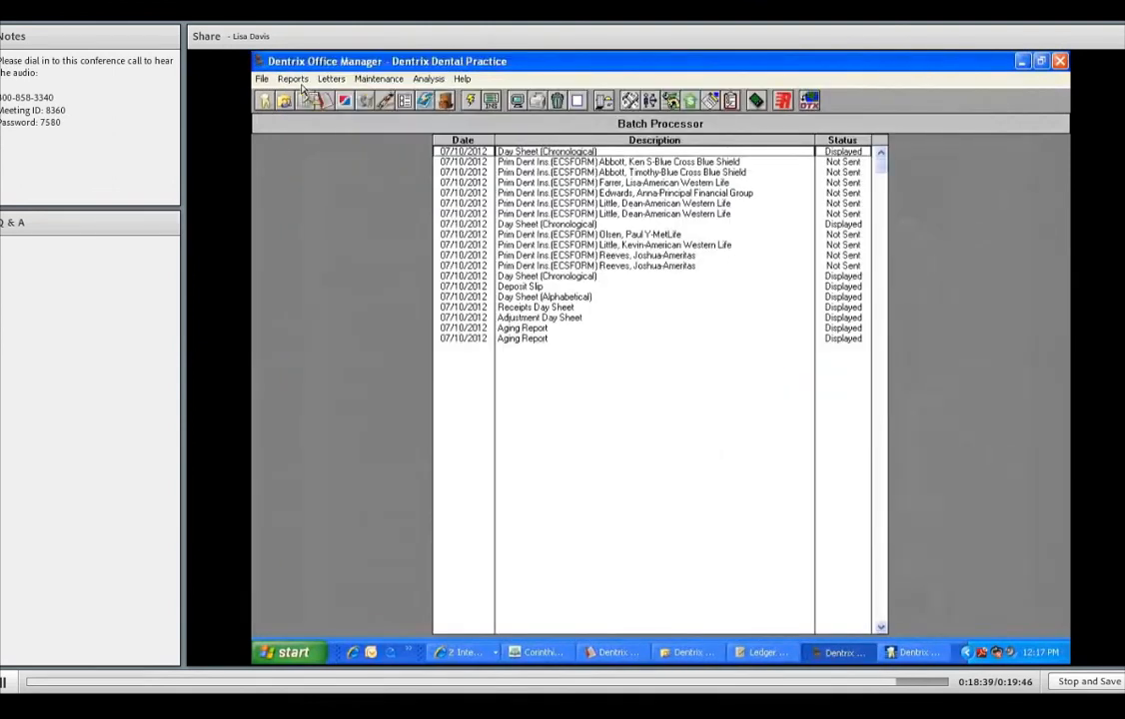
Choose Insurance Aging Report from the Reports > Ledger menu
{"action": "left_click", "coordinate": [293, 79]}
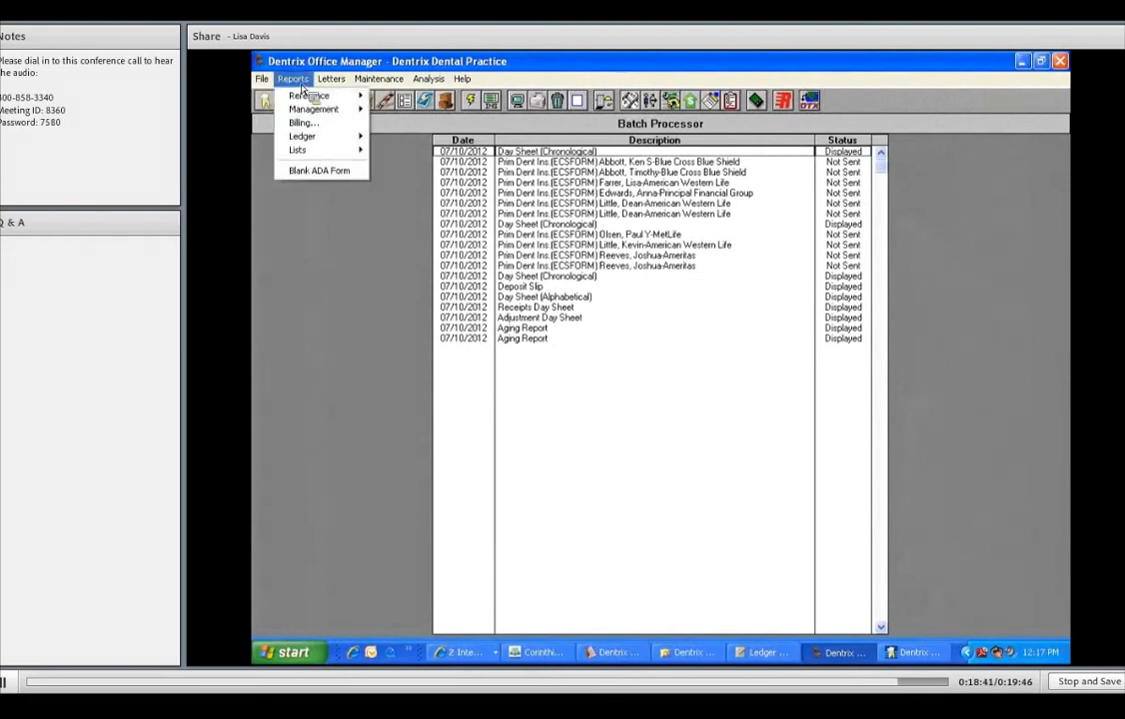
{"action": "mouse_move", "coordinate": [305, 111]}
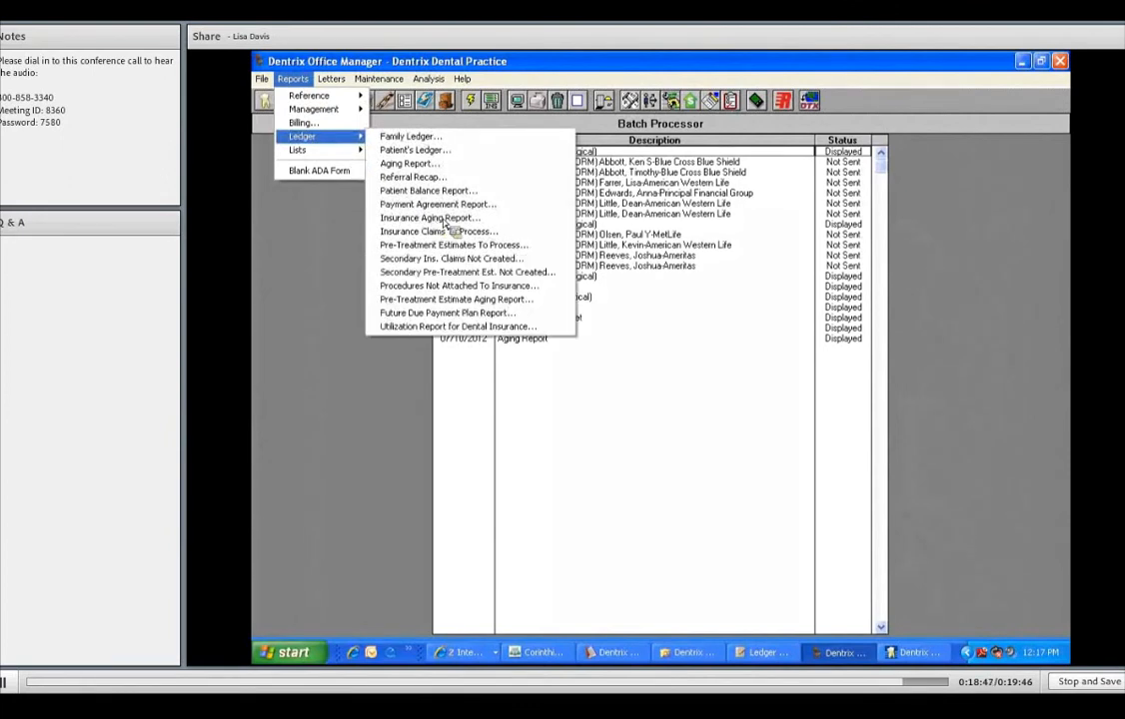
{"action": "mouse_move", "coordinate": [430, 217]}
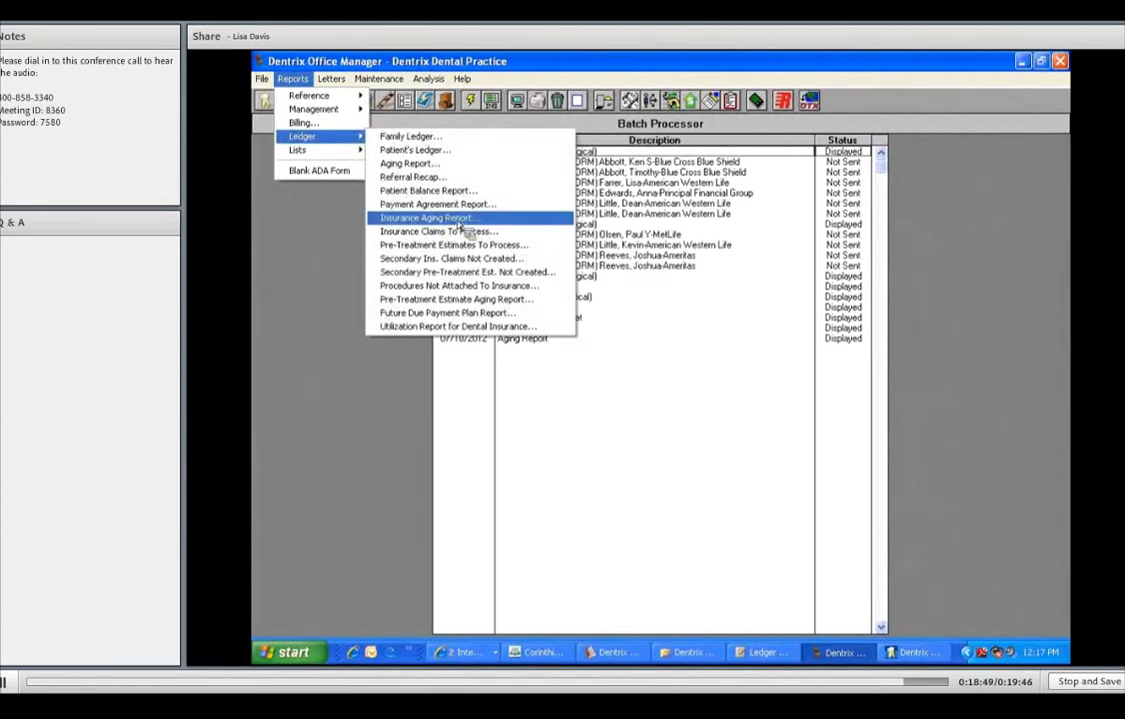
{"action": "mouse_move", "coordinate": [475, 220]}
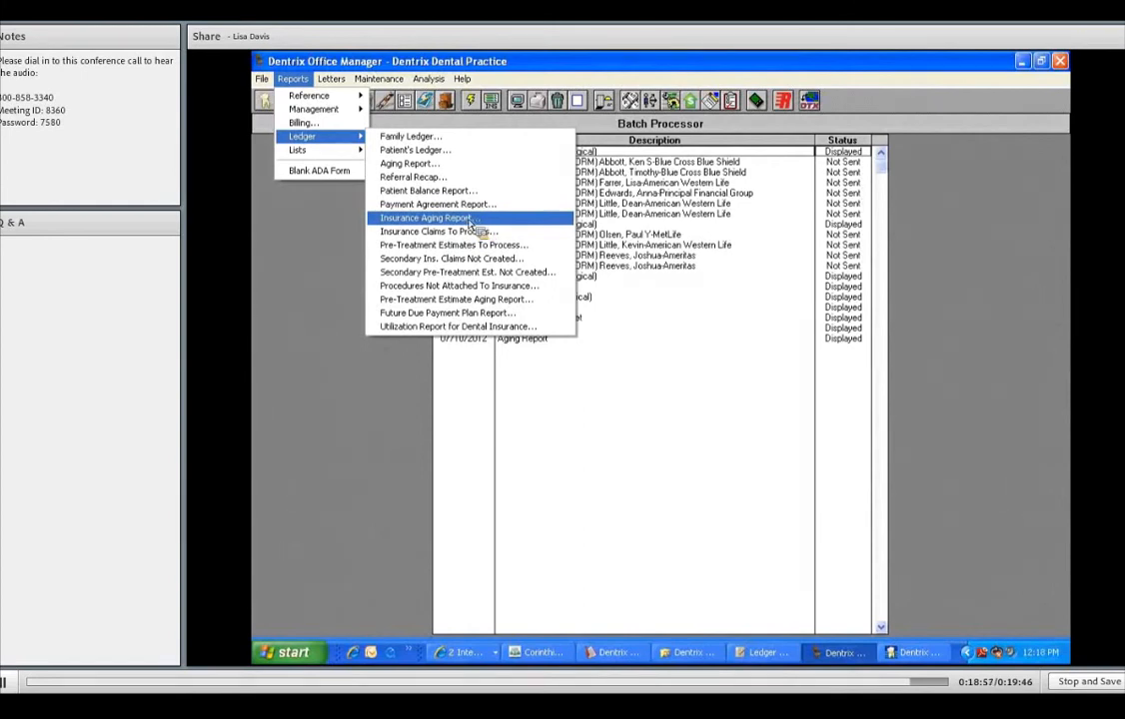
{"action": "left_click", "coordinate": [430, 218]}
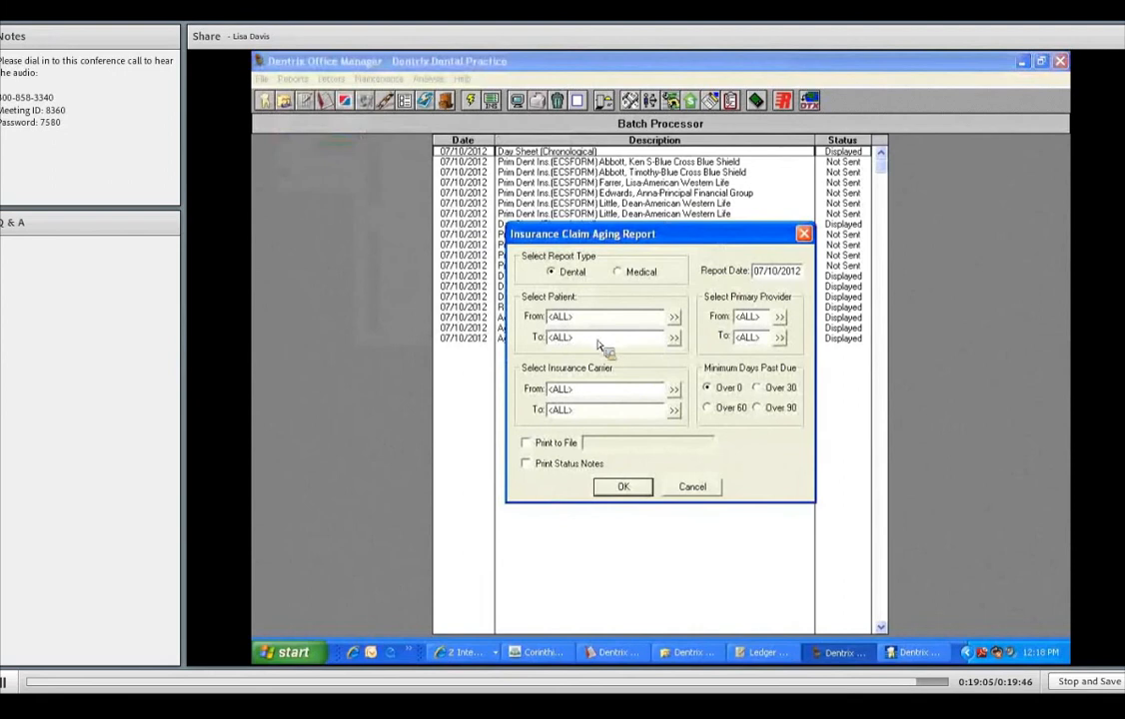
{"action": "mouse_move", "coordinate": [599, 377]}
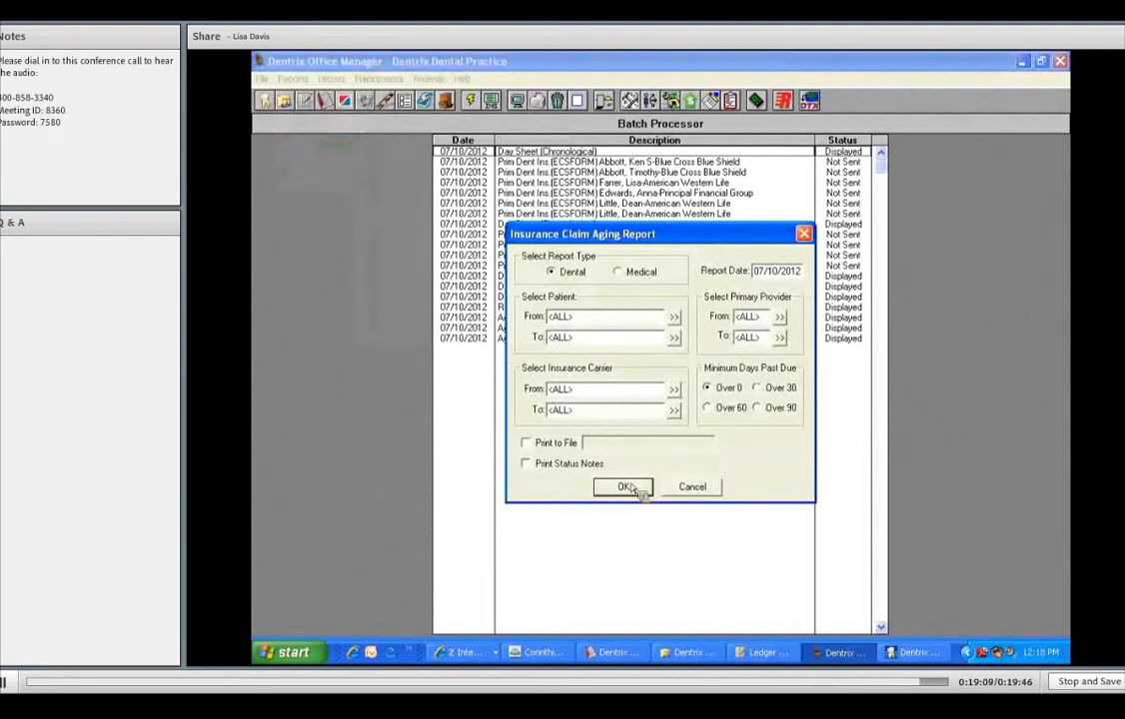
Accept the default Dental claim aging settings to queue the report
{"action": "left_click", "coordinate": [622, 487]}
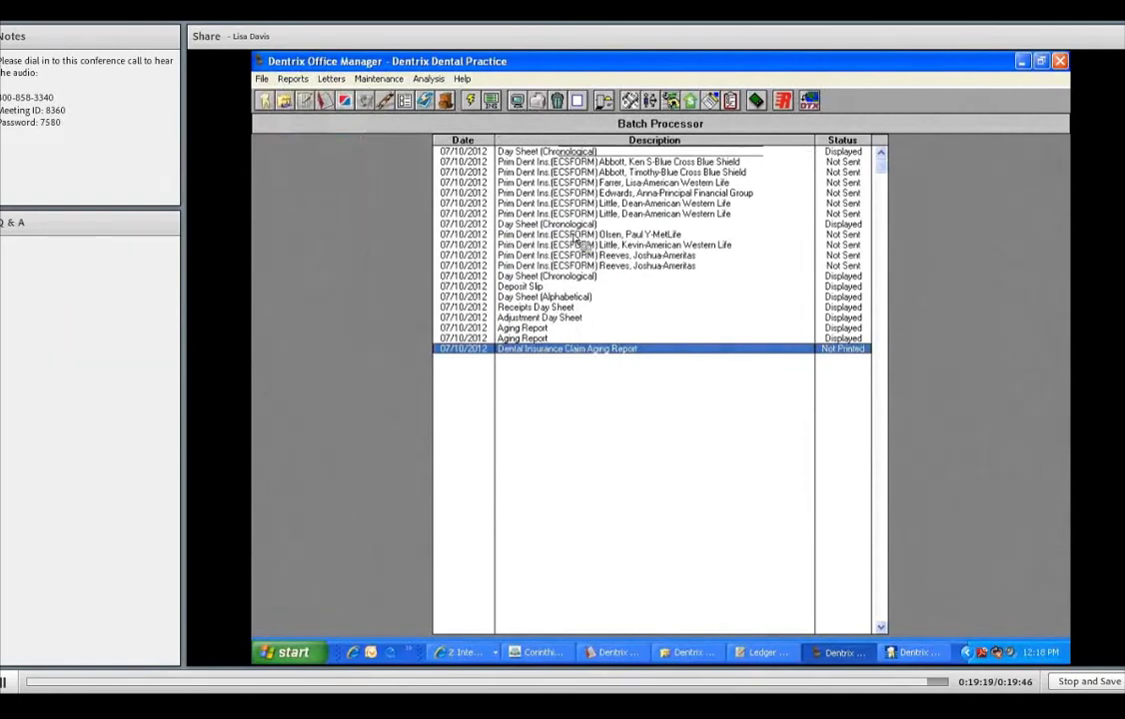
Preview the queued Dental Insurance Claim Aging Report from the batch list
{"action": "double_click", "coordinate": [567, 348]}
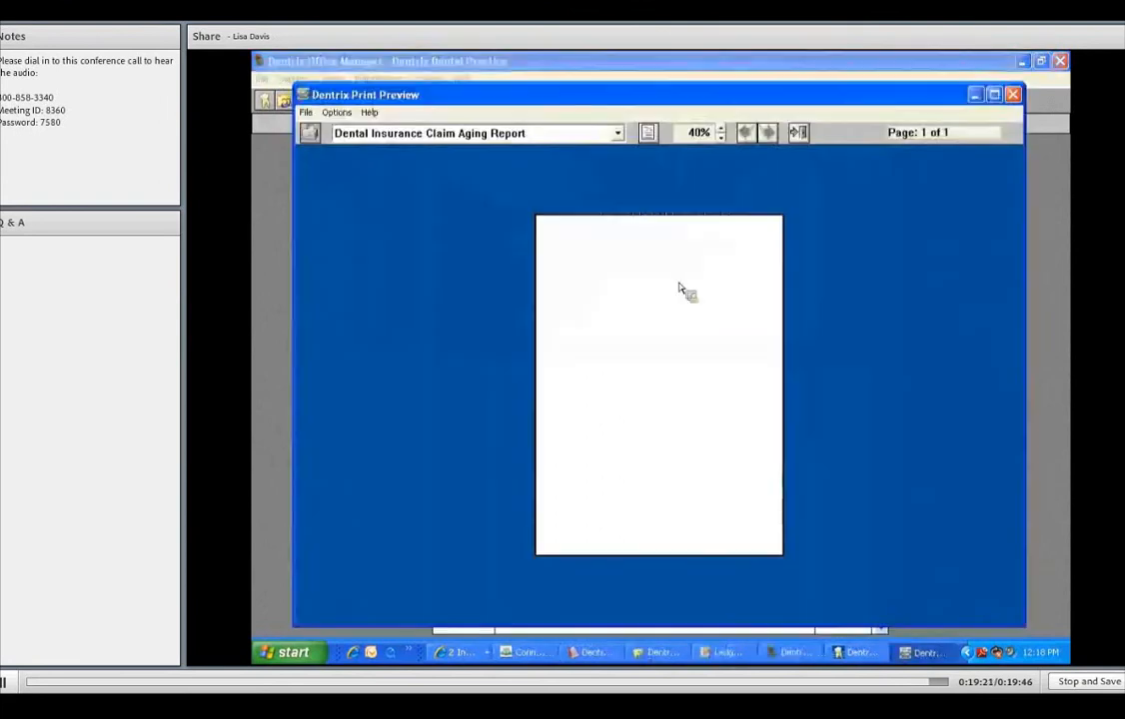
{"action": "mouse_move", "coordinate": [737, 278]}
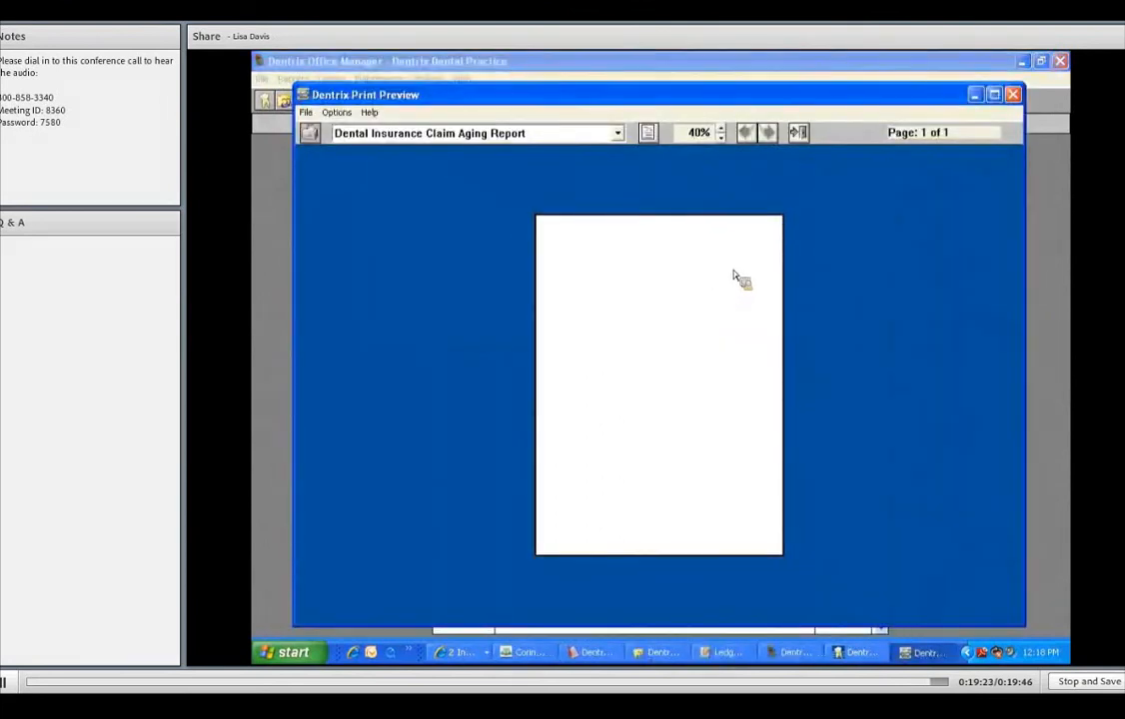